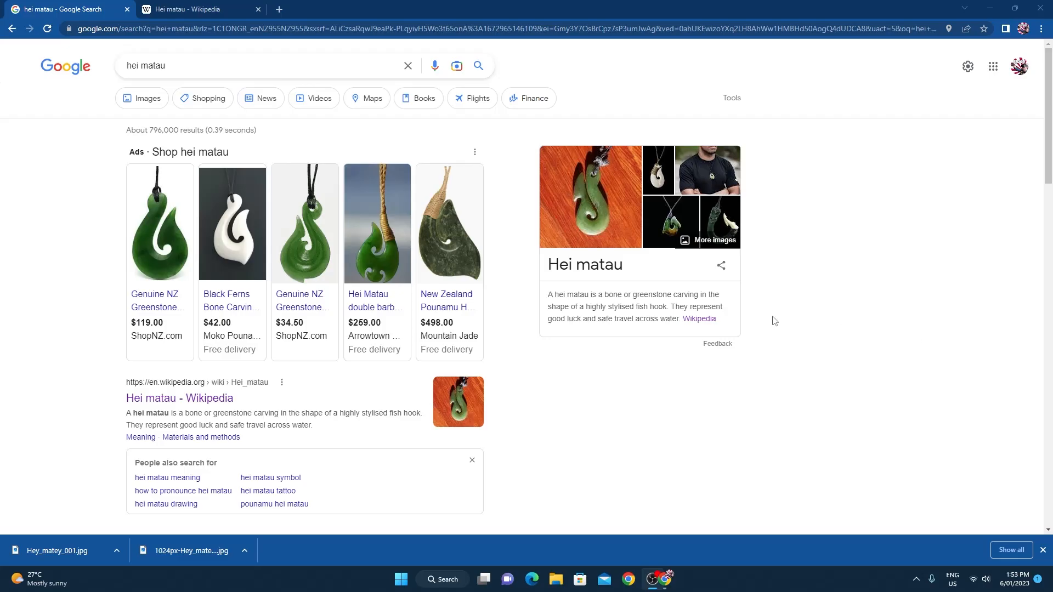
{"action": "mouse_move", "coordinate": [769, 320]}
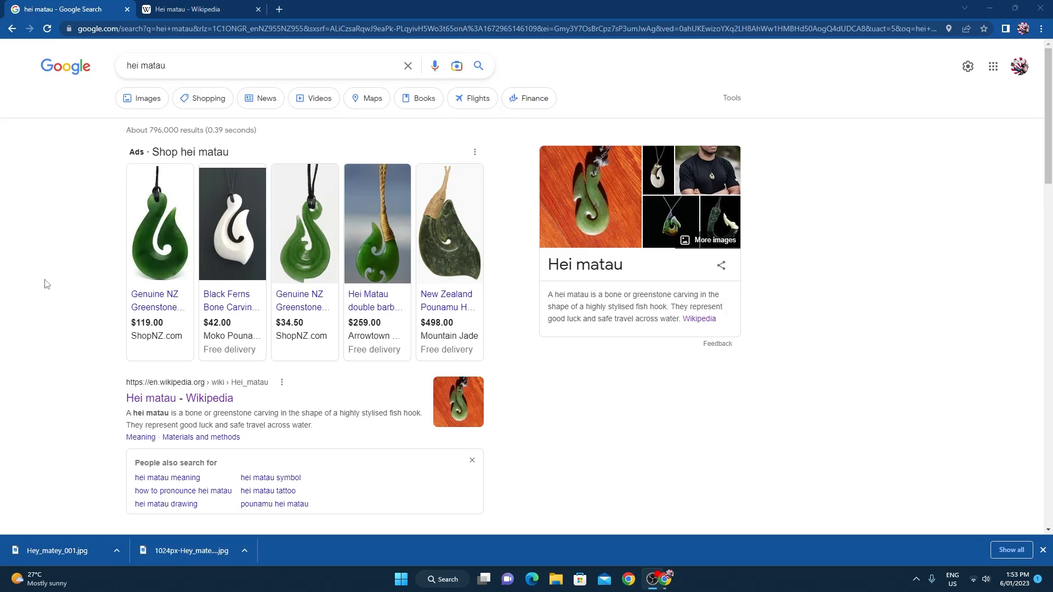
{"action": "mouse_move", "coordinate": [83, 178]}
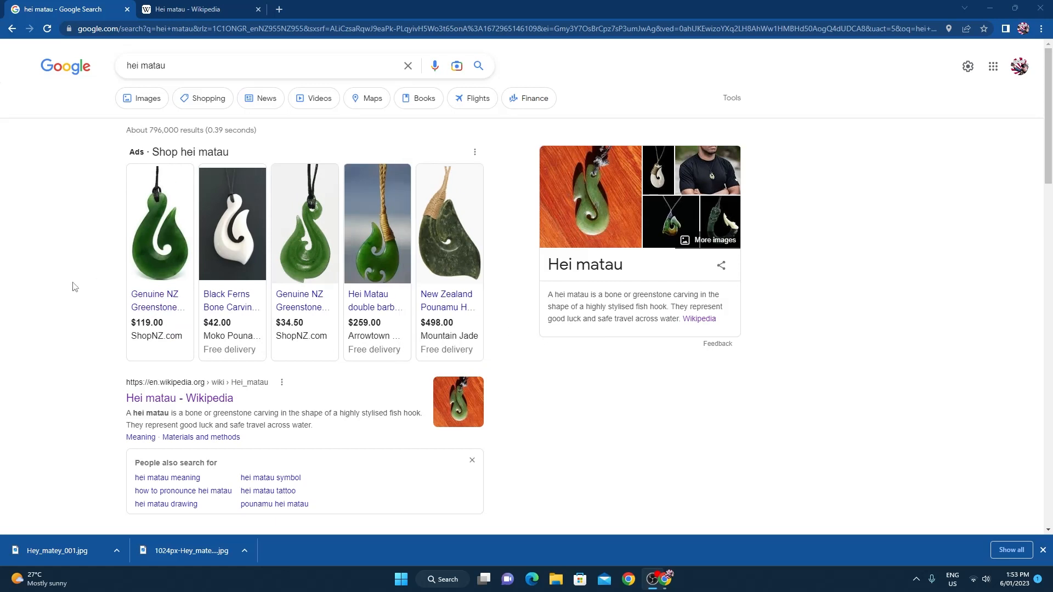
{"action": "mouse_move", "coordinate": [44, 271]}
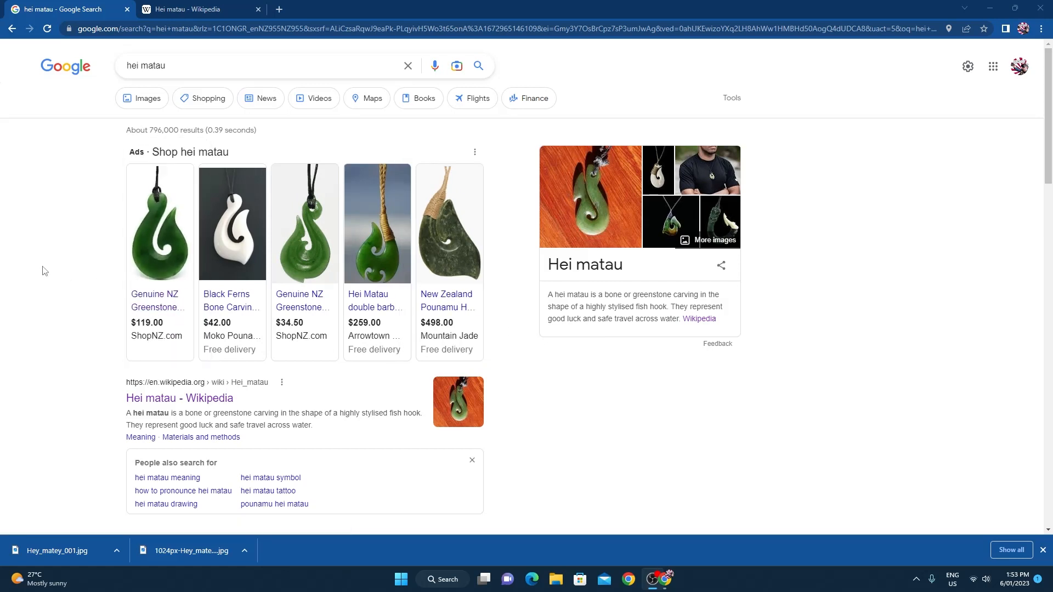
{"action": "mouse_move", "coordinate": [28, 261]}
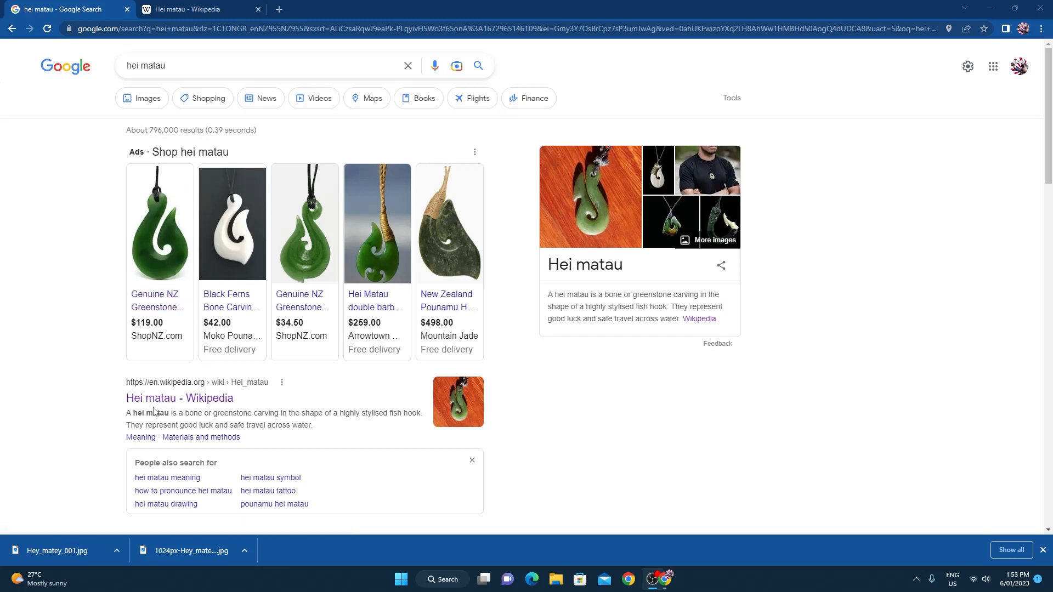
Step: Open the Hei matau Wikipedia article and enlarge its typical green pendant photo
{"action": "left_click", "coordinate": [180, 398]}
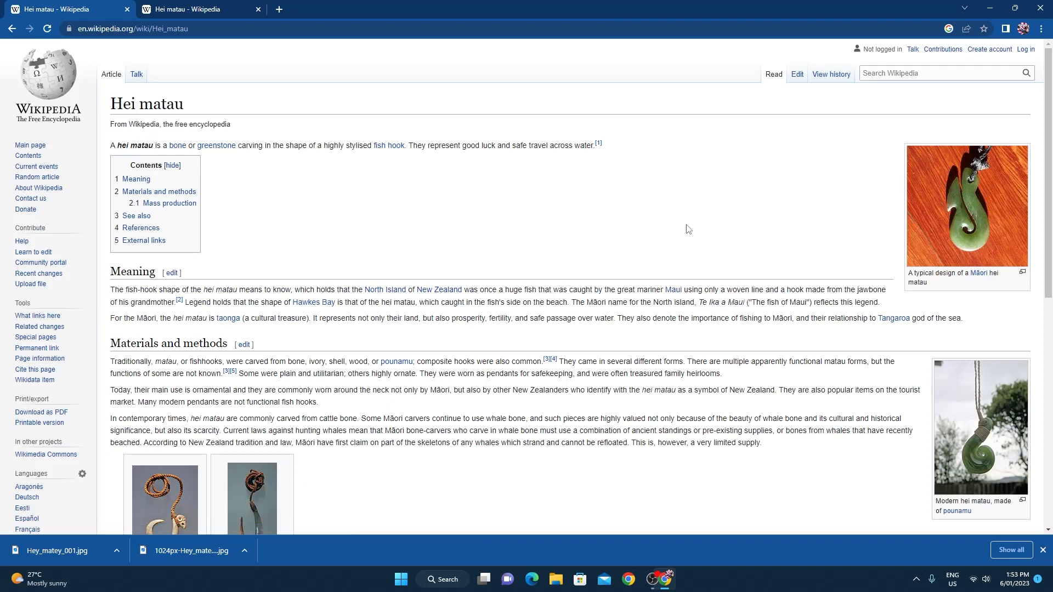
{"action": "mouse_move", "coordinate": [556, 237]}
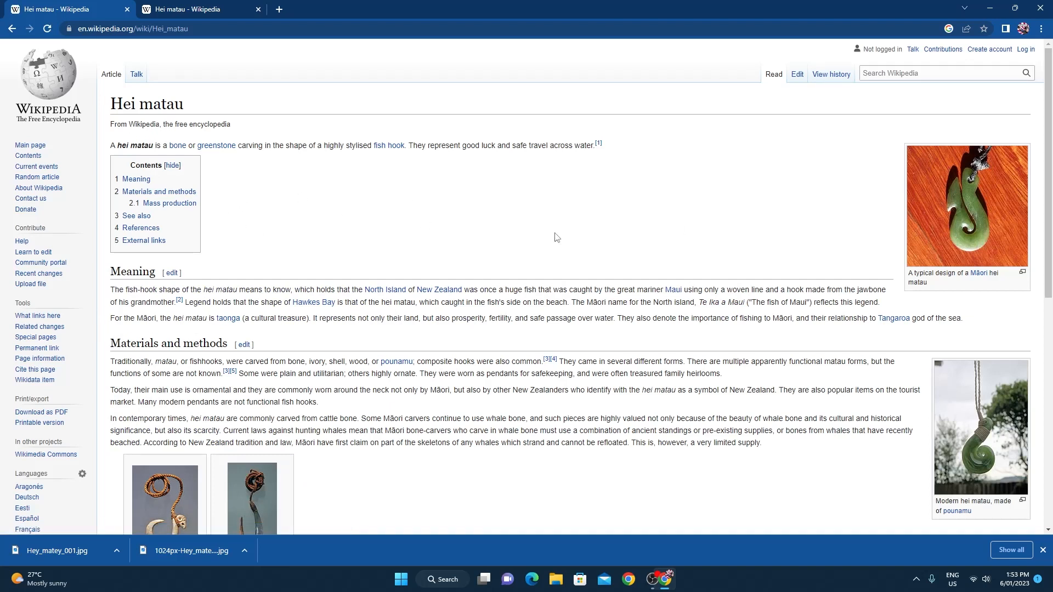
{"action": "mouse_move", "coordinate": [946, 233]}
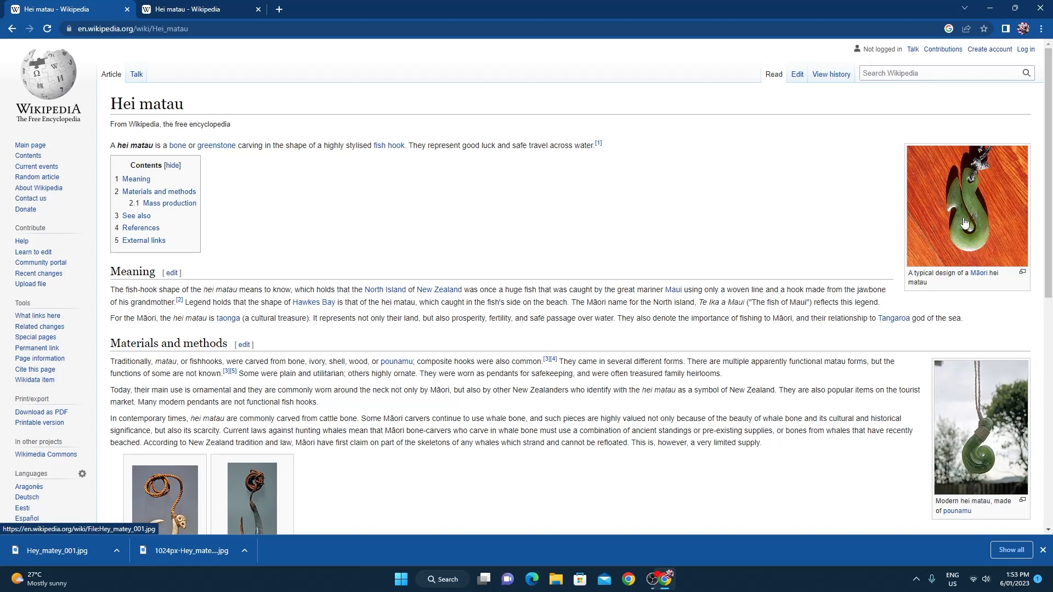
{"action": "left_click", "coordinate": [966, 206]}
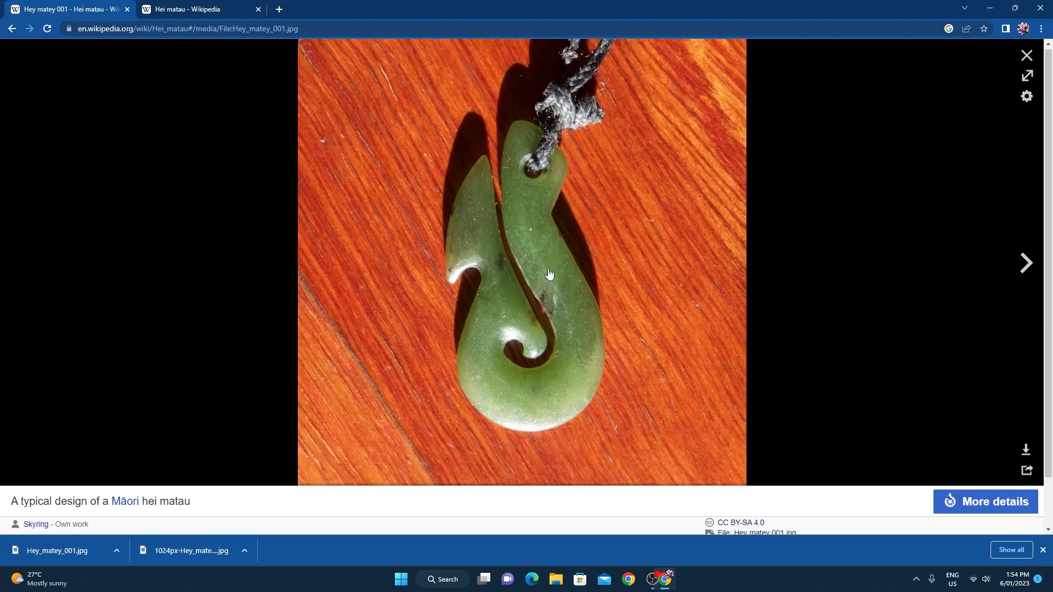
Step: Download the original pendant photo to the Desktop as Hey_matey_001.jpg, replacing the old file
{"action": "left_click", "coordinate": [1026, 450]}
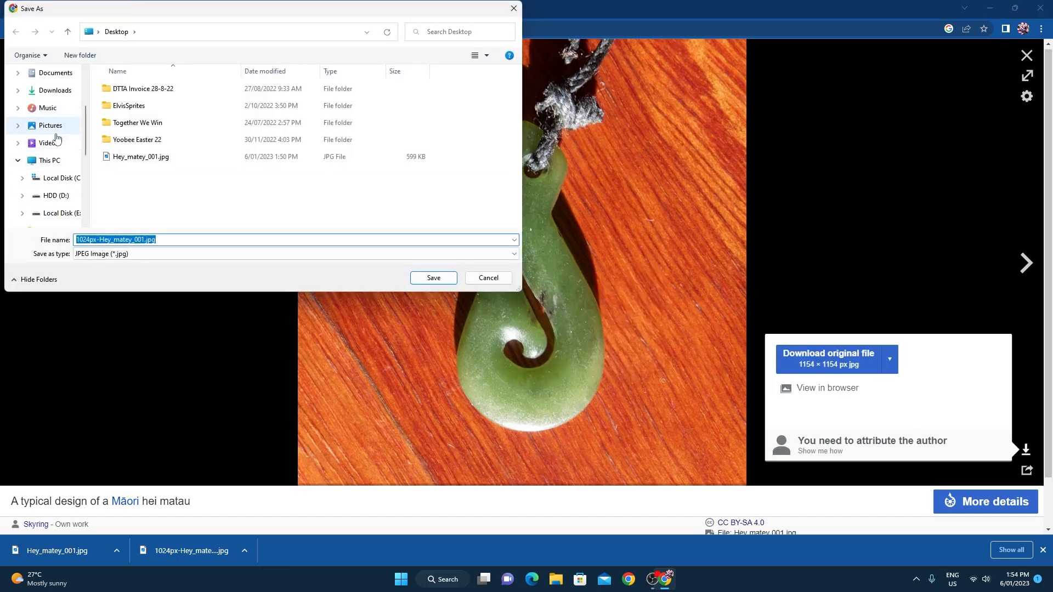
{"action": "left_click", "coordinate": [50, 108]}
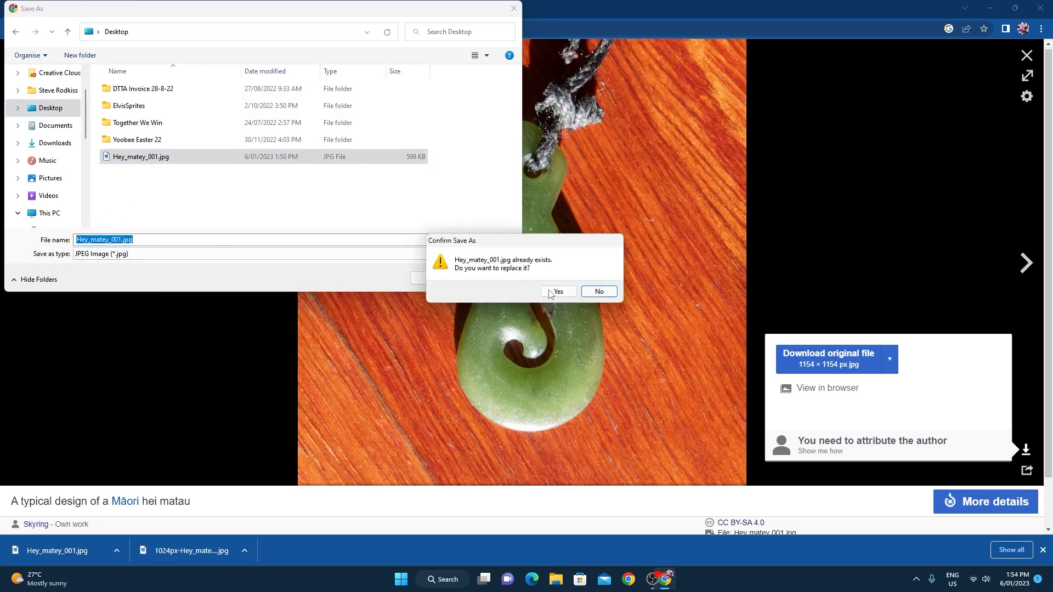
{"action": "left_click", "coordinate": [556, 291]}
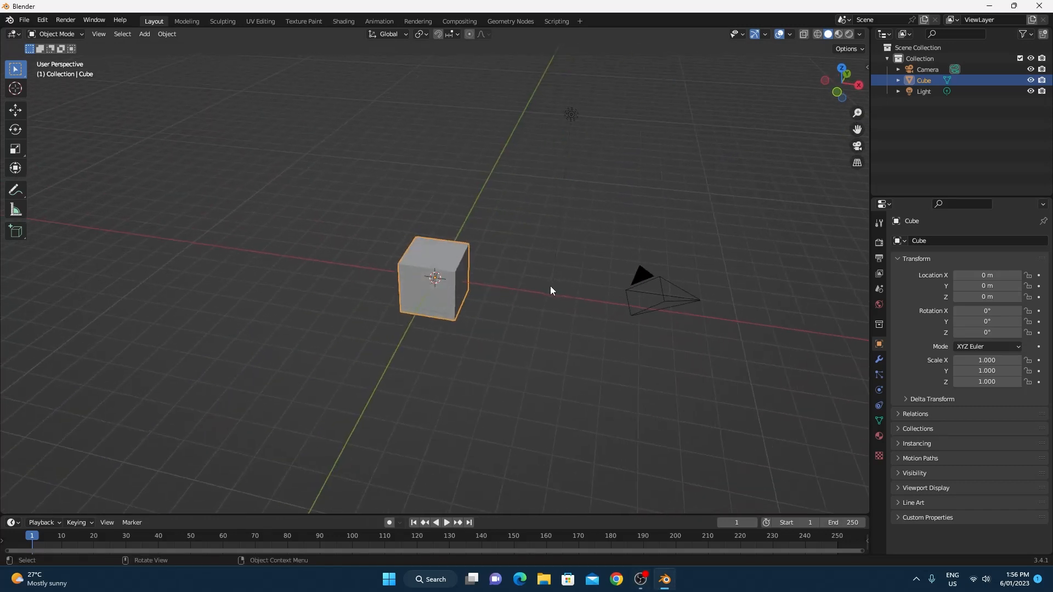
{"action": "mouse_move", "coordinate": [533, 167]}
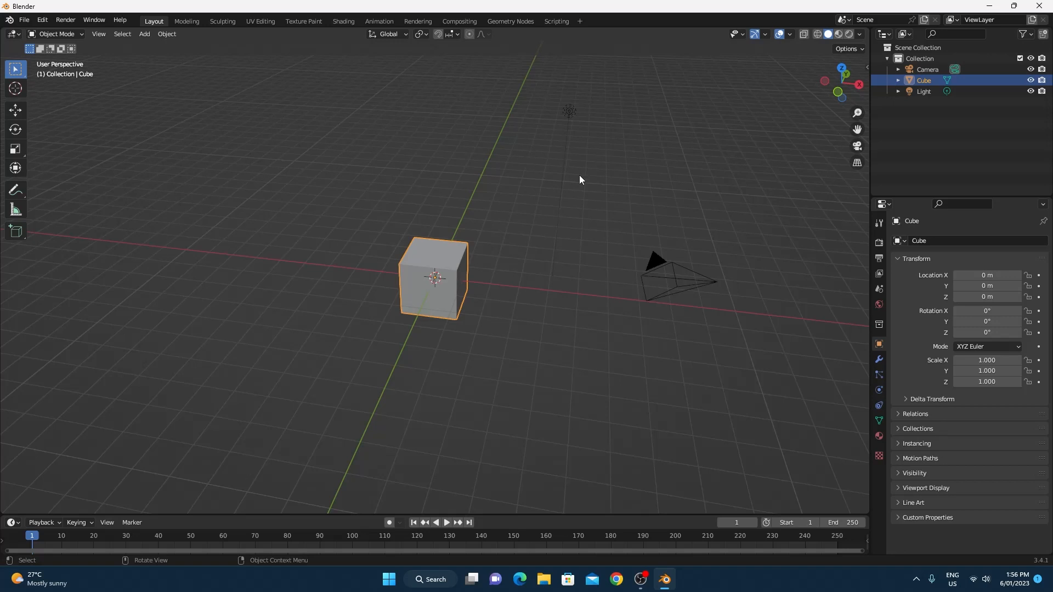
{"action": "mouse_move", "coordinate": [591, 134]}
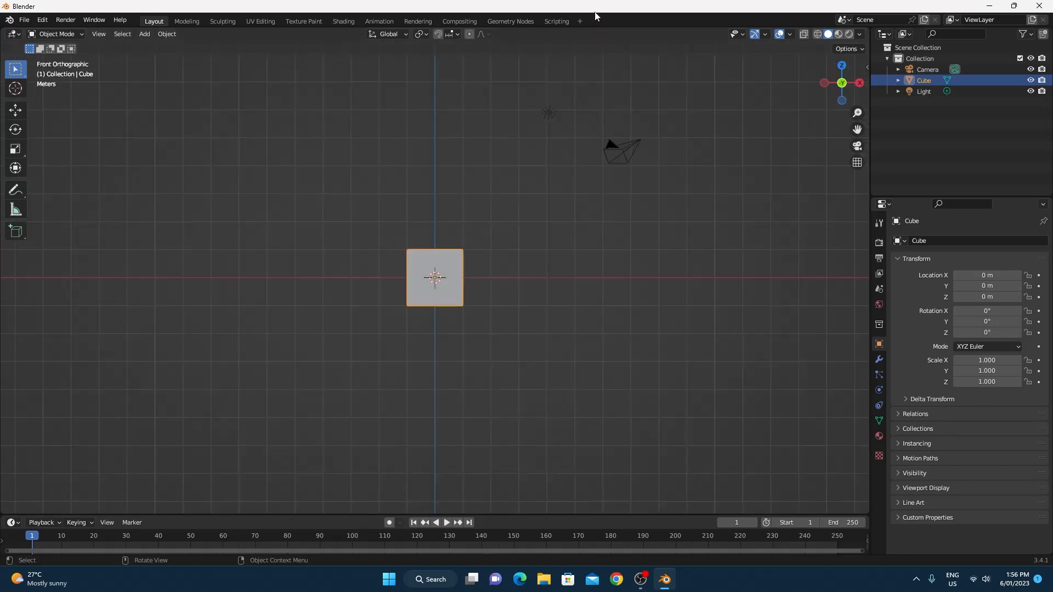
Step: In front view, select the newly added pendant reference image and scale it down
{"action": "key", "text": "KP_1"}
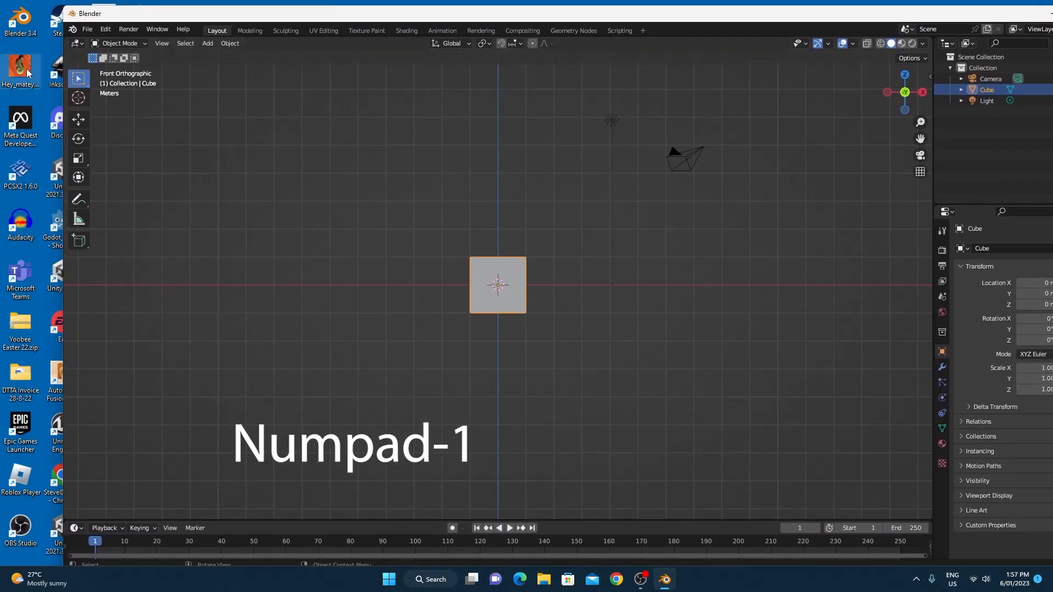
{"action": "mouse_move", "coordinate": [485, 232]}
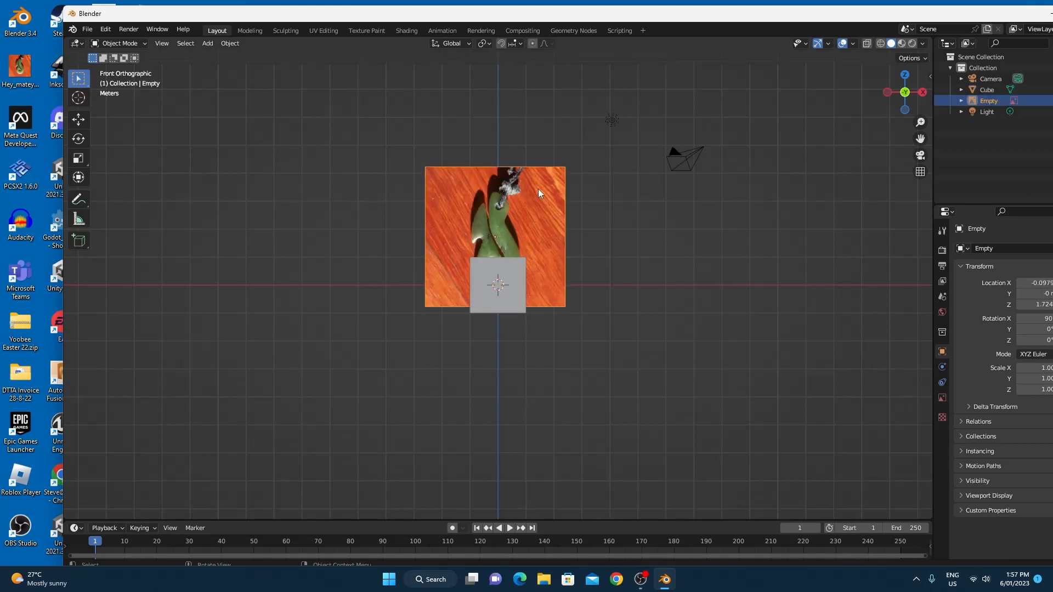
{"action": "left_click", "coordinate": [538, 193]}
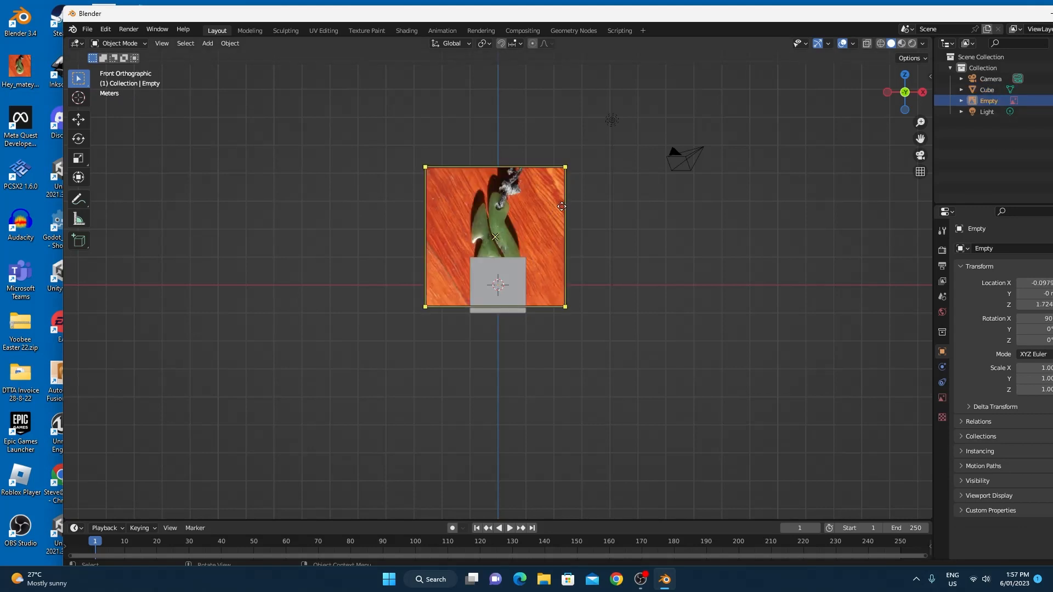
{"action": "left_click_drag", "start_coordinate": [560, 206], "coordinate": [574, 216]}
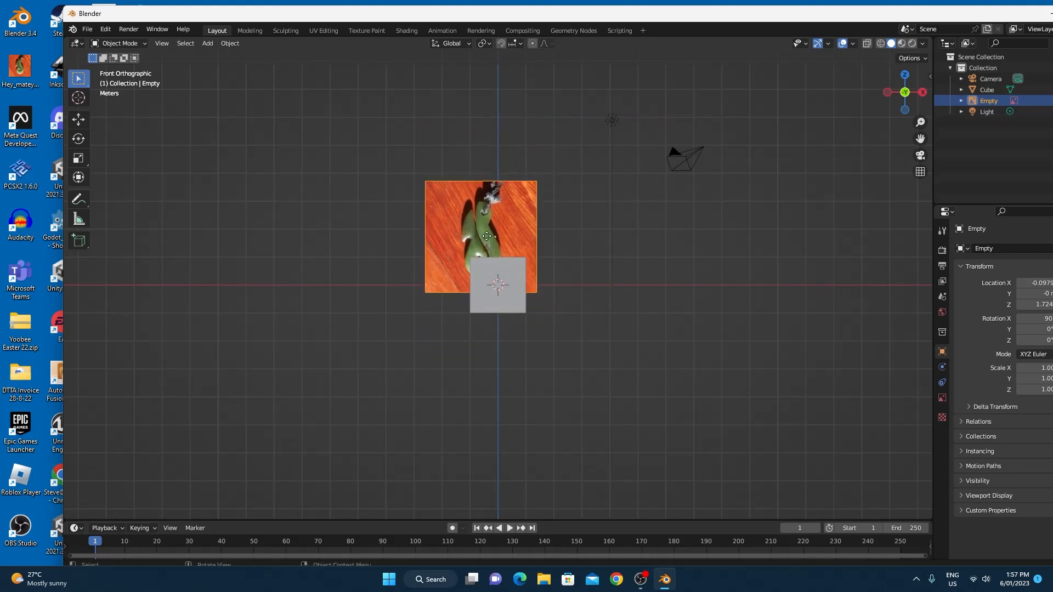
Step: Zoom and orbit around the image and cube to inspect, then return to front view
{"action": "left_click_drag", "start_coordinate": [487, 236], "coordinate": [497, 285]}
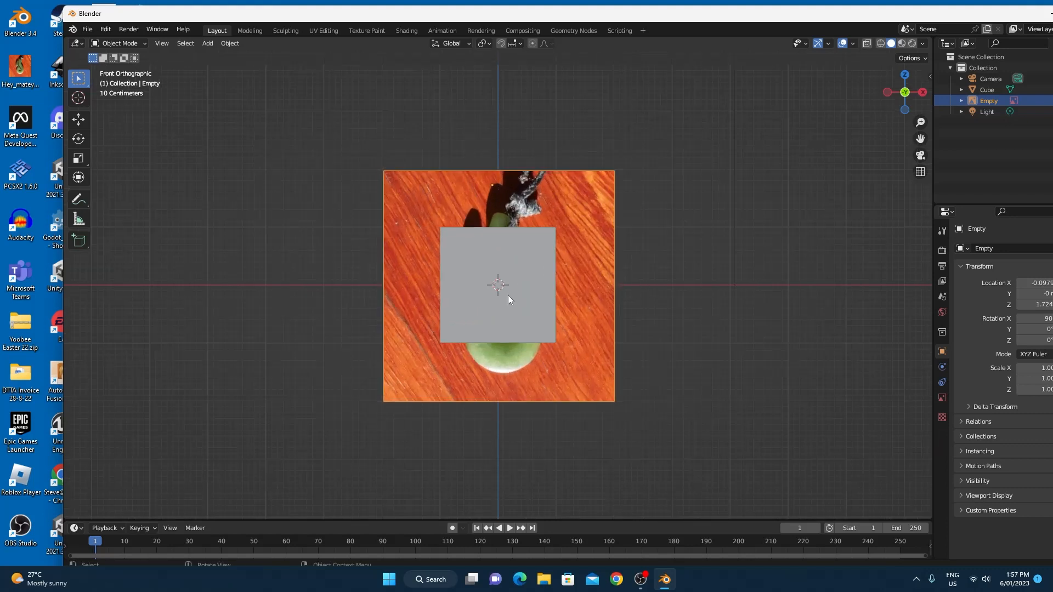
{"action": "mouse_move", "coordinate": [710, 260]}
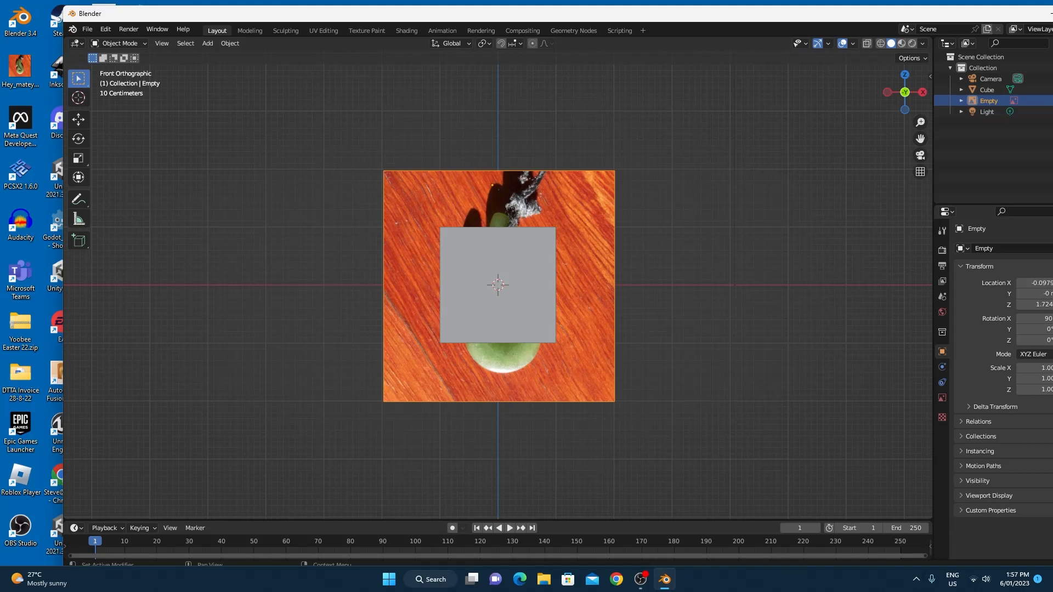
{"action": "left_click_drag", "start_coordinate": [498, 284], "coordinate": [592, 289]}
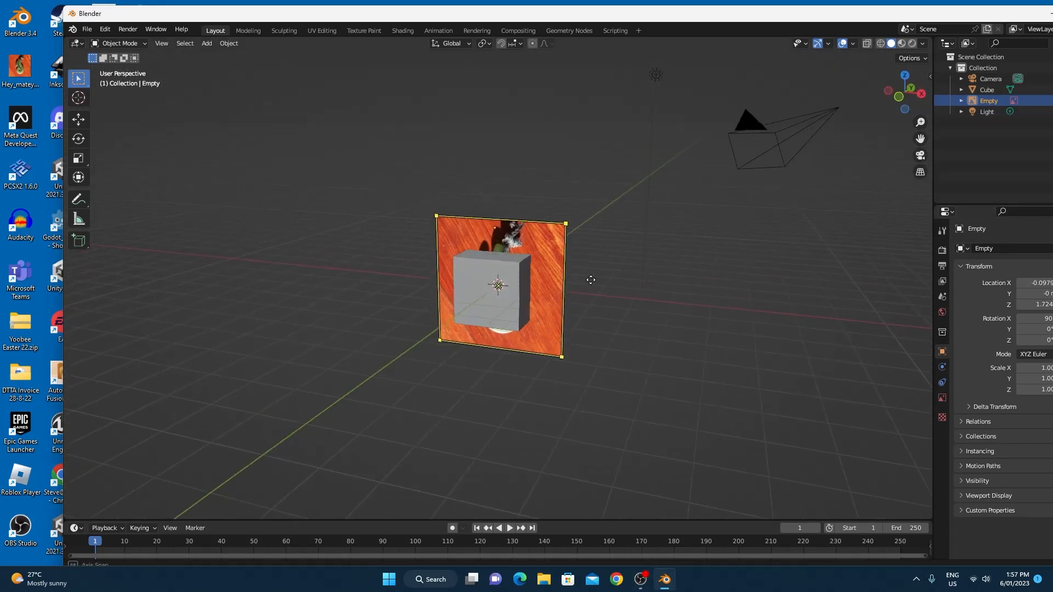
{"action": "left_click_drag", "start_coordinate": [592, 279], "coordinate": [542, 303]}
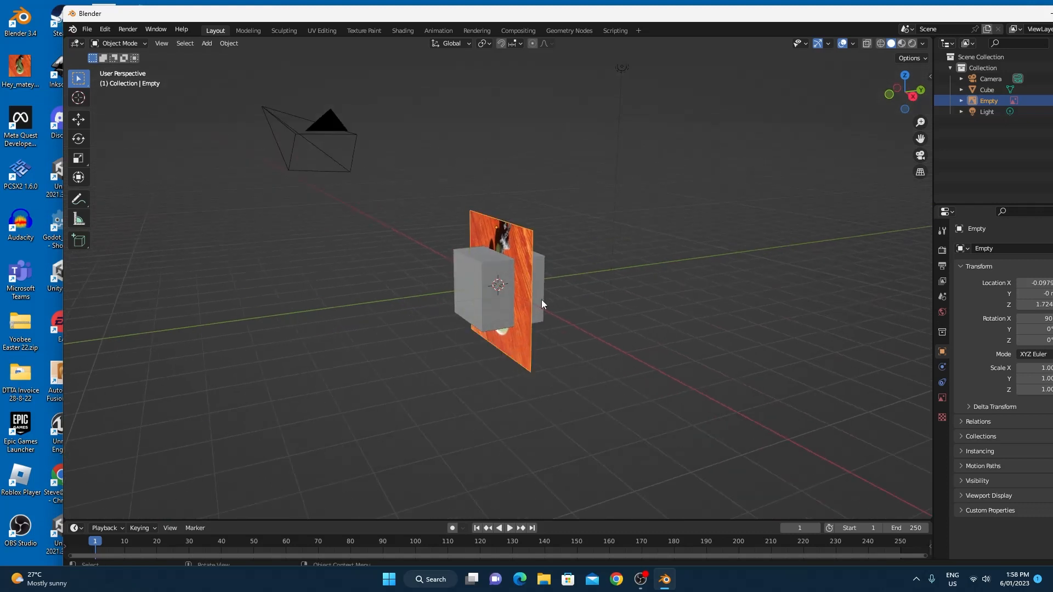
{"action": "key", "text": "KP_1"}
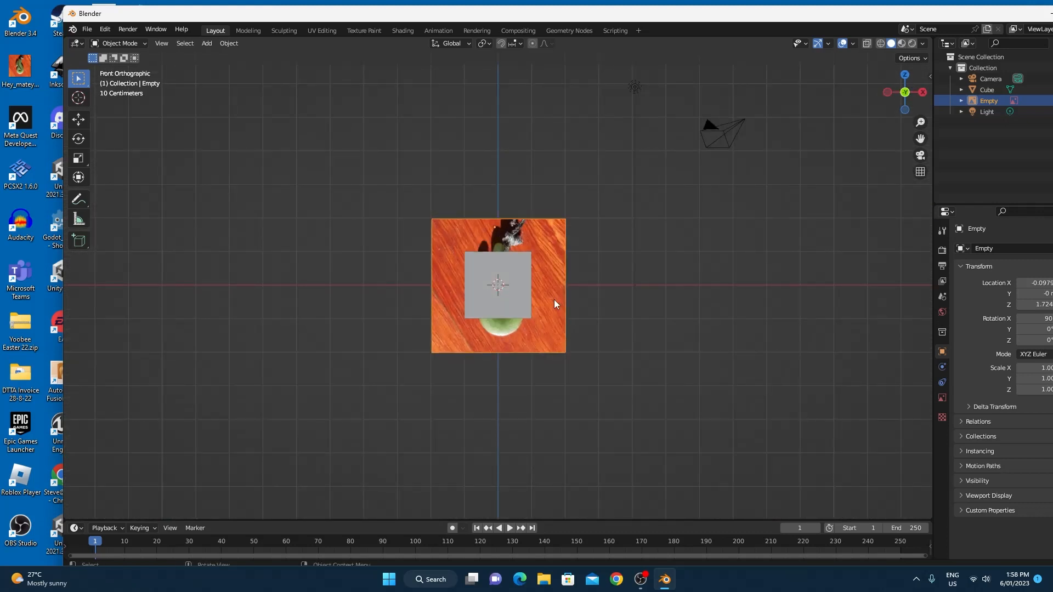
{"action": "mouse_move", "coordinate": [654, 320]}
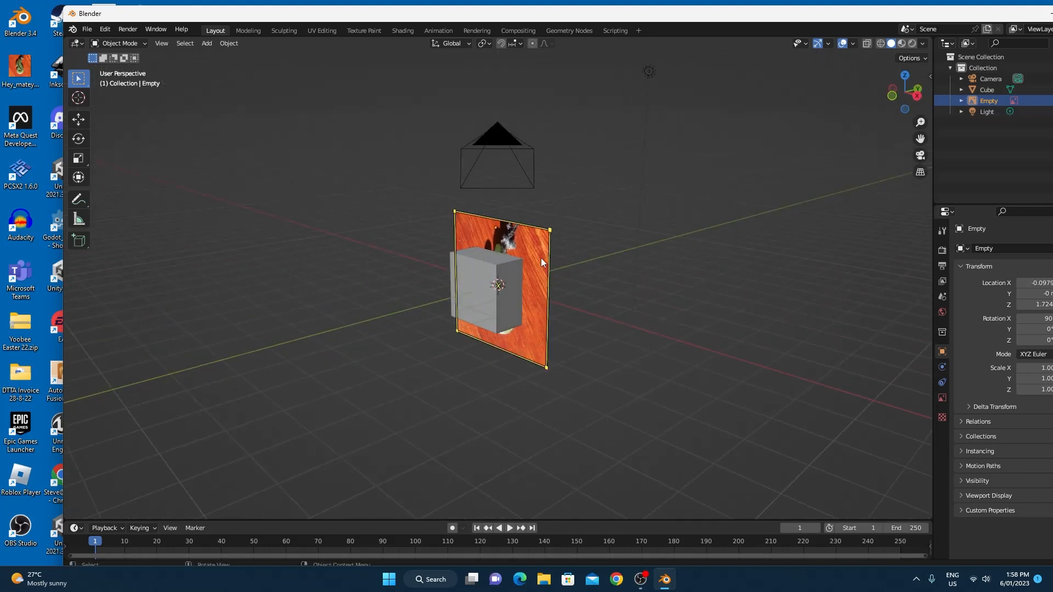
Step: Move the reference image back about 3.5 m along the Y axis behind the cube
{"action": "left_click", "coordinate": [599, 269]}
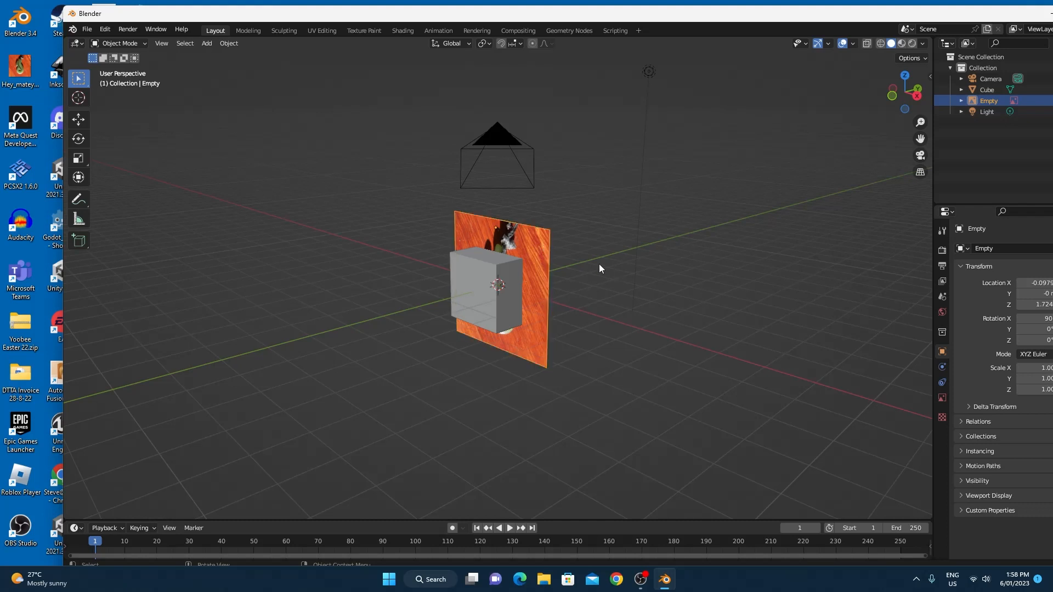
{"action": "key", "text": "g"}
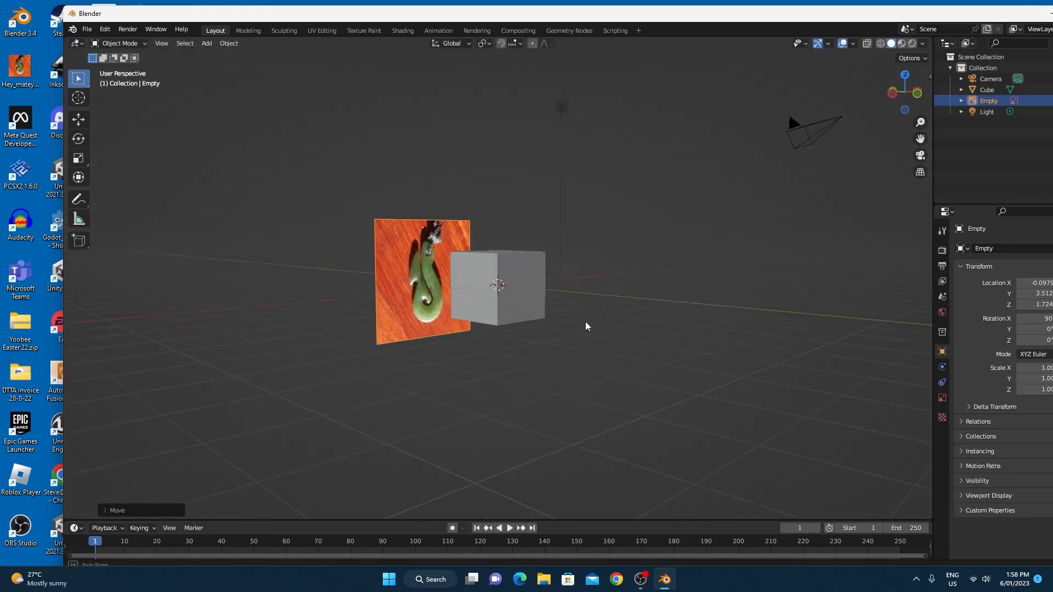
{"action": "key", "text": "1"}
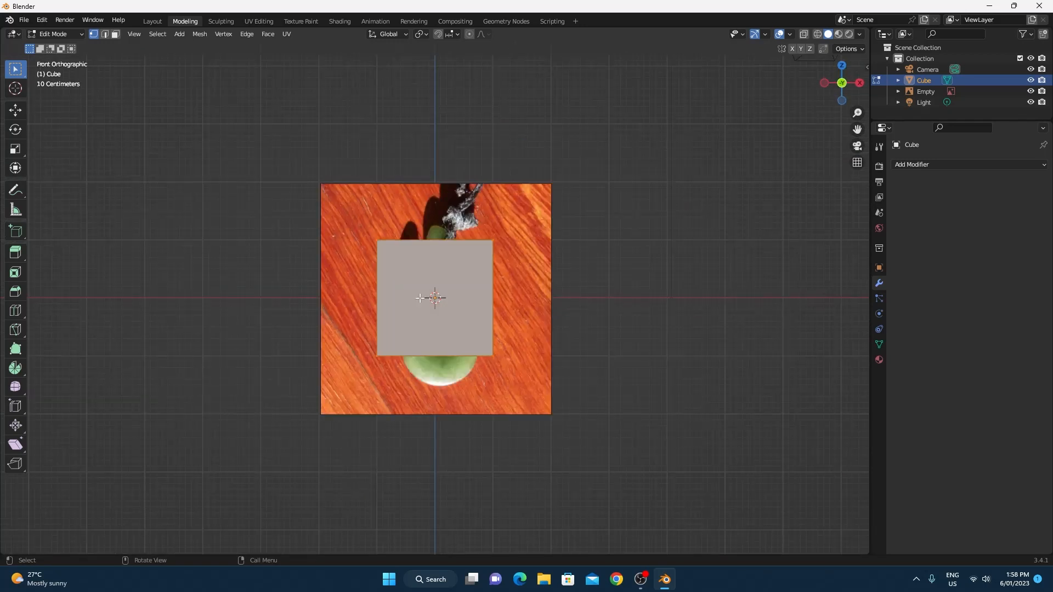
{"action": "mouse_move", "coordinate": [407, 266]}
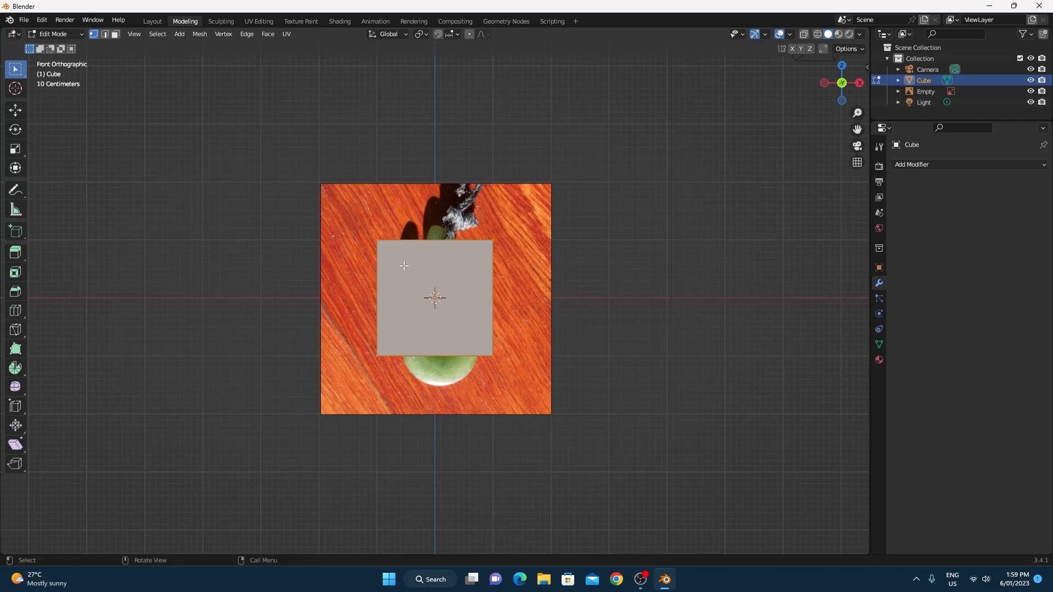
Step: Select all cube vertices and merge them At Center into a single point
{"action": "key", "text": "m"}
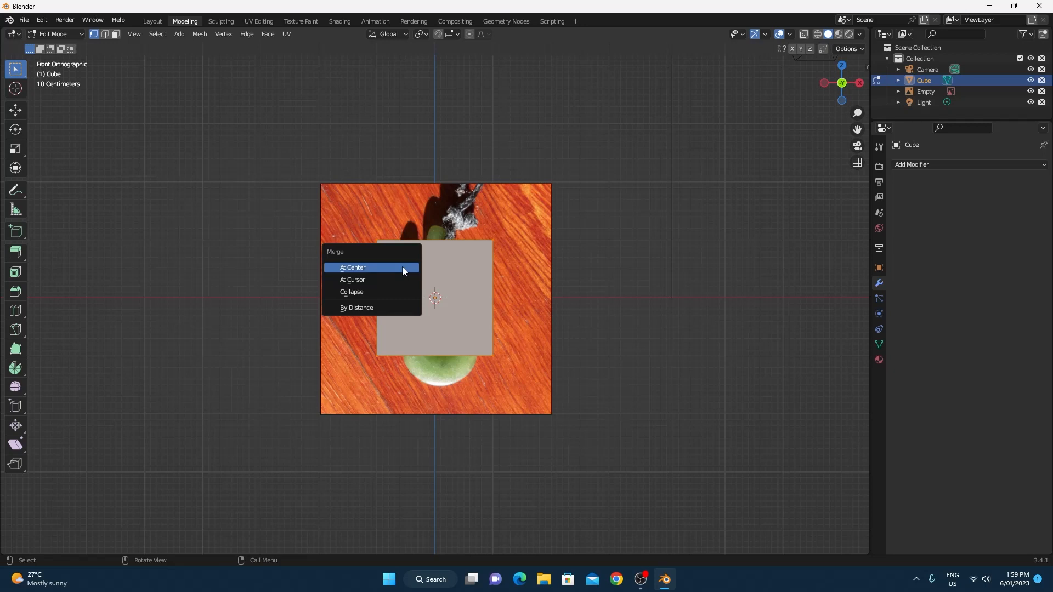
{"action": "key", "text": "m"}
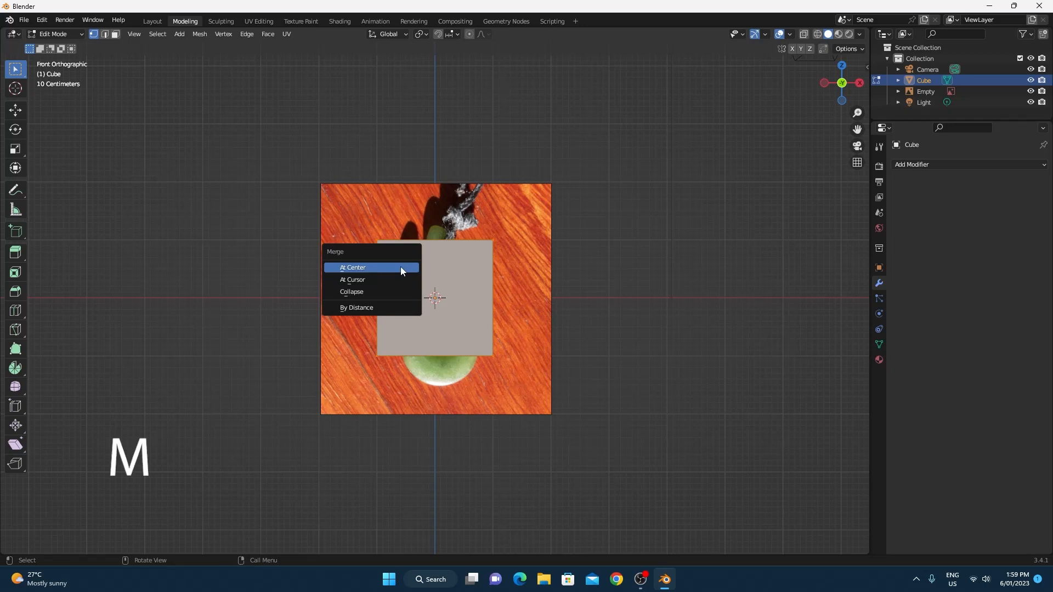
{"action": "left_click", "coordinate": [353, 268]}
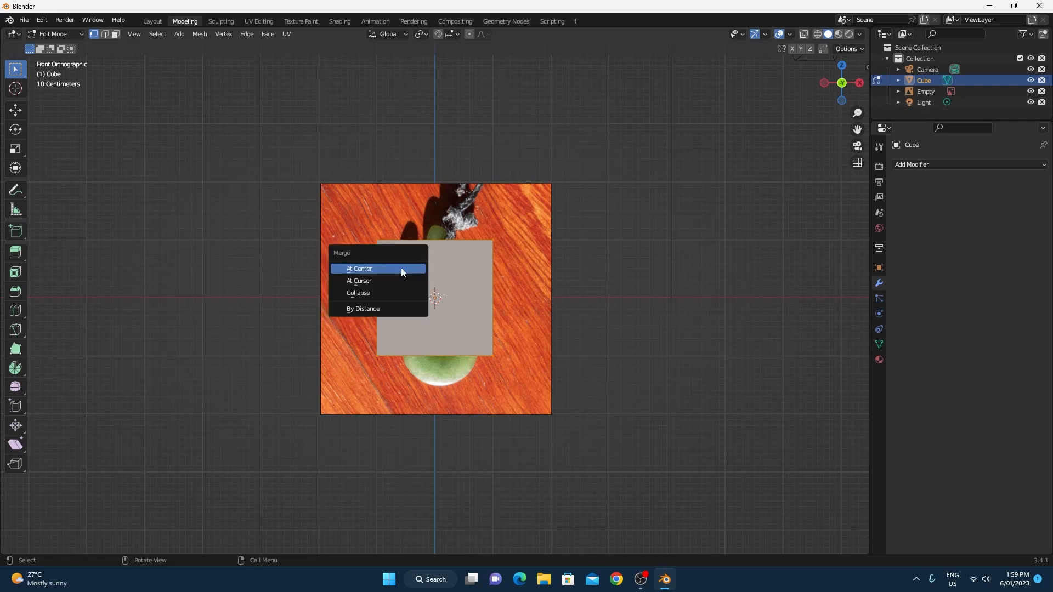
{"action": "left_click", "coordinate": [360, 268]}
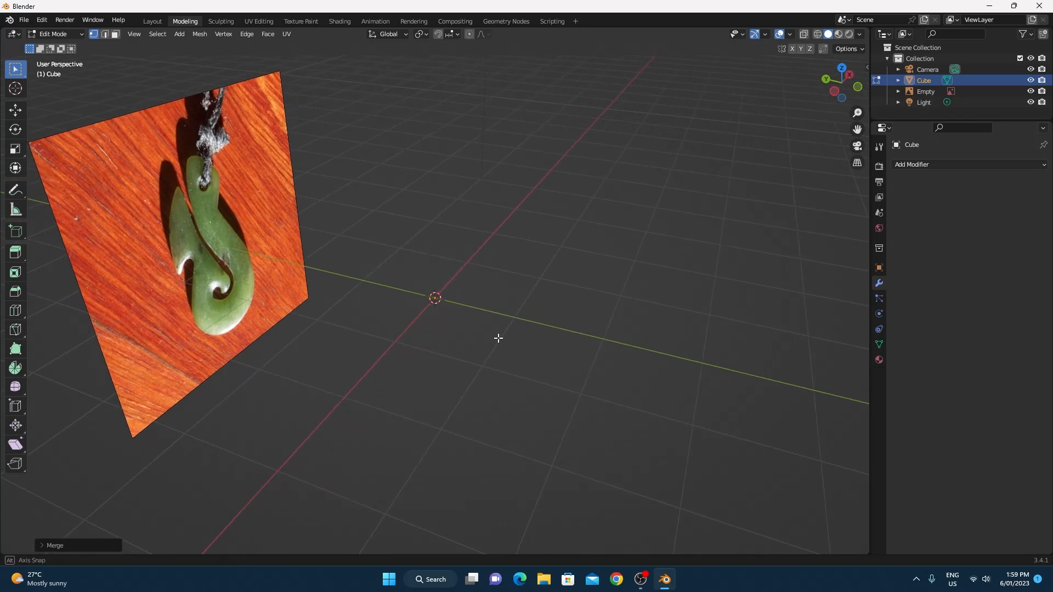
Step: Switch to front view and move the single merged vertex onto the pendant outline
{"action": "key", "text": "KP_1"}
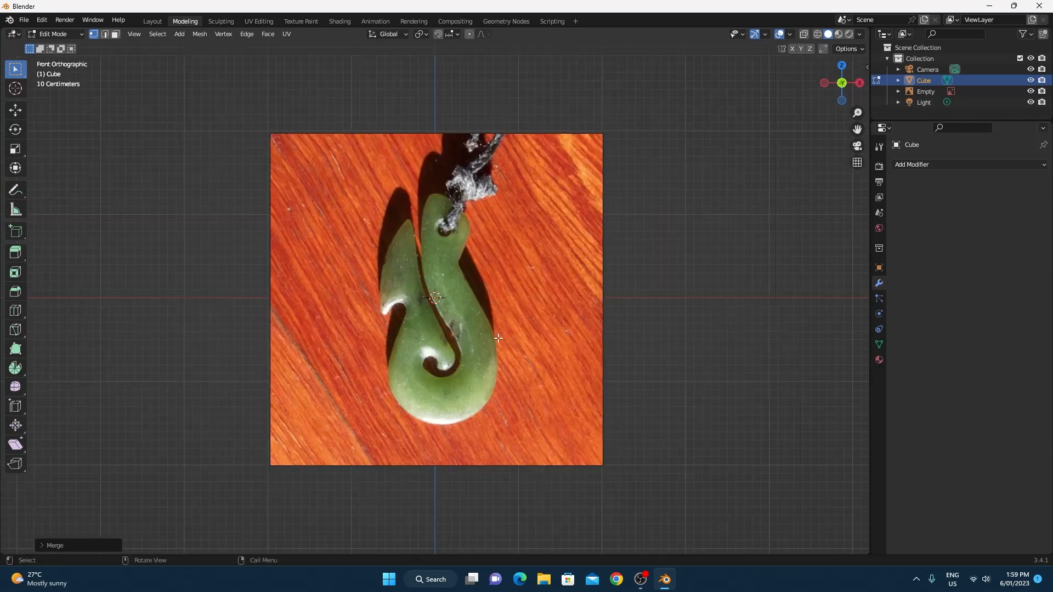
{"action": "key", "text": "g"}
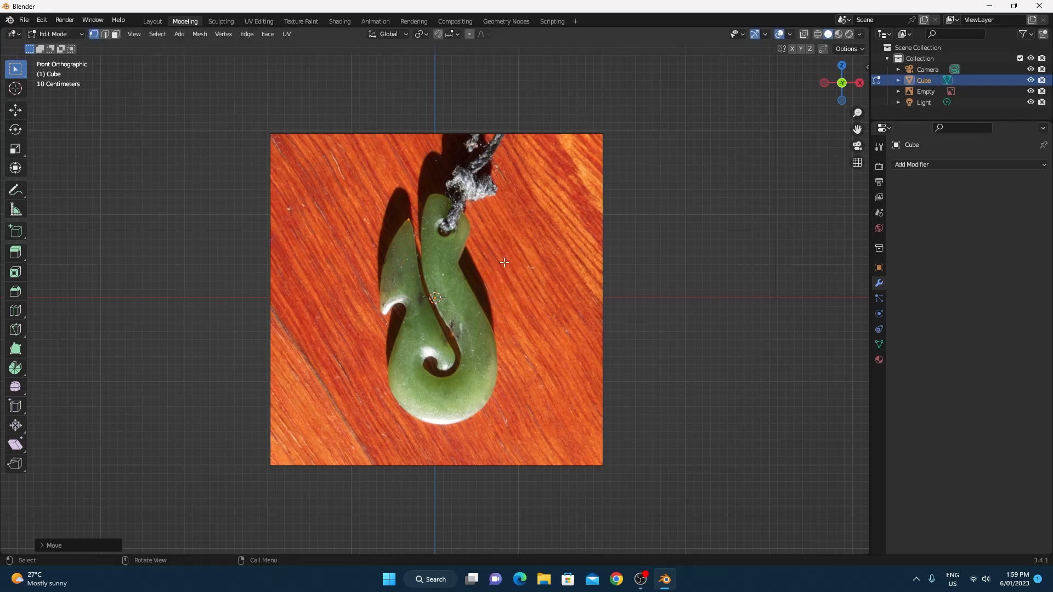
{"action": "mouse_move", "coordinate": [419, 225]}
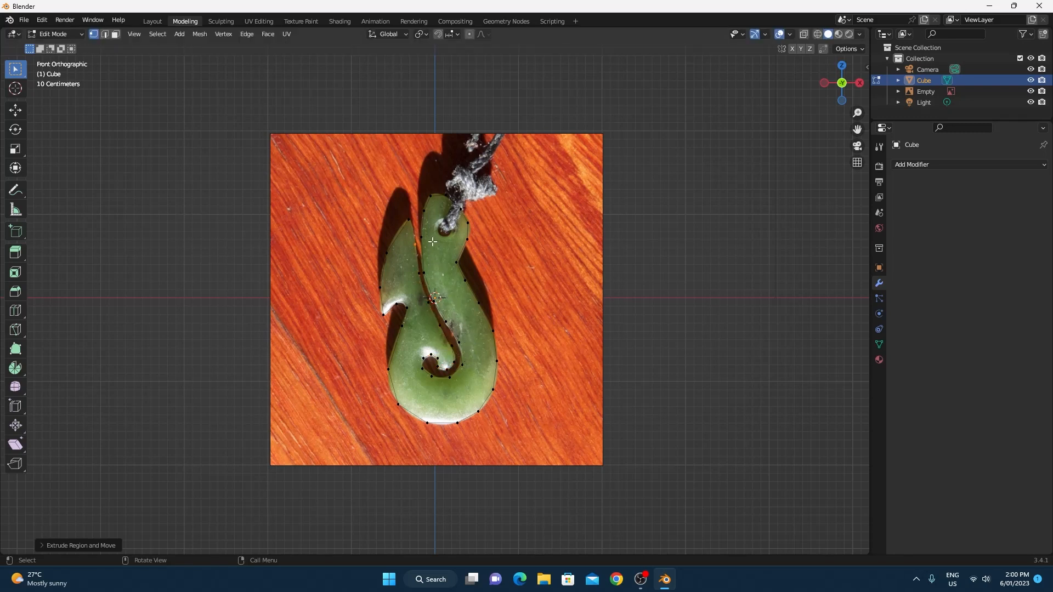
Step: Finish tracing the outline, select all vertices and fill it with faces using Alt+F
{"action": "scroll", "scroll_direction": "up", "scroll_amount": 3}
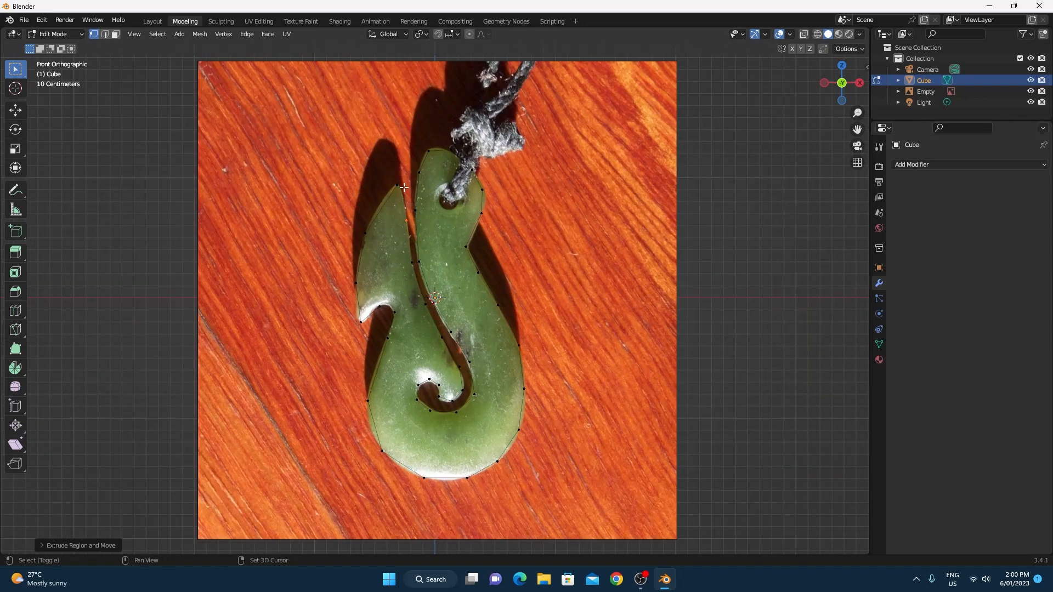
{"action": "left_click", "coordinate": [396, 186]}
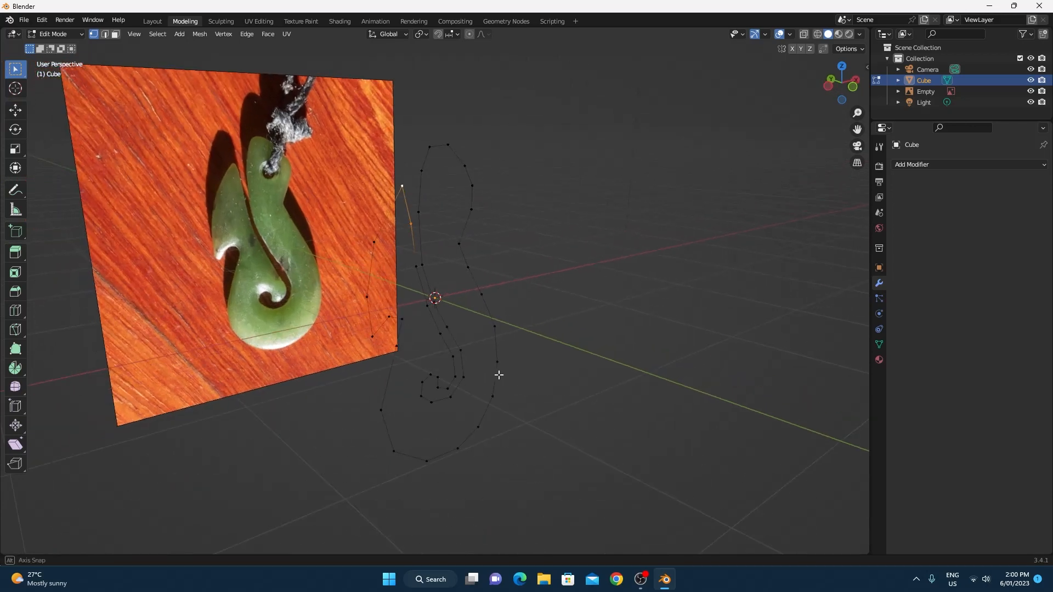
{"action": "left_click_drag", "start_coordinate": [498, 375], "coordinate": [519, 374]}
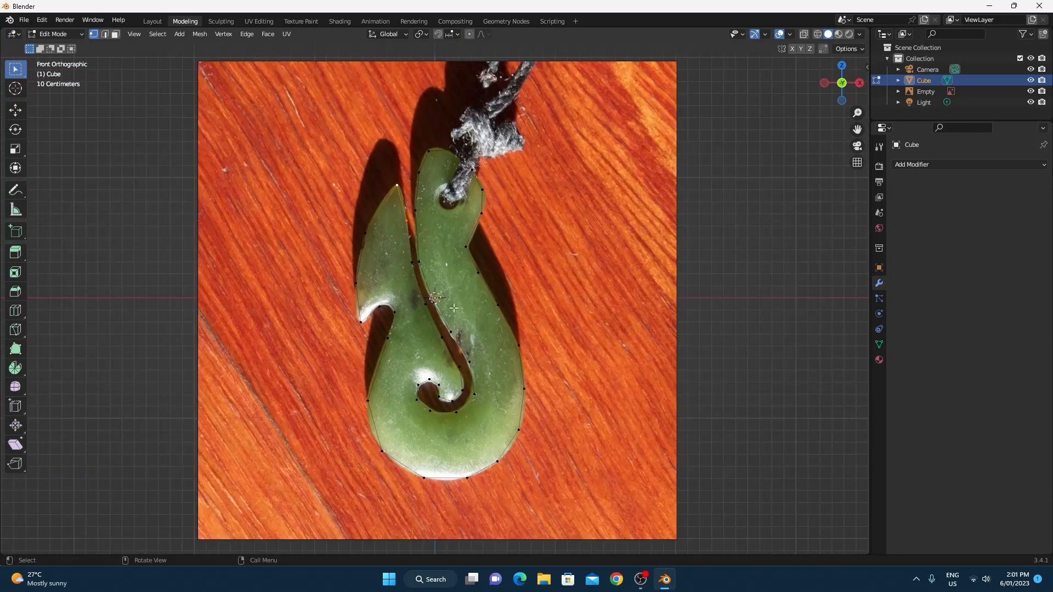
{"action": "key", "text": "a"}
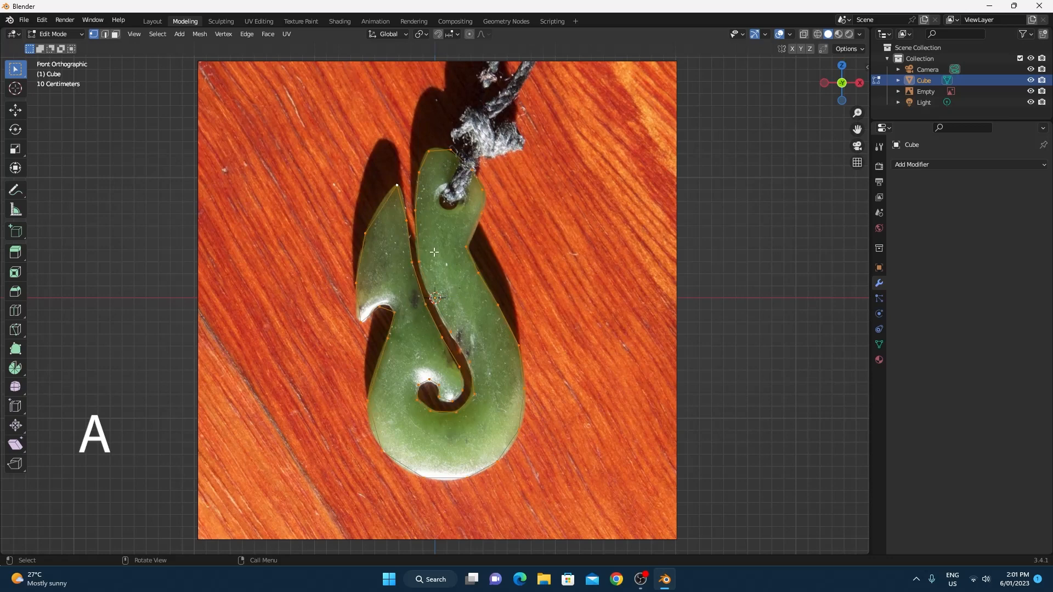
{"action": "mouse_move", "coordinate": [368, 212]}
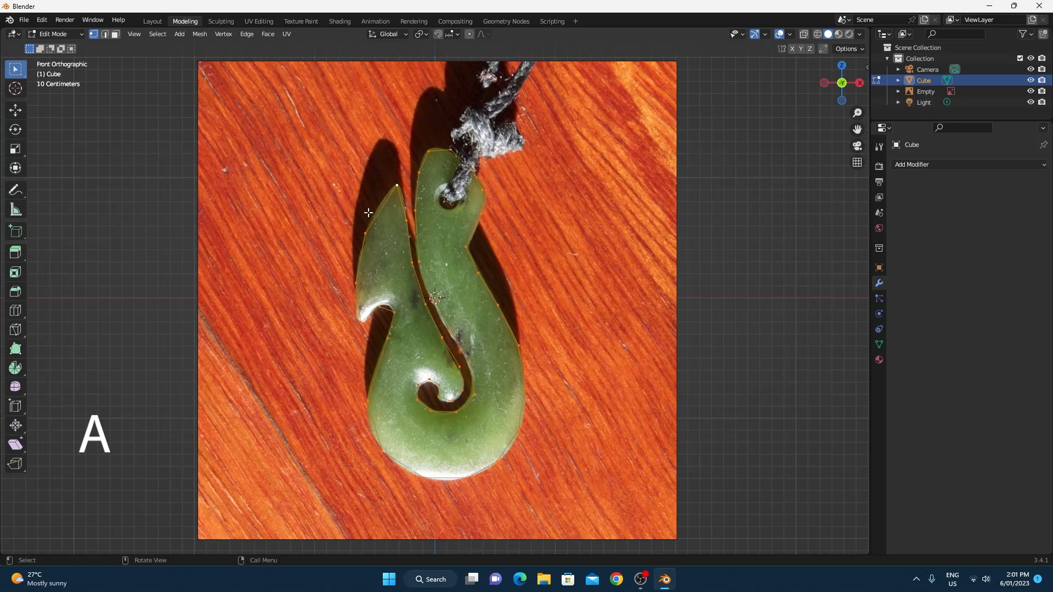
{"action": "mouse_move", "coordinate": [420, 268]}
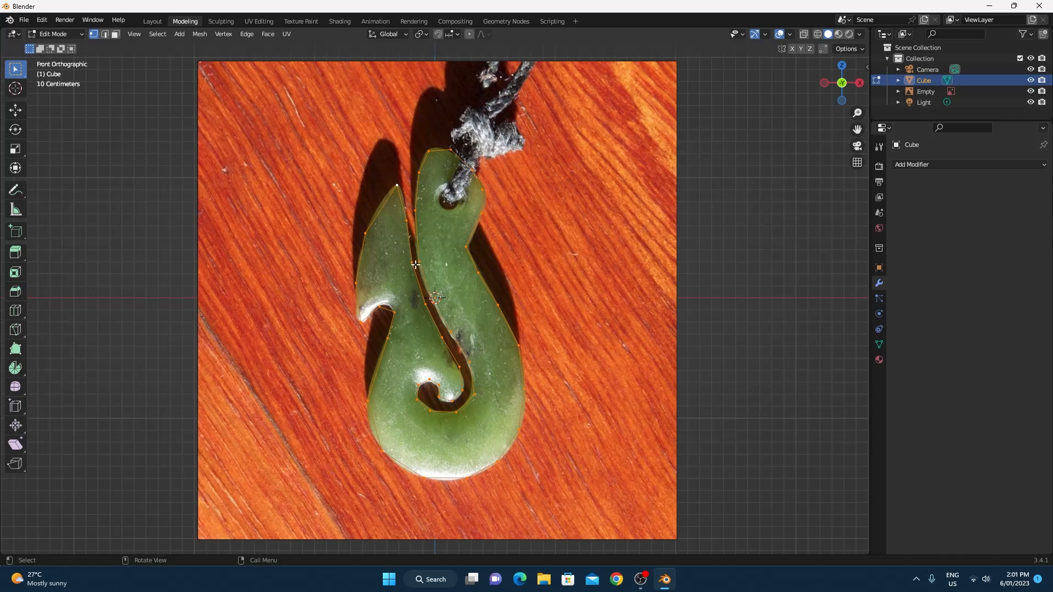
{"action": "key", "text": "alt+f"}
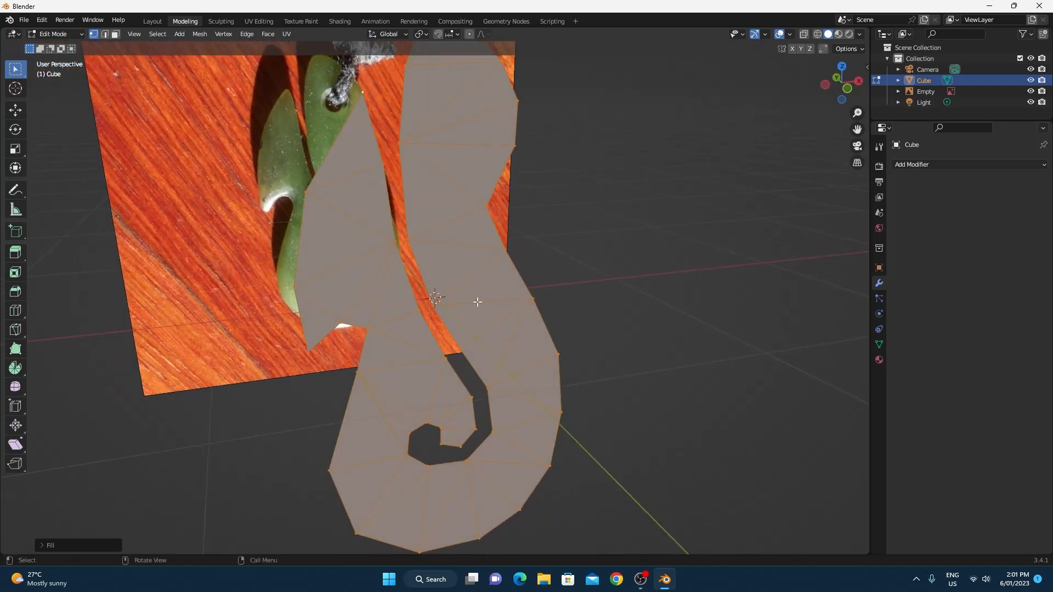
{"action": "mouse_move", "coordinate": [472, 303]}
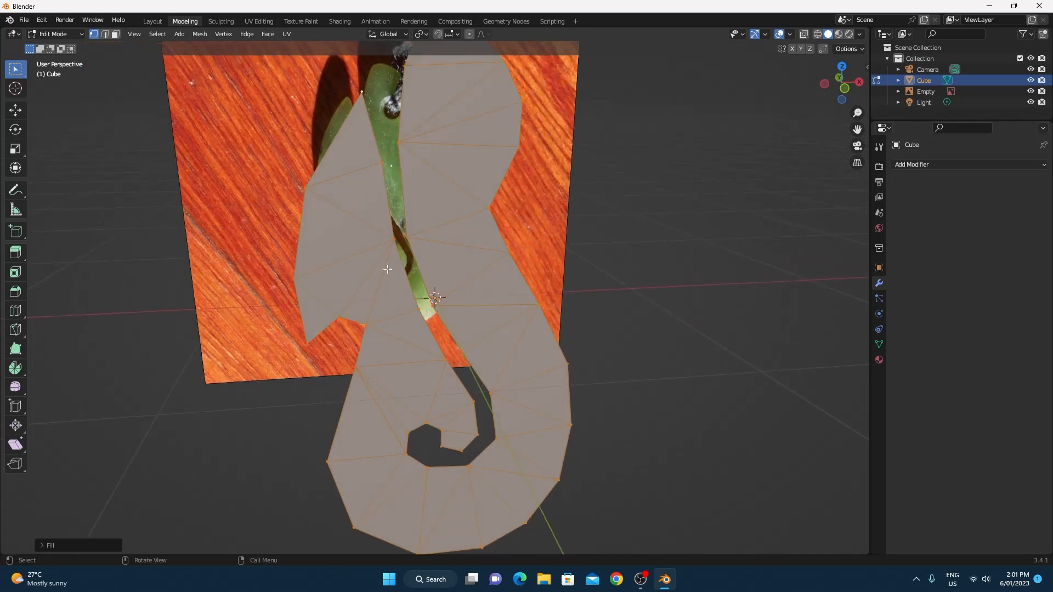
{"action": "mouse_move", "coordinate": [408, 370]}
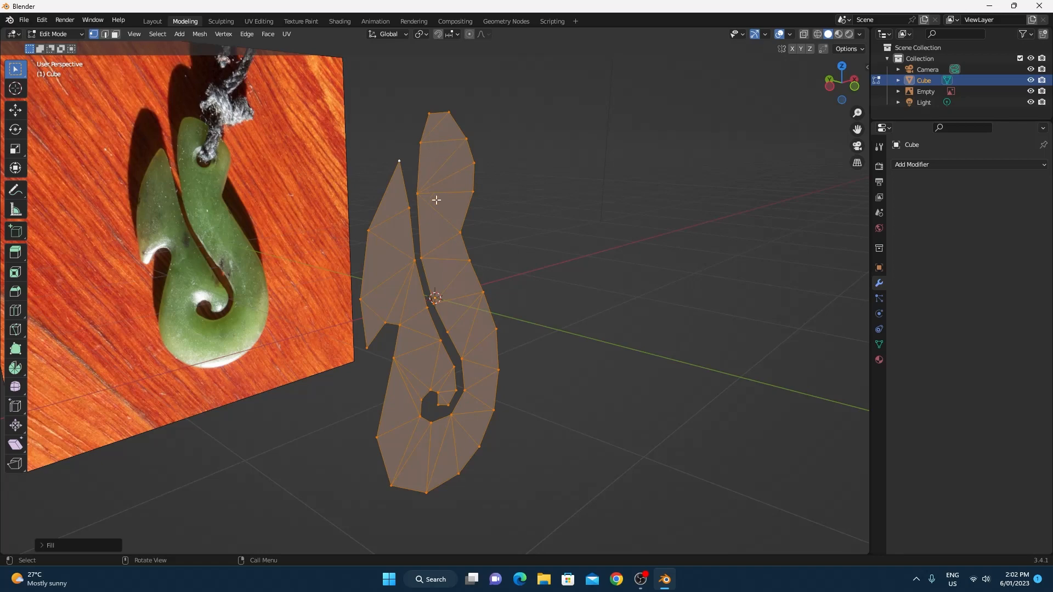
{"action": "mouse_move", "coordinate": [571, 280]}
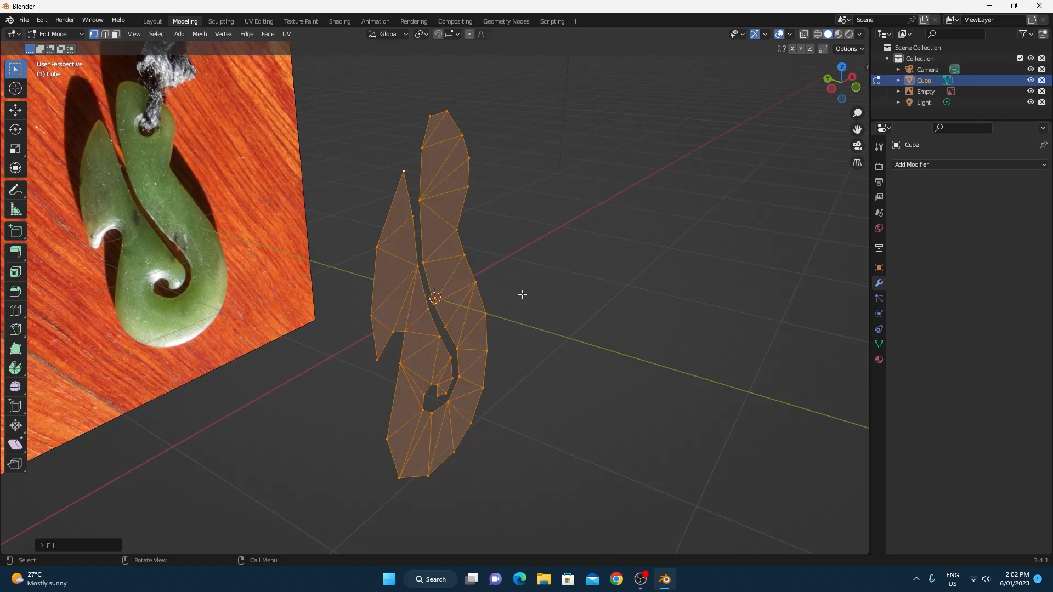
Step: Extrude the flat pendant face with E to give it thickness
{"action": "key", "text": "e"}
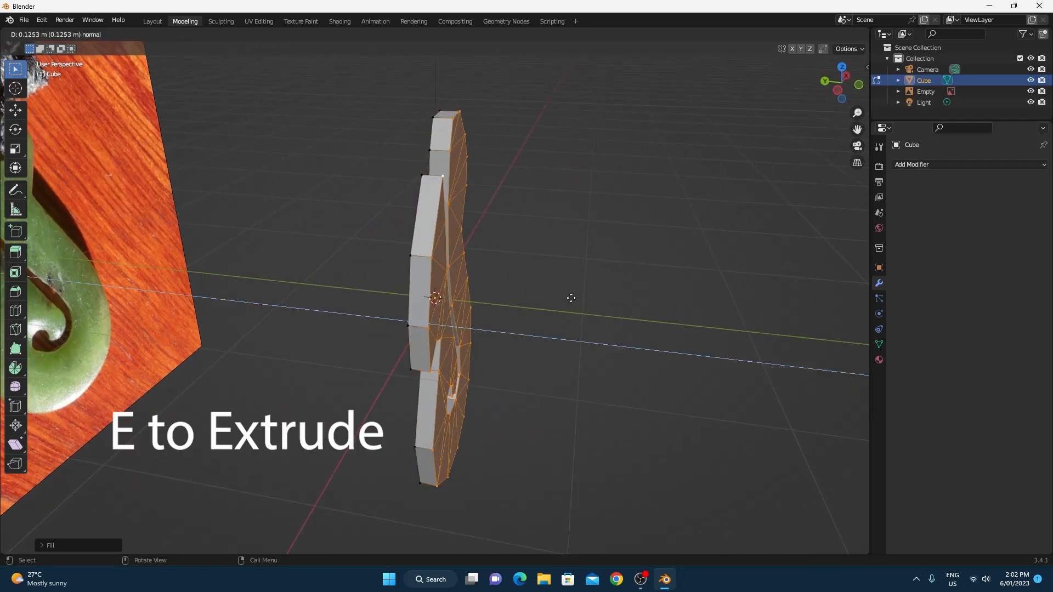
{"action": "mouse_move", "coordinate": [572, 298]}
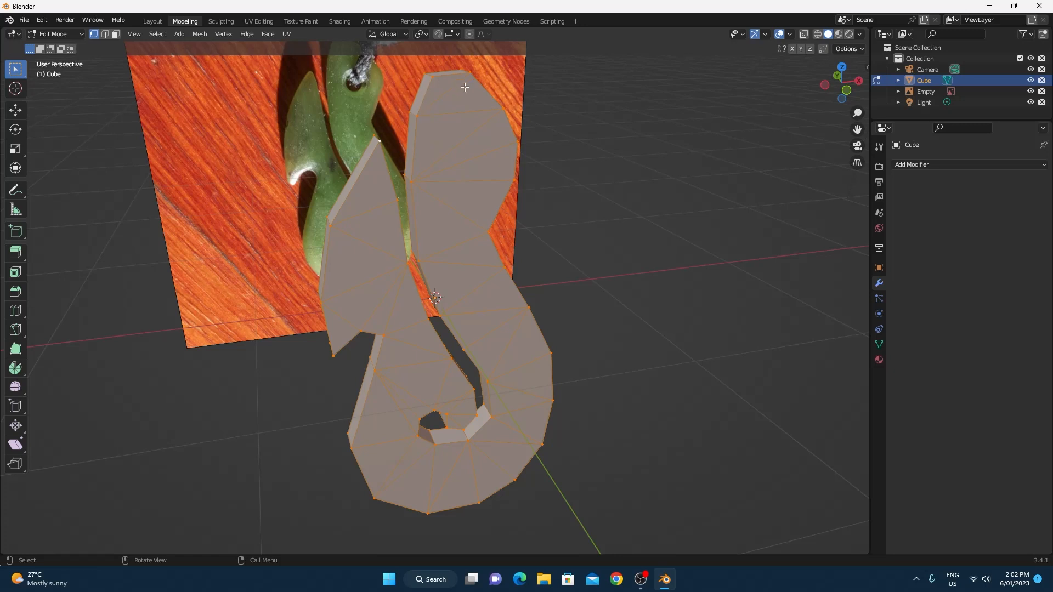
{"action": "mouse_move", "coordinate": [680, 247]}
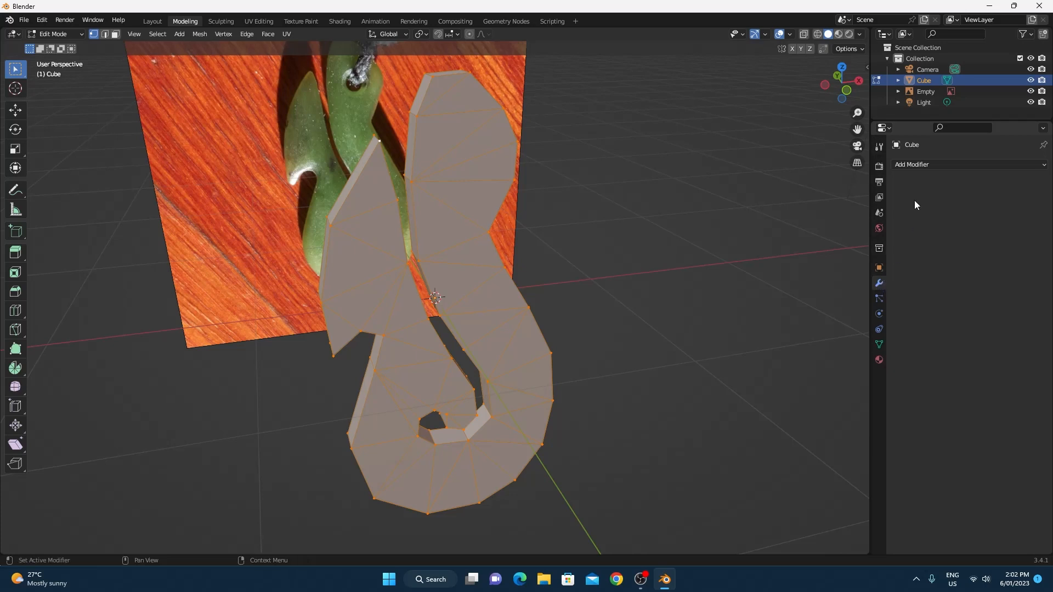
Step: Add a Subdivision Surface modifier to the pendant with viewport level 2
{"action": "left_click", "coordinate": [912, 164]}
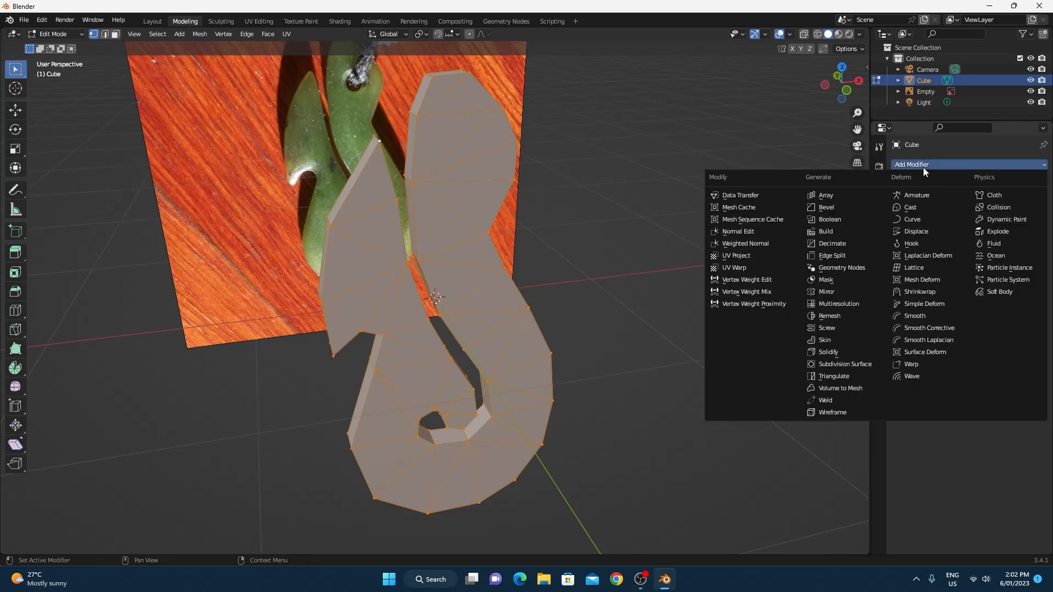
{"action": "mouse_move", "coordinate": [844, 364]}
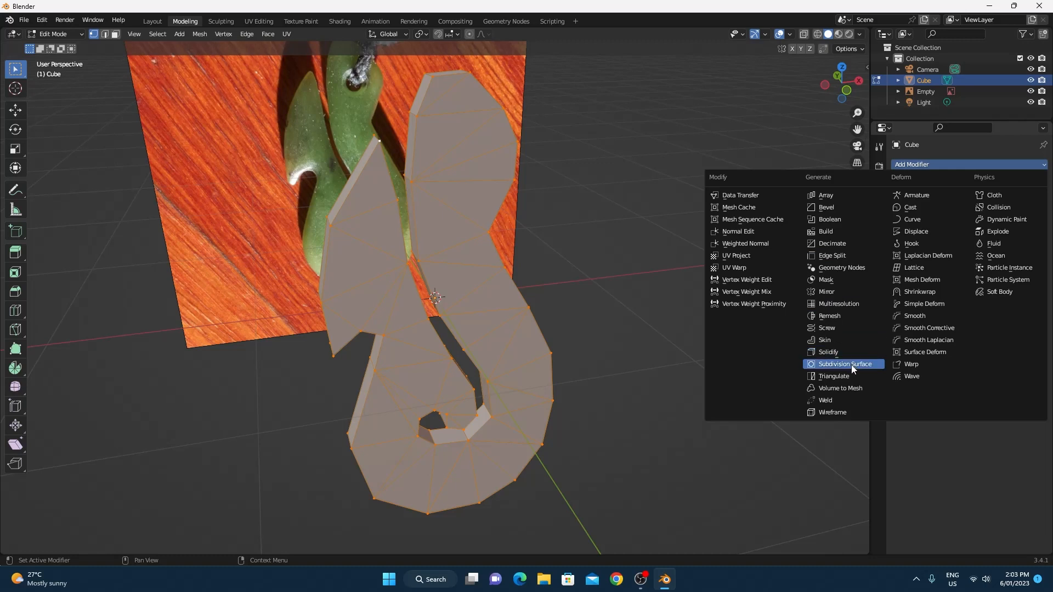
{"action": "mouse_move", "coordinate": [851, 371]}
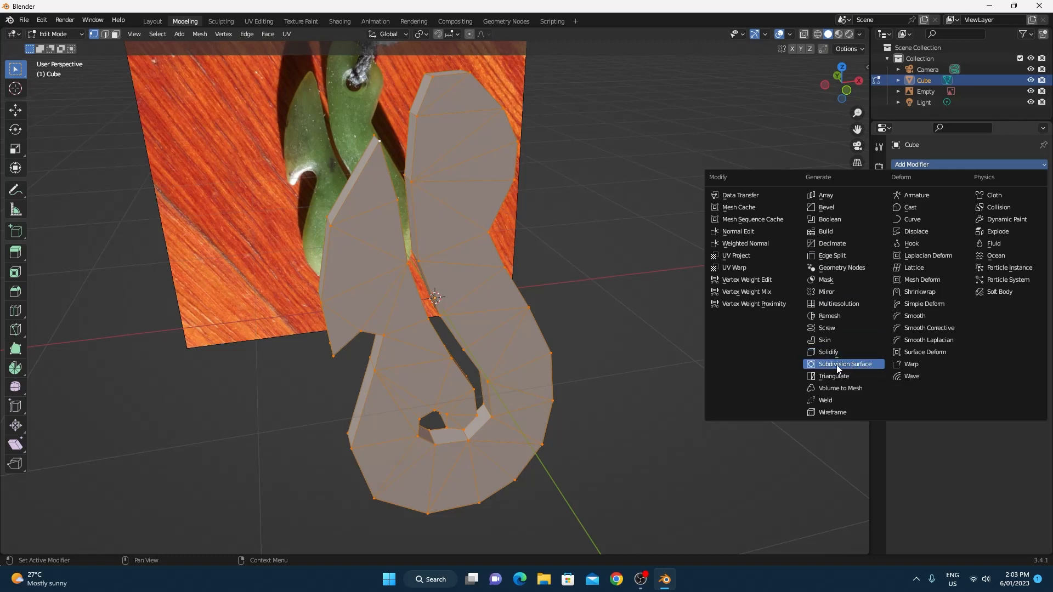
{"action": "left_click", "coordinate": [843, 364]}
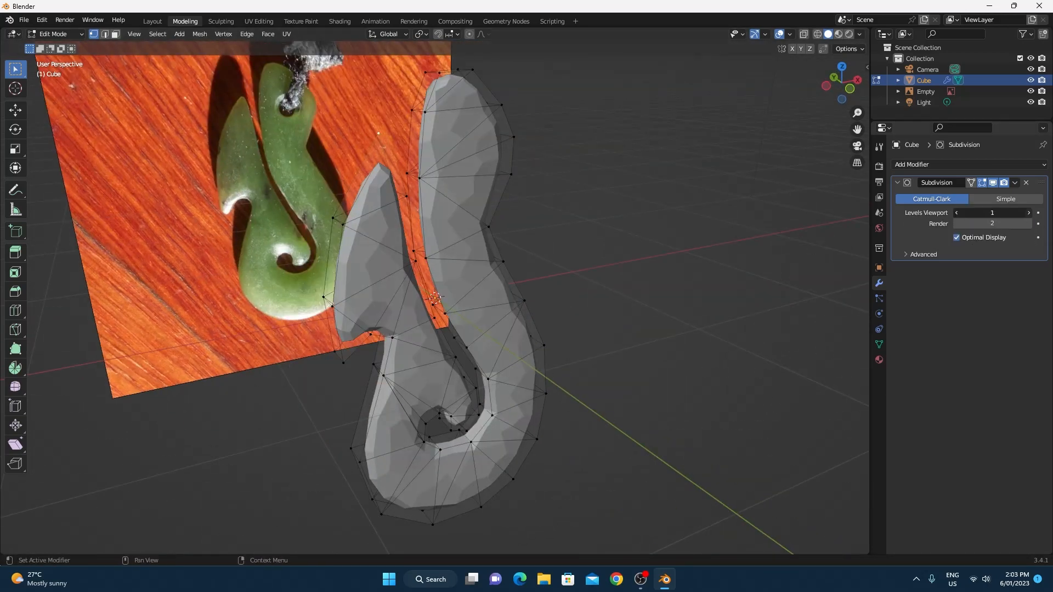
{"action": "left_click", "coordinate": [1027, 212]}
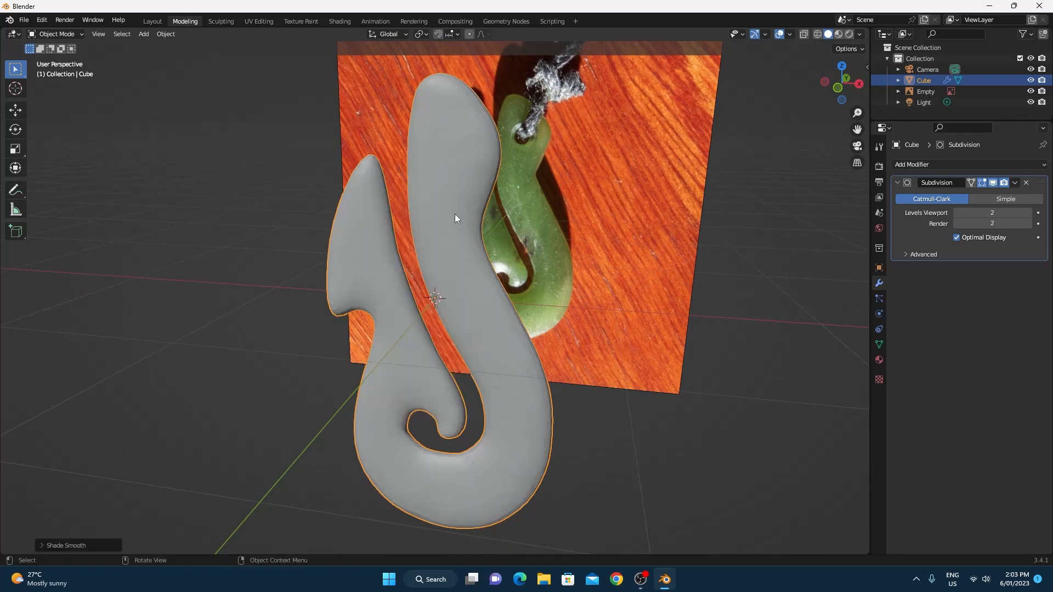
Step: Orbit around the smoothed pendant, then return to Edit Mode showing the vertex cage
{"action": "scroll", "scroll_direction": "down", "scroll_amount": 3}
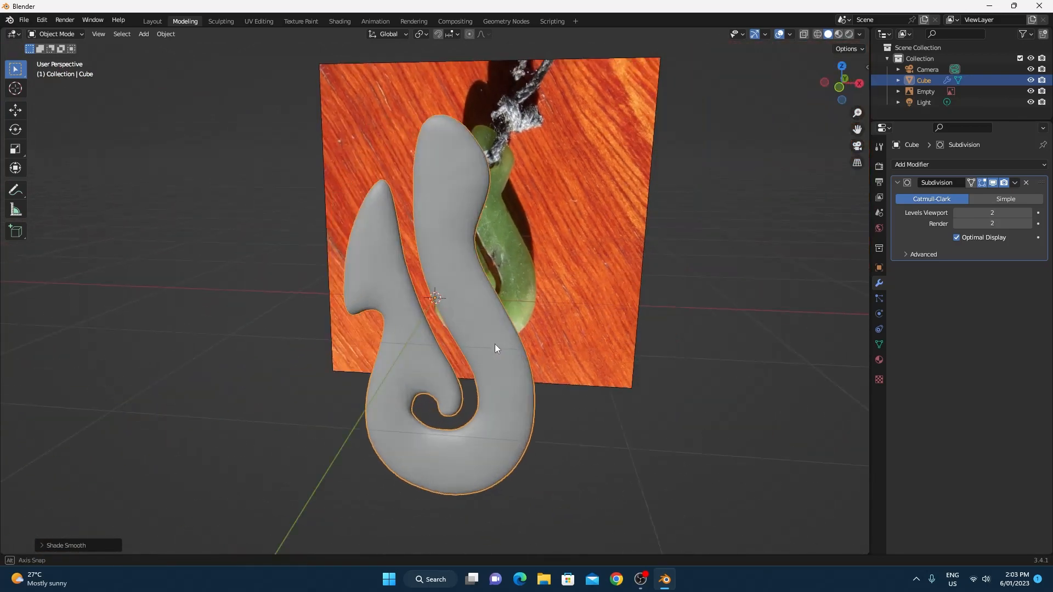
{"action": "left_click_drag", "start_coordinate": [497, 346], "coordinate": [444, 339]}
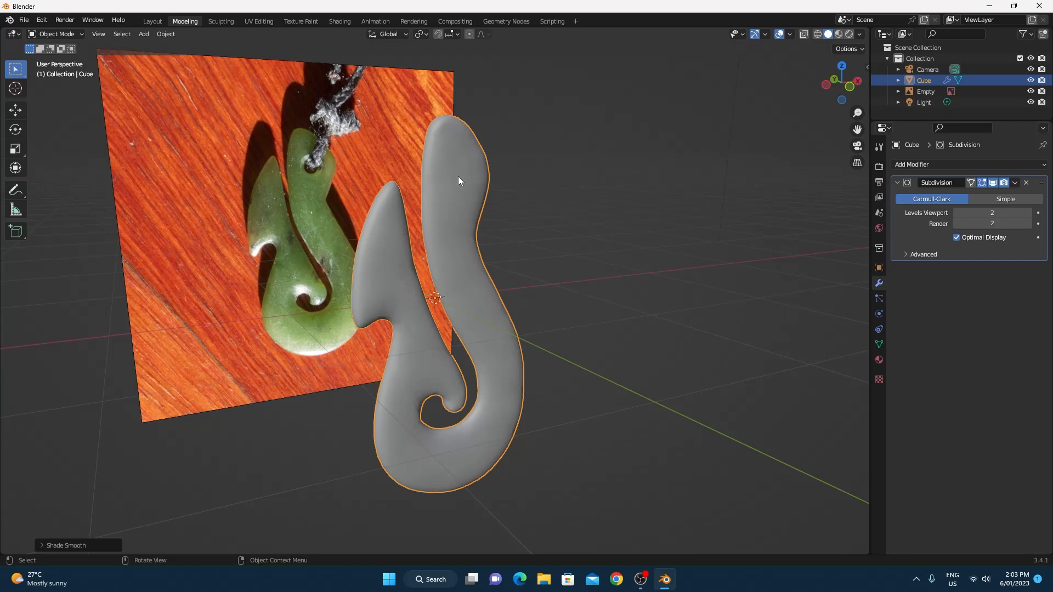
{"action": "key", "text": "Tab"}
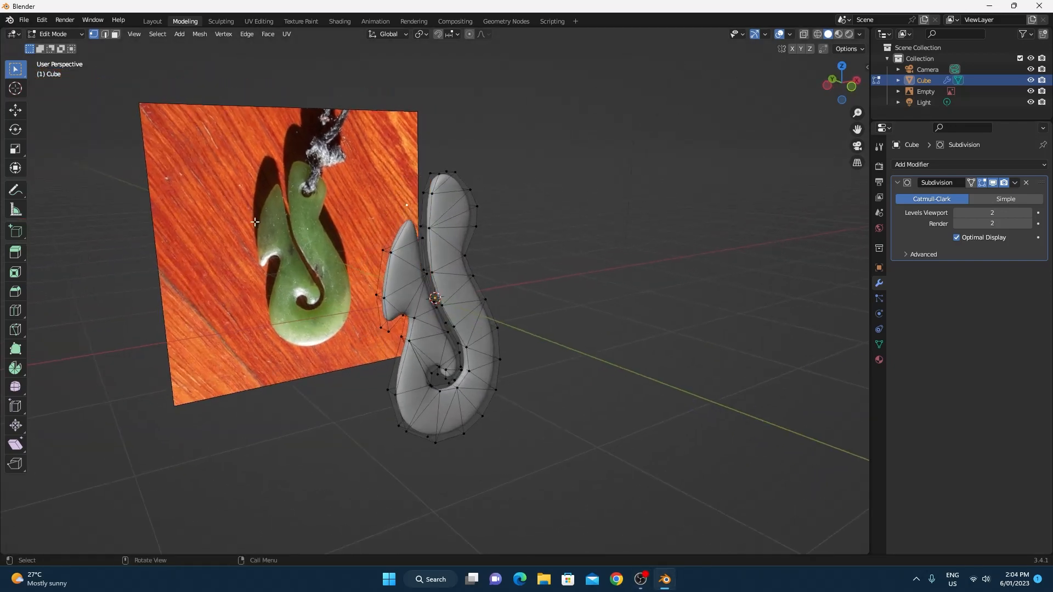
Step: Delete the reference photo, leaving the pendant, camera and light, and check the camera view
{"action": "key", "text": "Tab"}
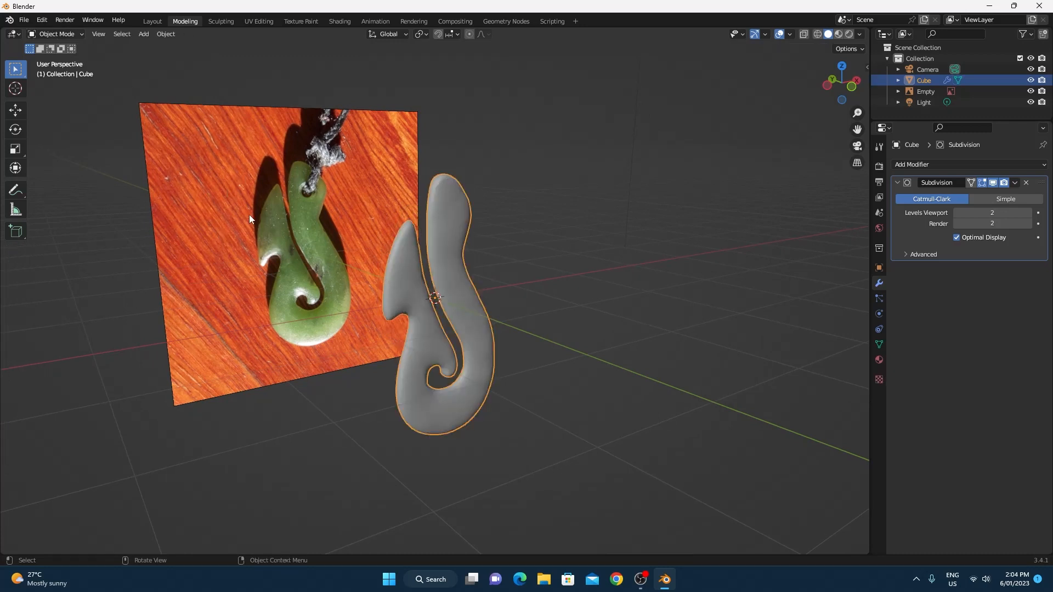
{"action": "key", "text": "Delete"}
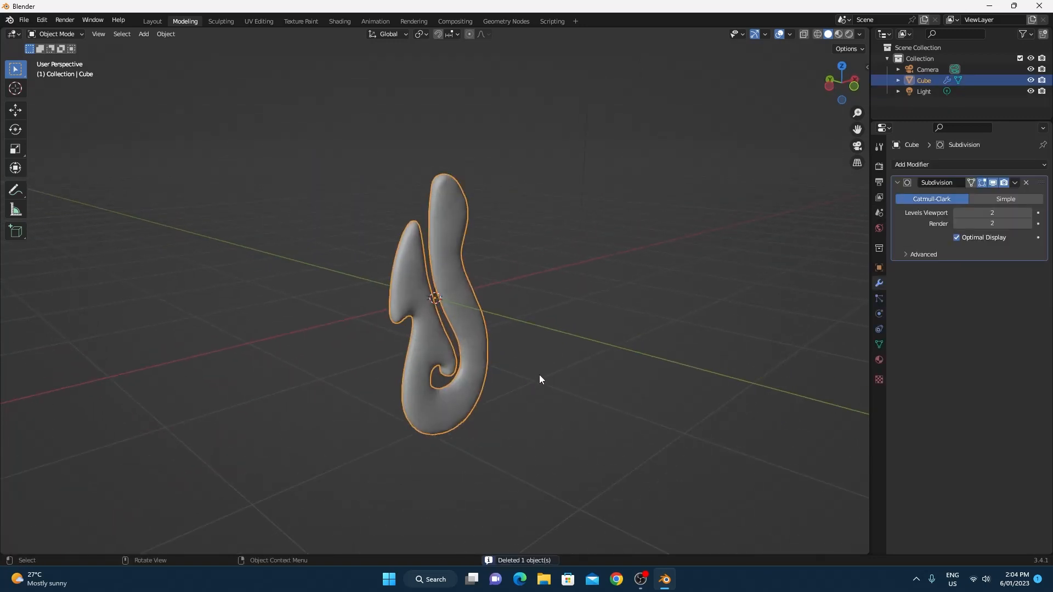
{"action": "key", "text": "g"}
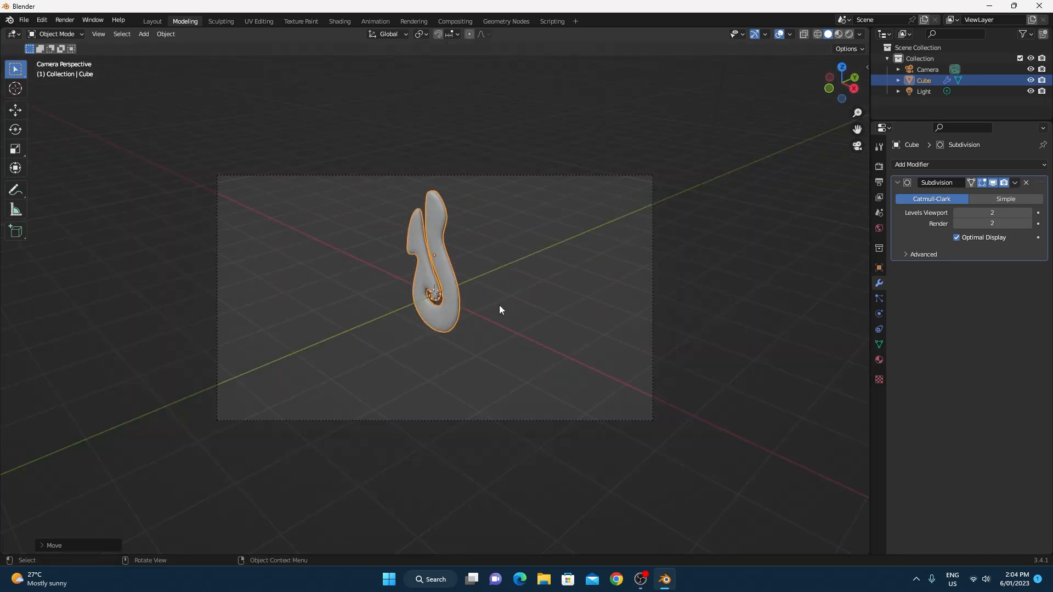
{"action": "key", "text": "KP_0"}
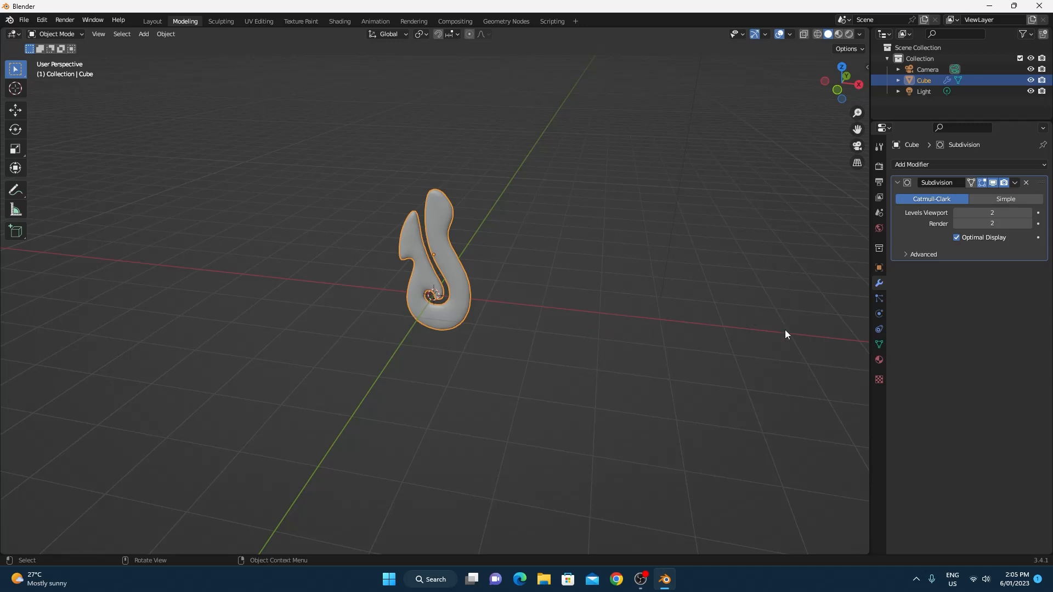
Step: Open the Shading workspace to show the pendant's Principled BSDF material nodes
{"action": "left_click", "coordinate": [878, 360]}
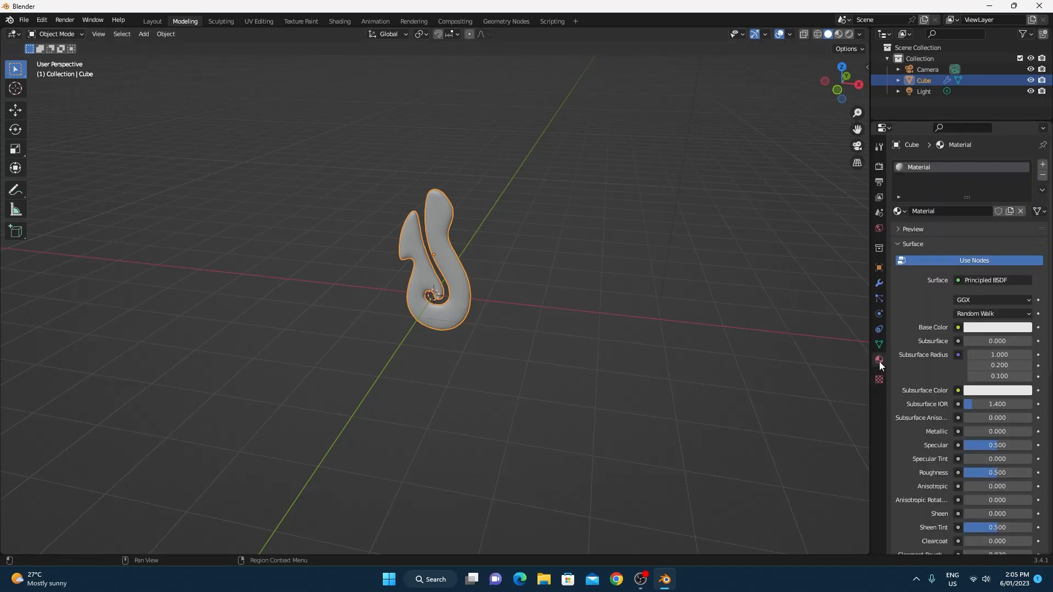
{"action": "mouse_move", "coordinate": [376, 194]}
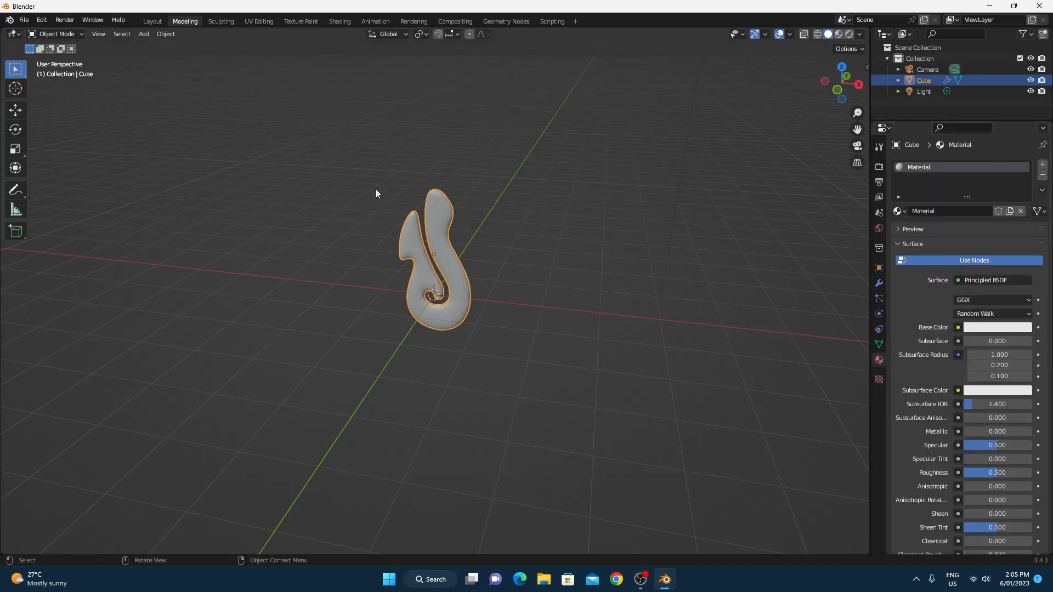
{"action": "mouse_move", "coordinate": [221, 21]}
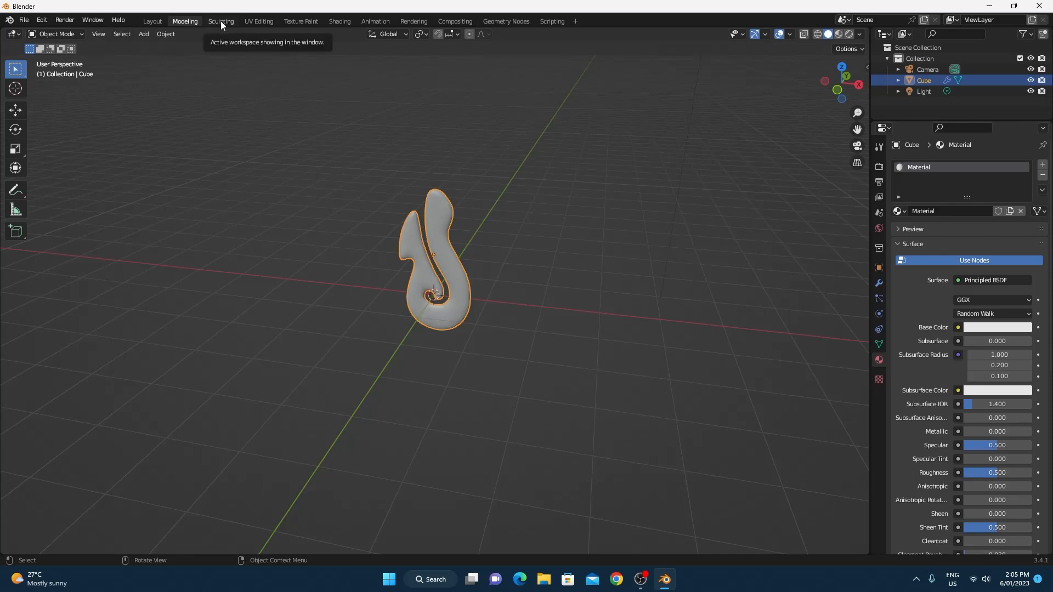
{"action": "mouse_move", "coordinate": [258, 26]}
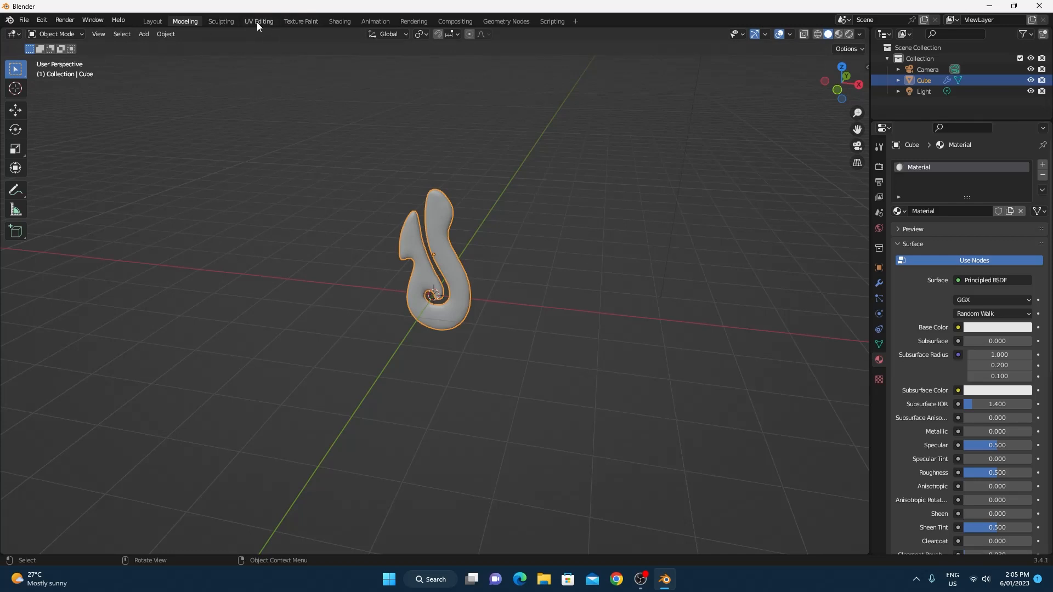
{"action": "mouse_move", "coordinate": [303, 25]}
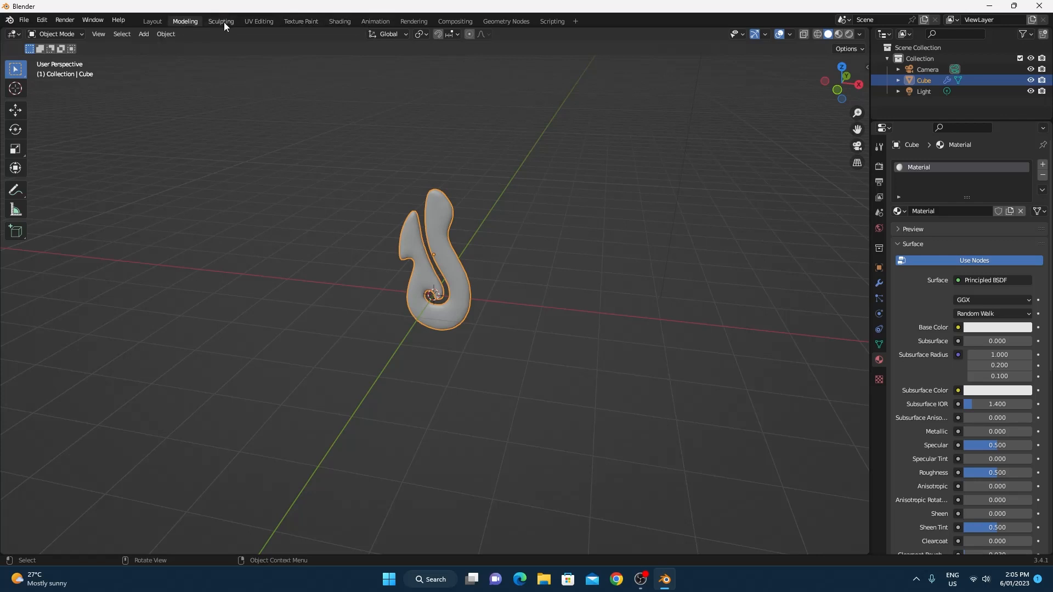
{"action": "mouse_move", "coordinate": [340, 20]}
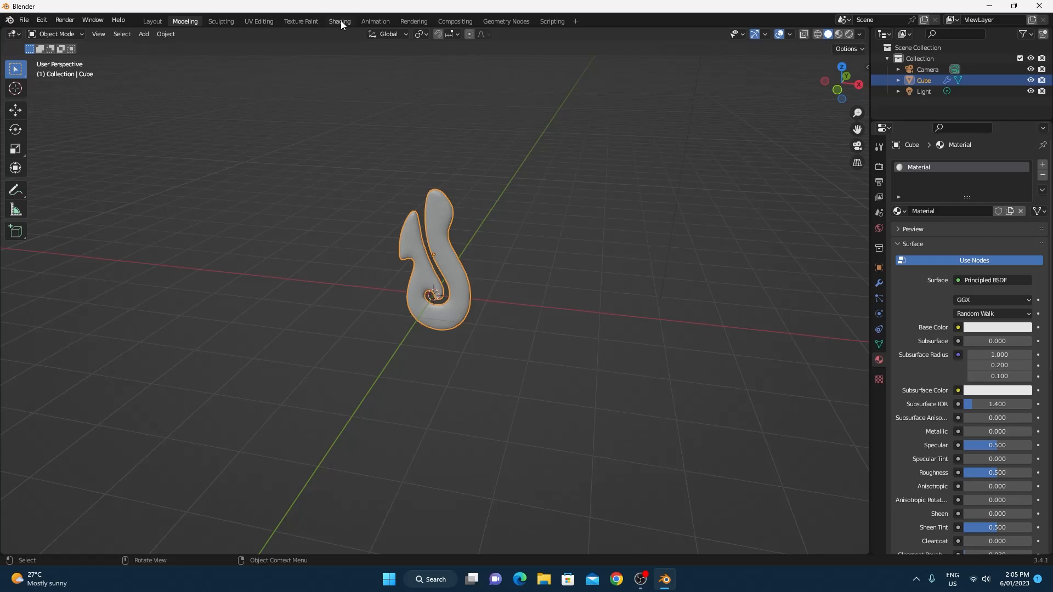
{"action": "mouse_move", "coordinate": [341, 24]}
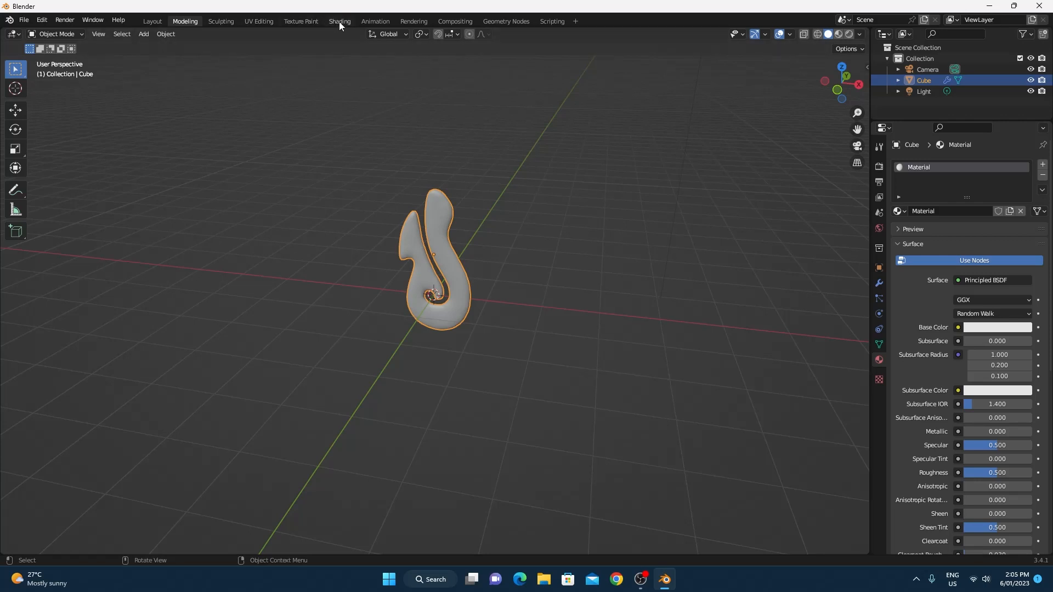
{"action": "mouse_move", "coordinate": [339, 21]}
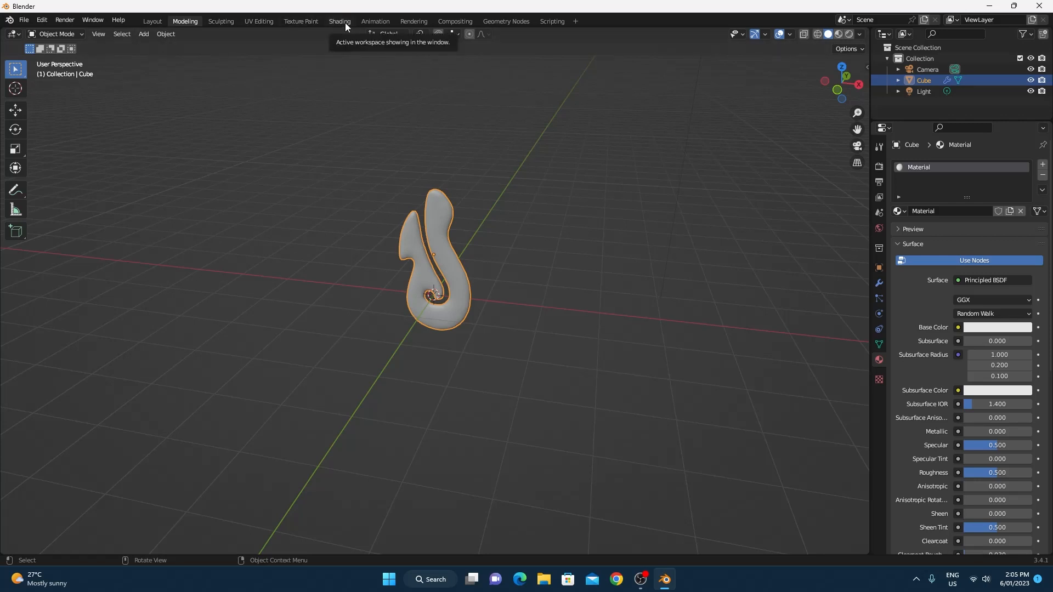
{"action": "left_click", "coordinate": [339, 21]}
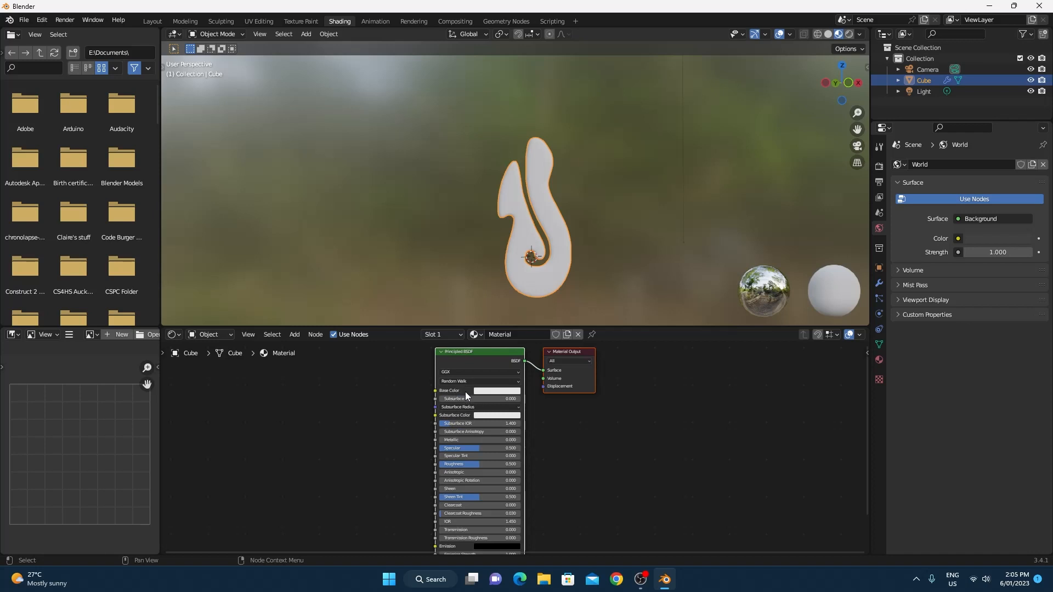
Step: Set the Principled BSDF Base Color to a green shade on the colour wheel
{"action": "left_click", "coordinate": [496, 391]}
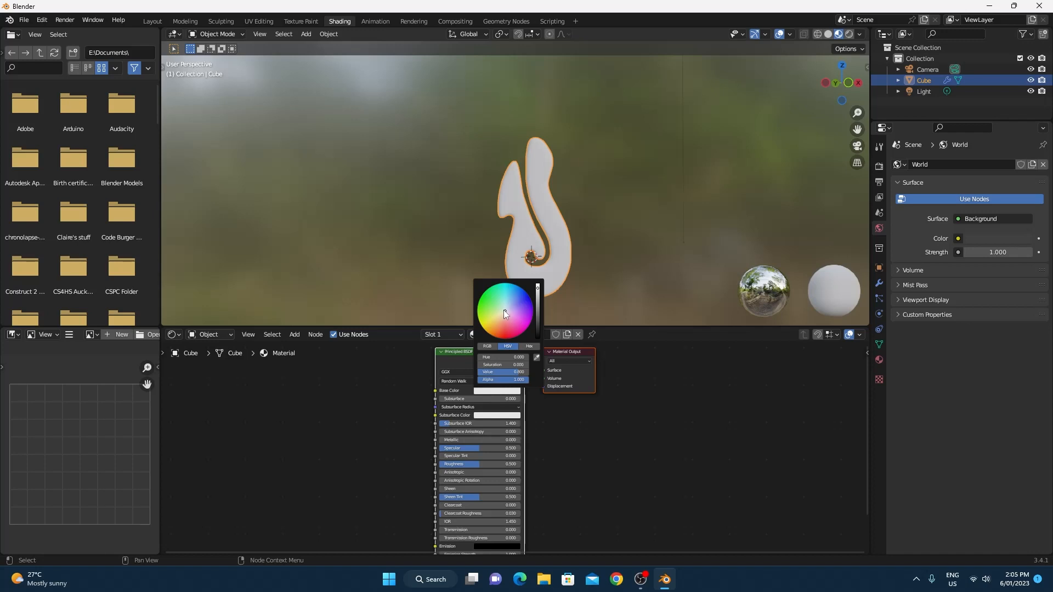
{"action": "left_click", "coordinate": [507, 309]}
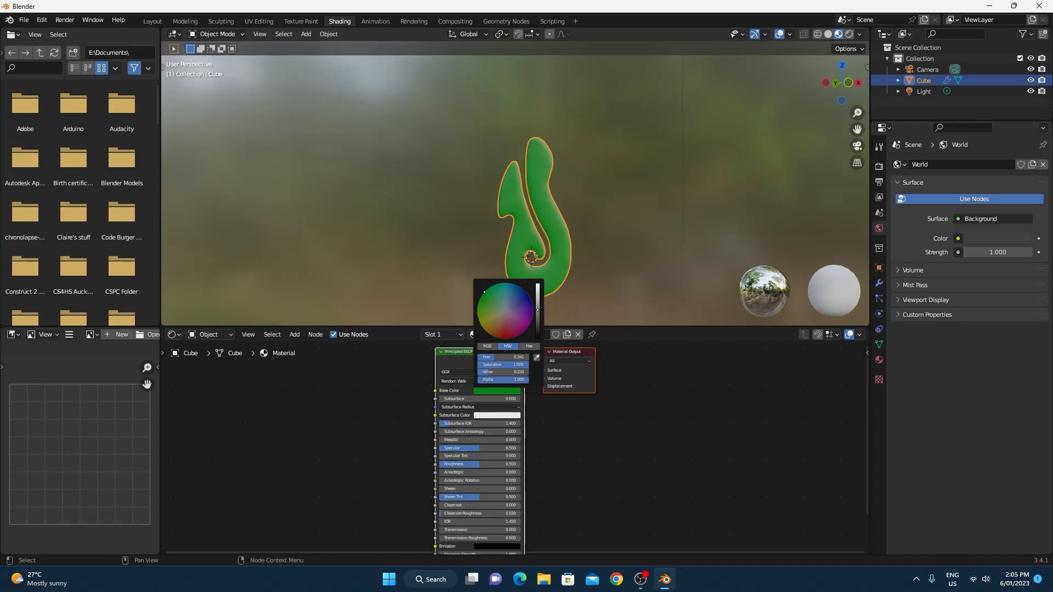
{"action": "left_click", "coordinate": [638, 279]}
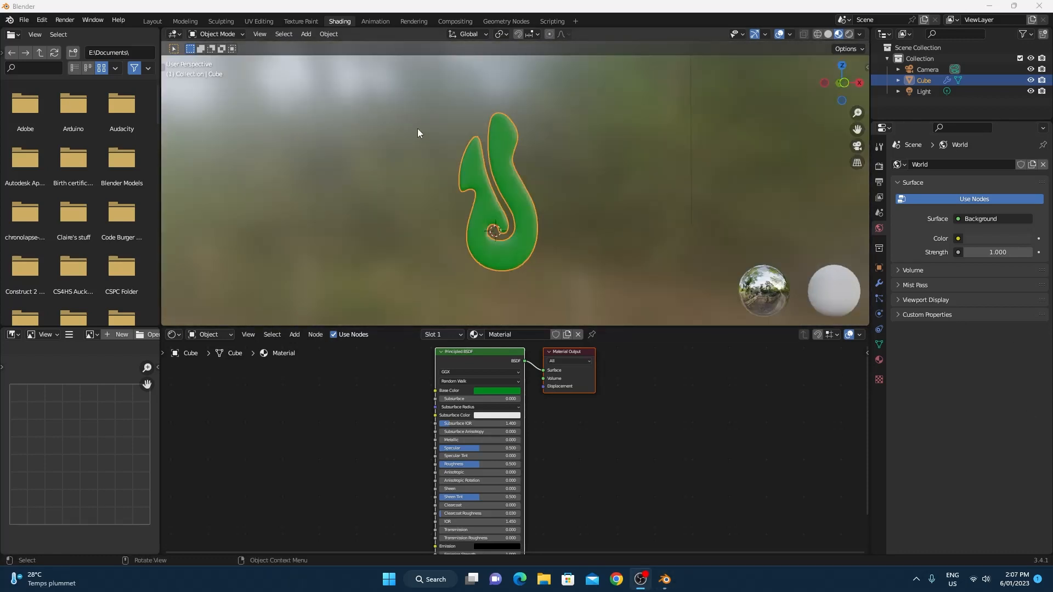
{"action": "mouse_move", "coordinate": [374, 21]}
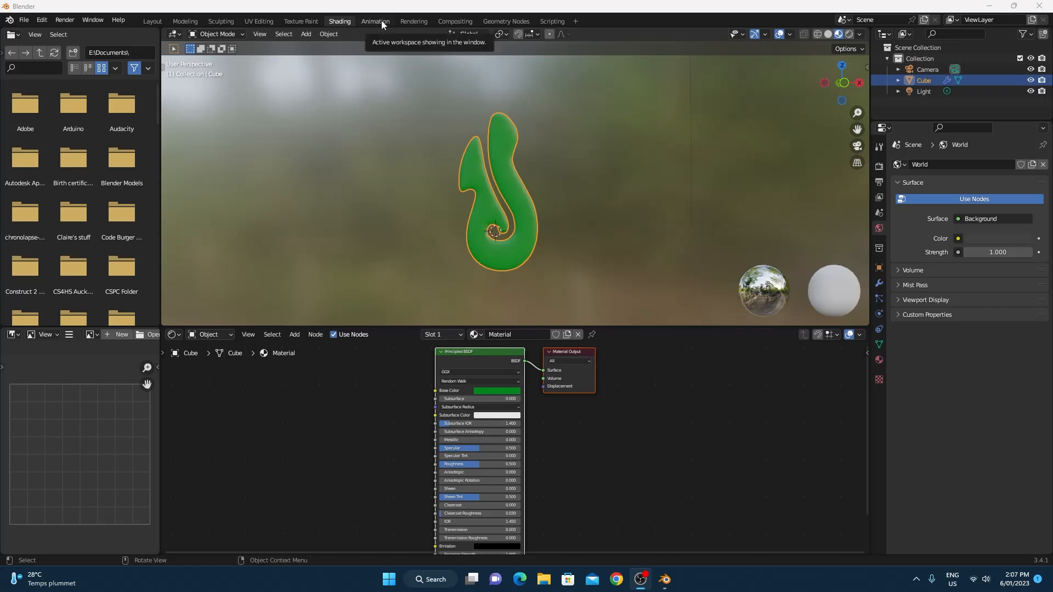
Step: In the Animation workspace, duplicate the light with Shift+D to add lighting around the pendant
{"action": "left_click", "coordinate": [375, 21]}
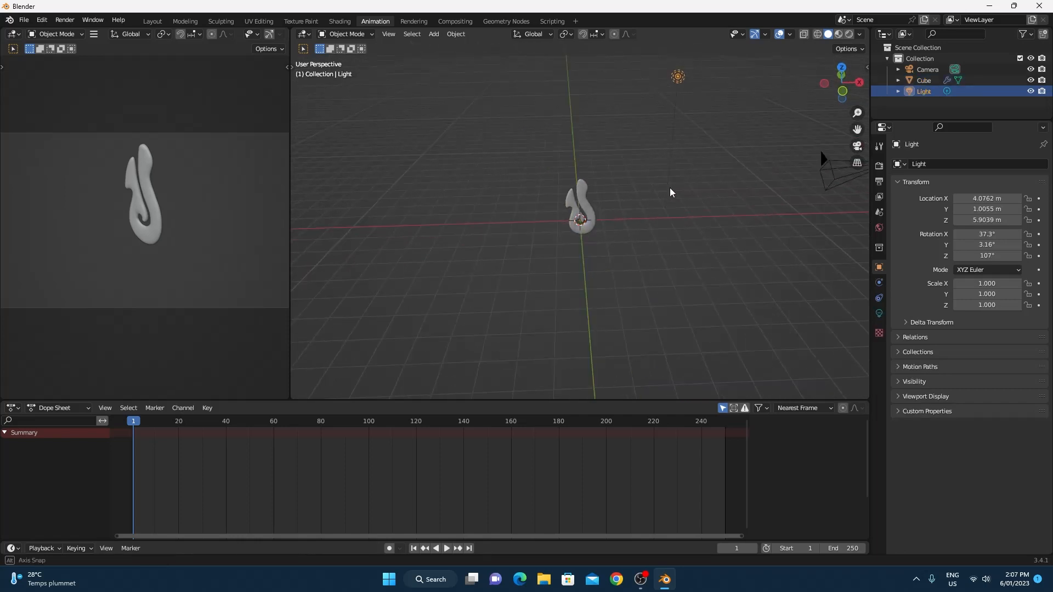
{"action": "key", "text": "shift+d"}
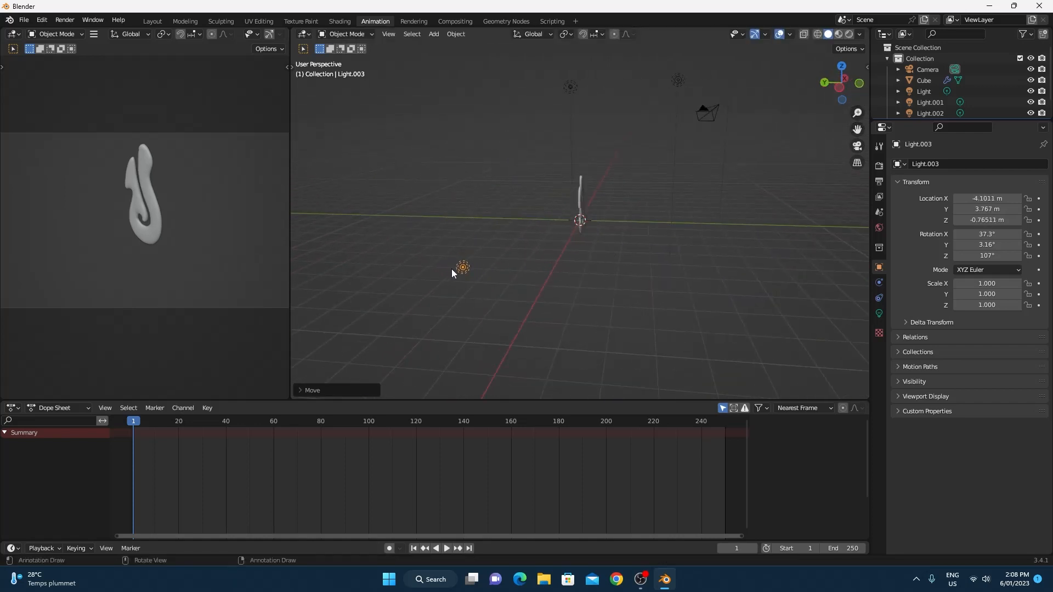
{"action": "left_click_drag", "start_coordinate": [470, 275], "coordinate": [564, 287]}
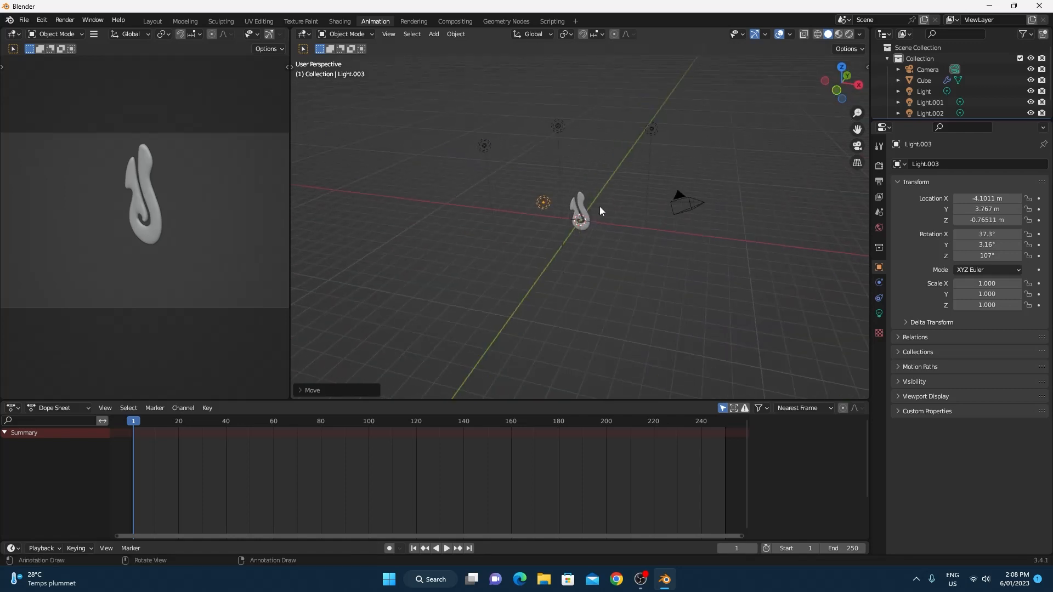
{"action": "left_click_drag", "start_coordinate": [597, 211], "coordinate": [339, 291]}
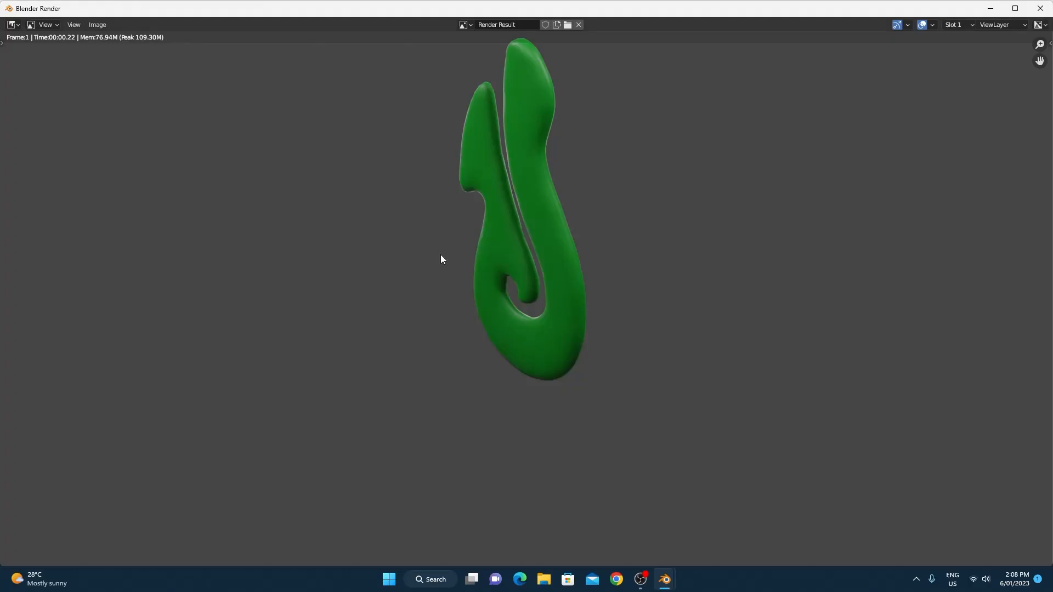
{"action": "key", "text": "F12"}
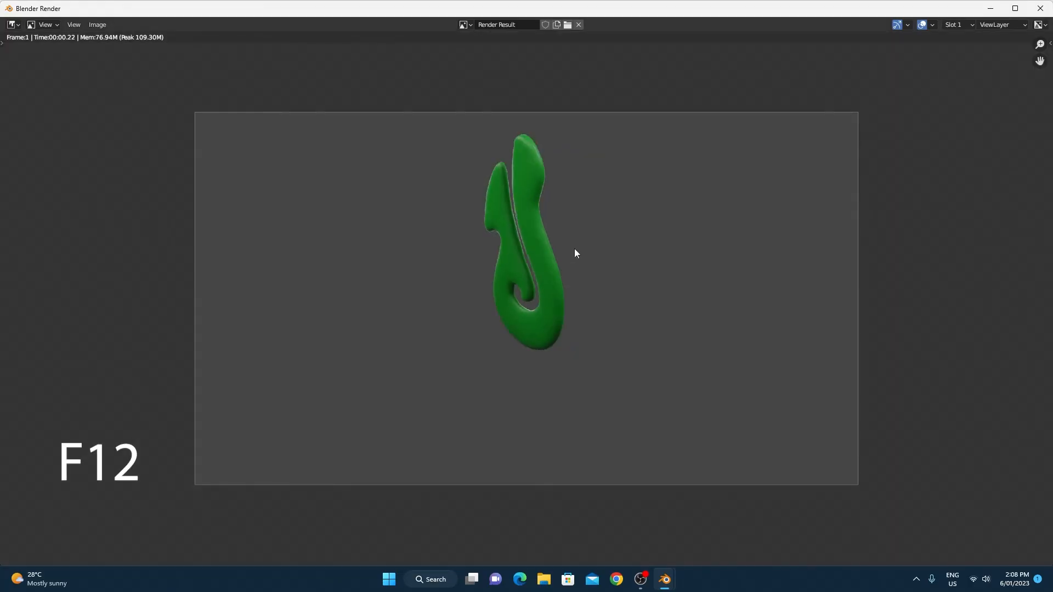
{"action": "mouse_move", "coordinate": [462, 198]}
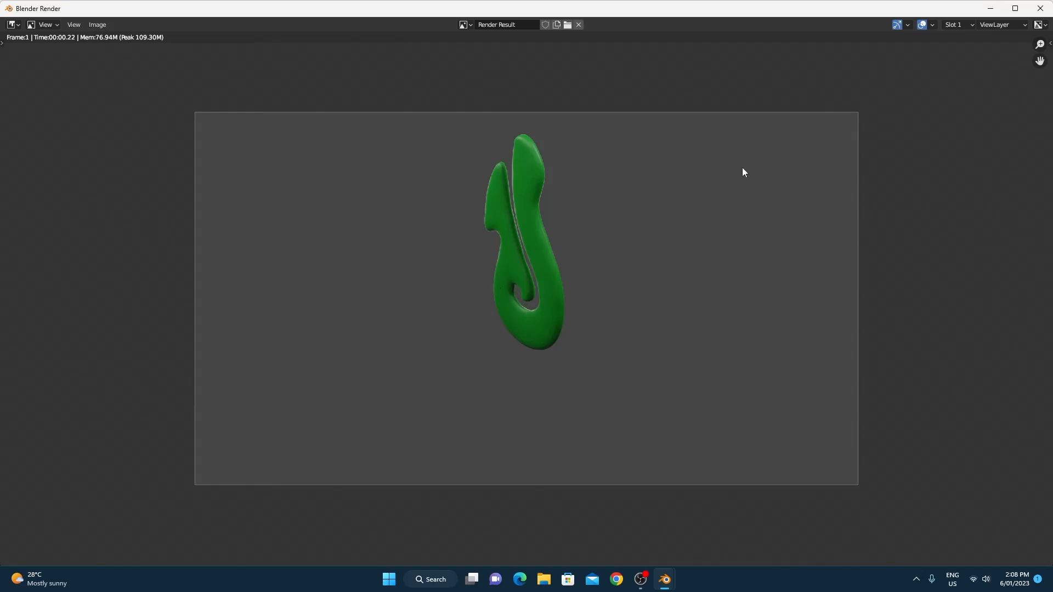
{"action": "mouse_move", "coordinate": [679, 56]}
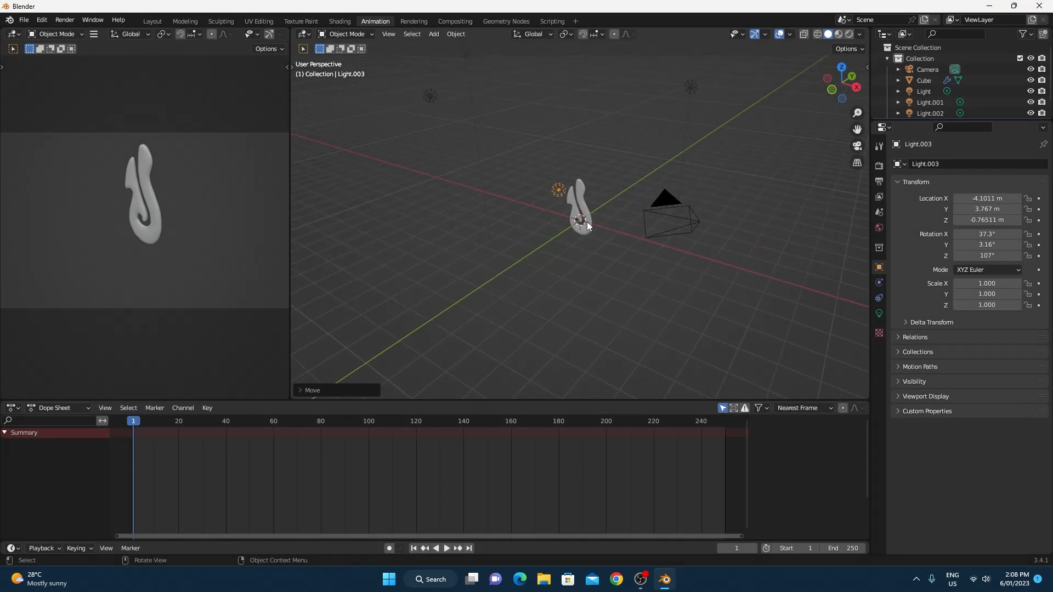
{"action": "left_click_drag", "start_coordinate": [587, 225], "coordinate": [602, 259]}
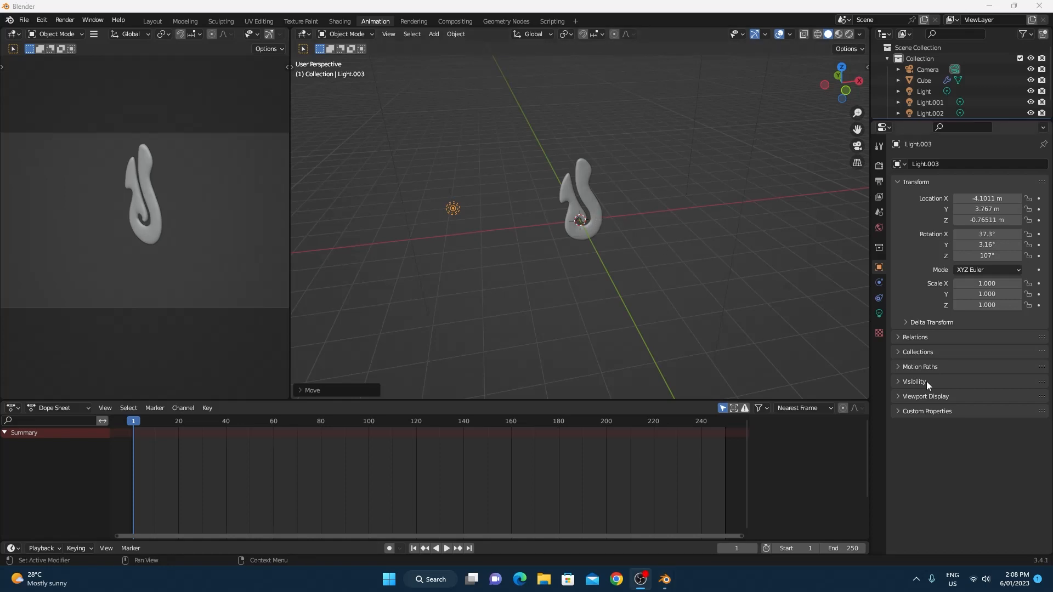
Step: Select the pendant, switch to top view, and insert a Rotation keyframe at frame 1
{"action": "left_click", "coordinate": [580, 198]}
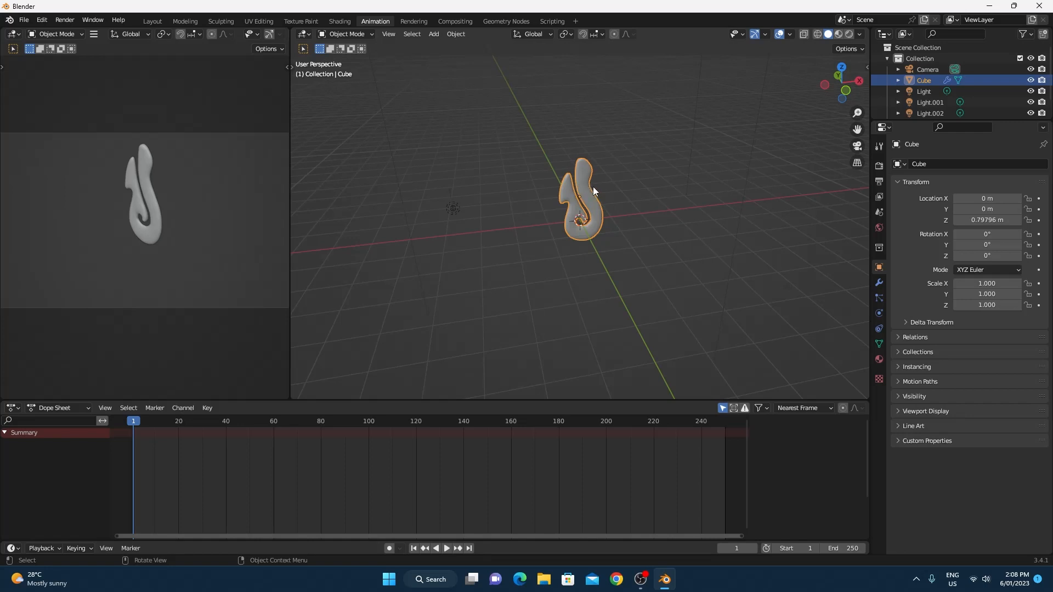
{"action": "mouse_move", "coordinate": [582, 183]}
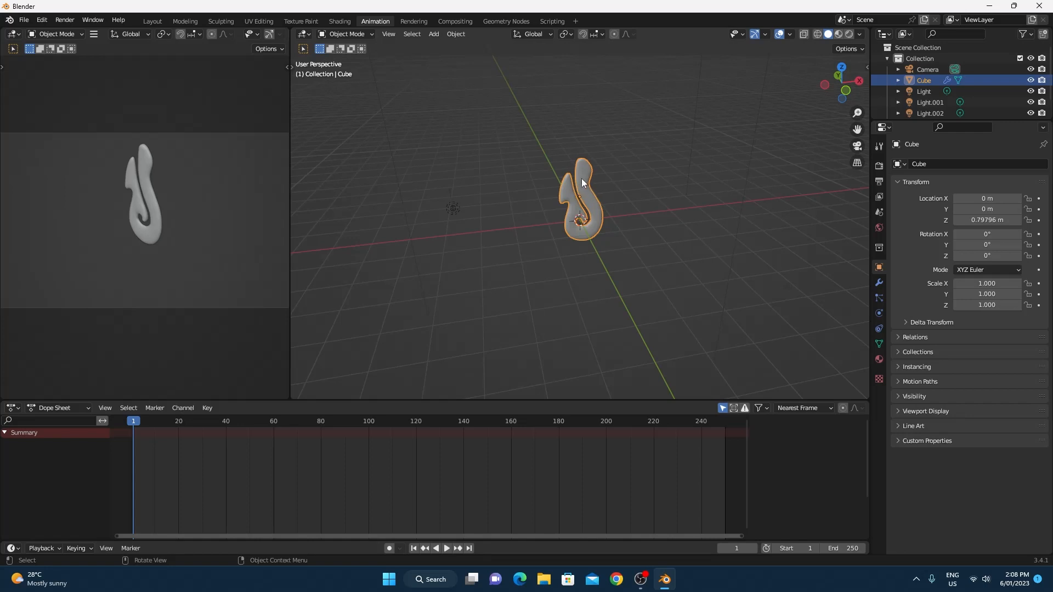
{"action": "key", "text": "KP_7"}
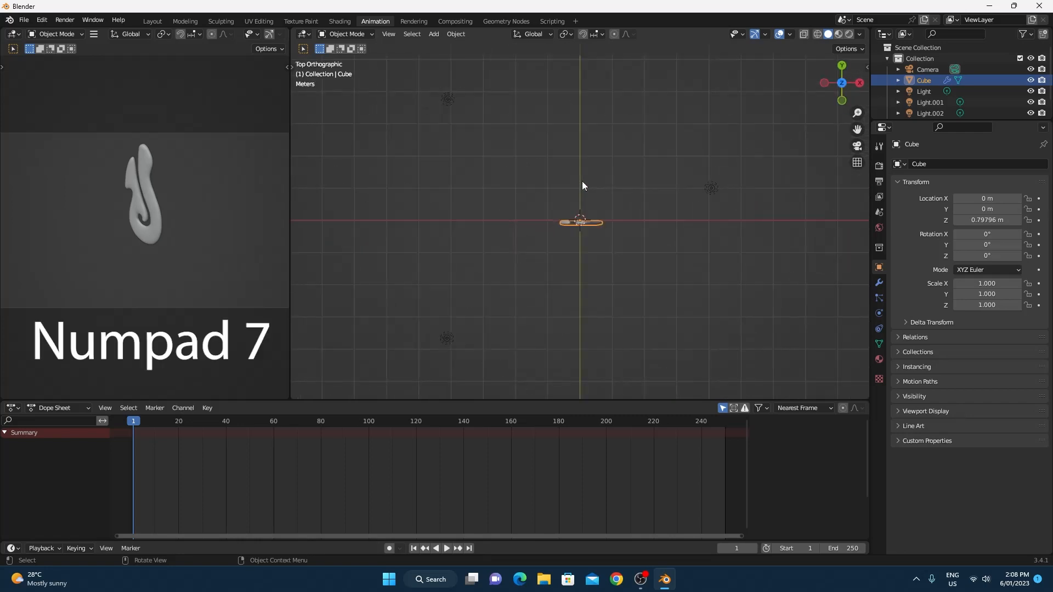
{"action": "mouse_move", "coordinate": [596, 226]}
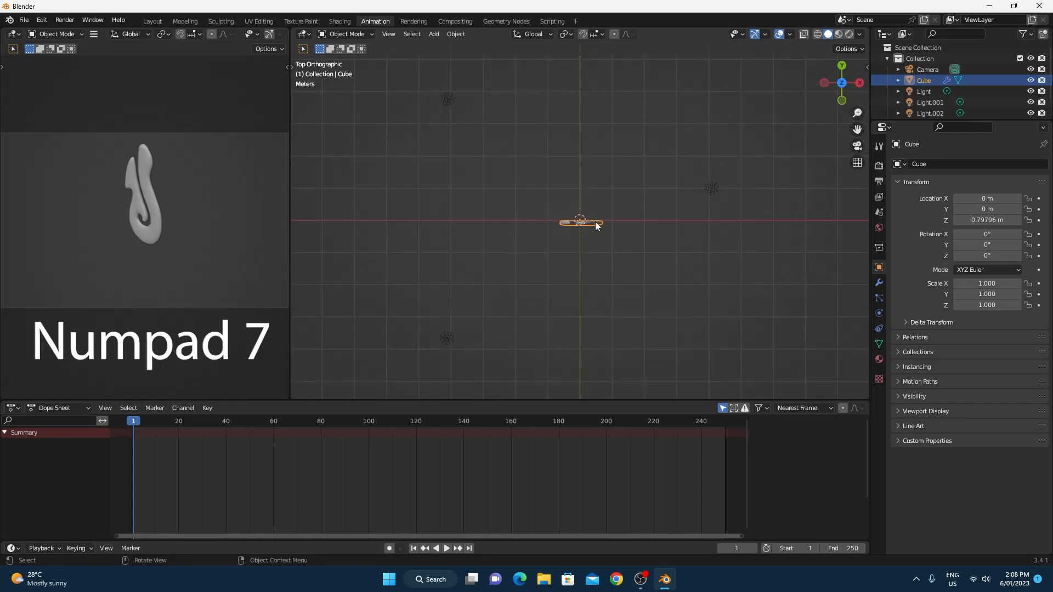
{"action": "key", "text": "i"}
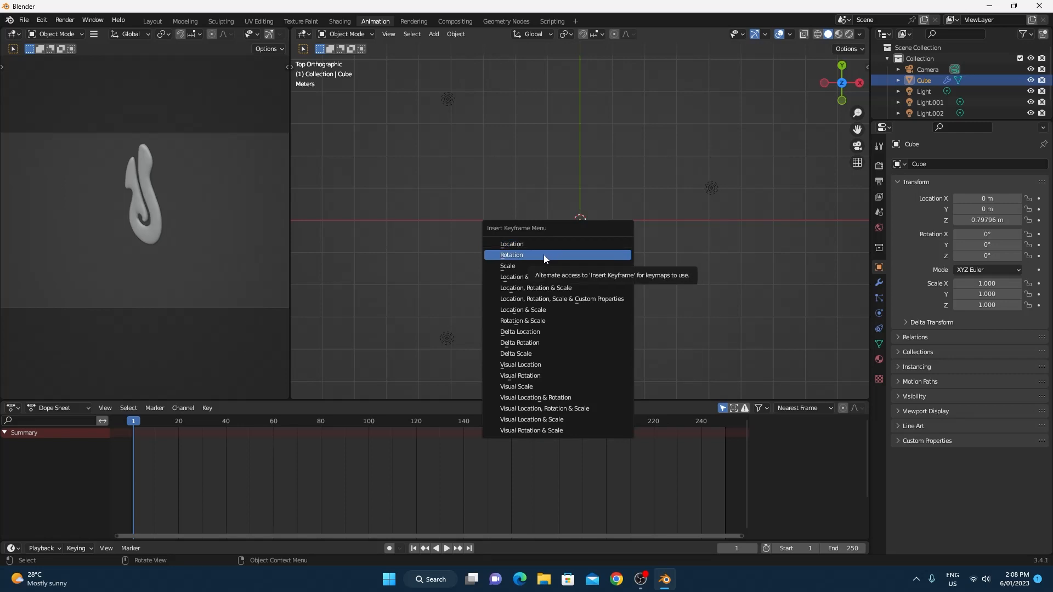
{"action": "left_click", "coordinate": [512, 255]}
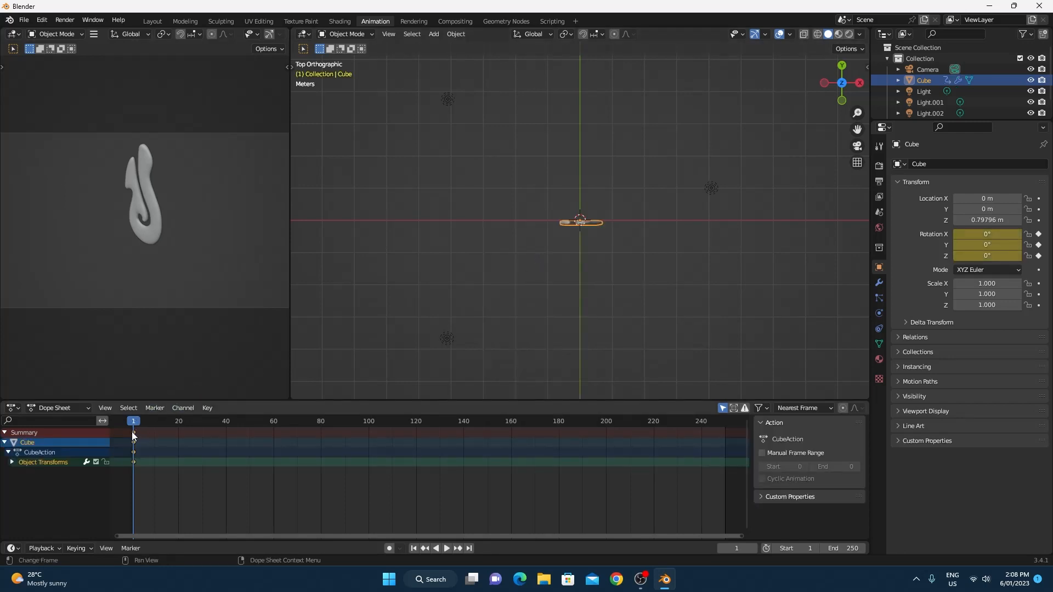
Step: At frame 10, rotate the pendant a quarter turn on Z and keyframe it
{"action": "left_click", "coordinate": [39, 452]}
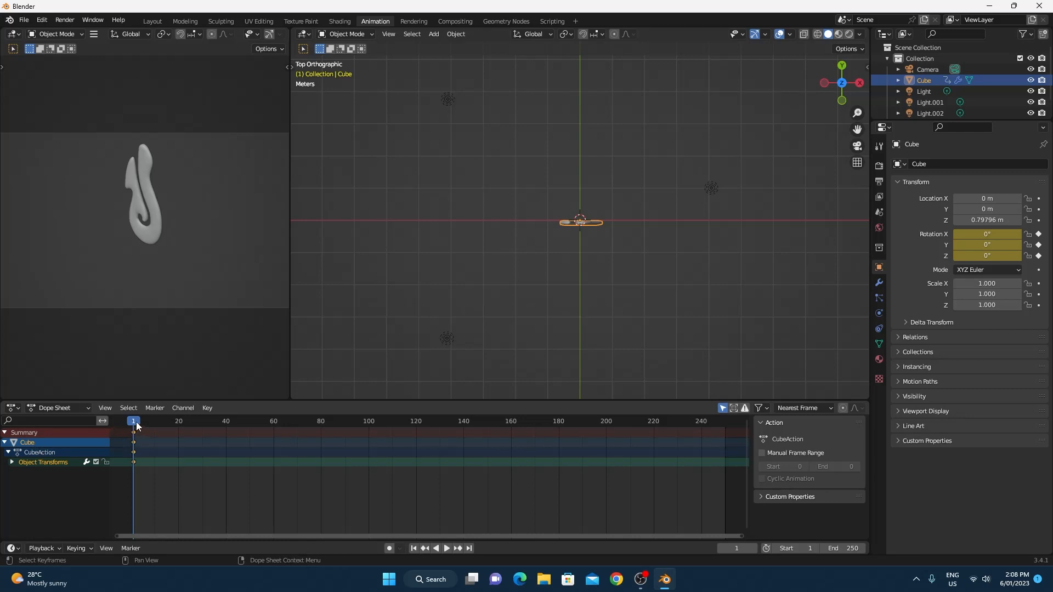
{"action": "mouse_move", "coordinate": [135, 466]}
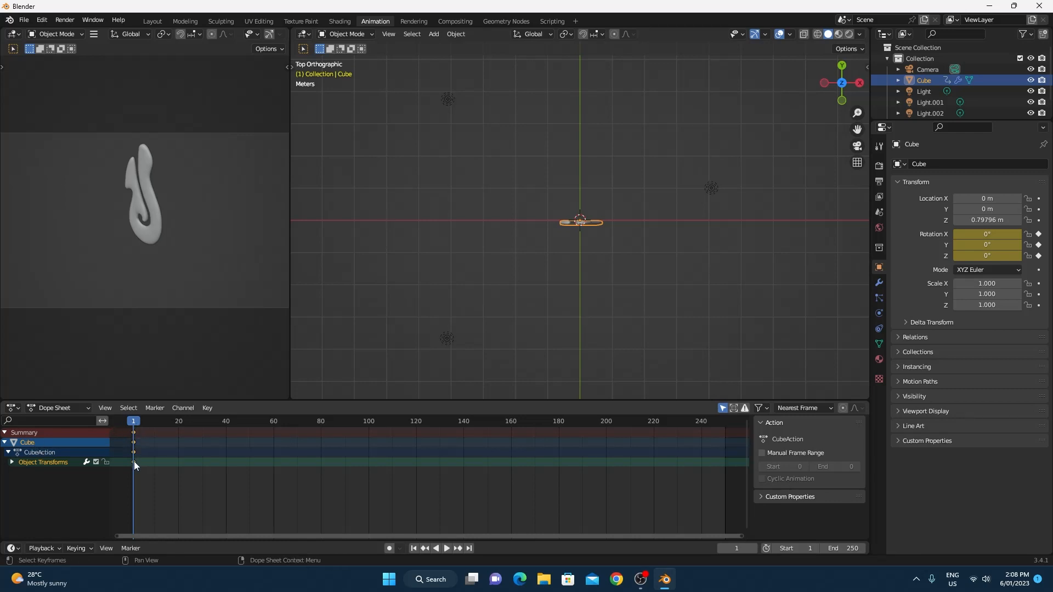
{"action": "mouse_move", "coordinate": [631, 251]}
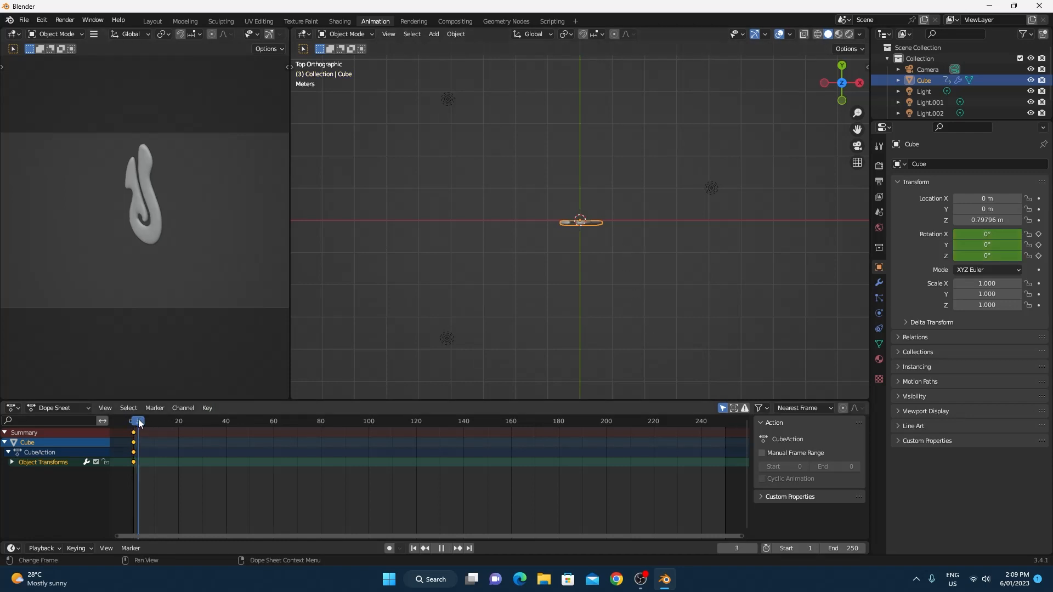
{"action": "left_click", "coordinate": [156, 421]}
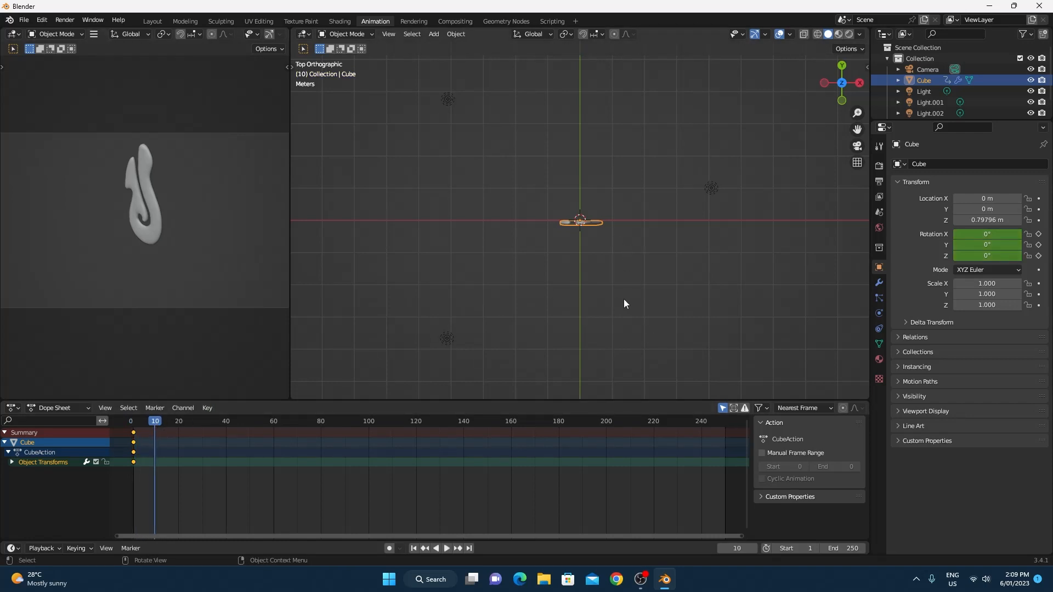
{"action": "key", "text": "r"}
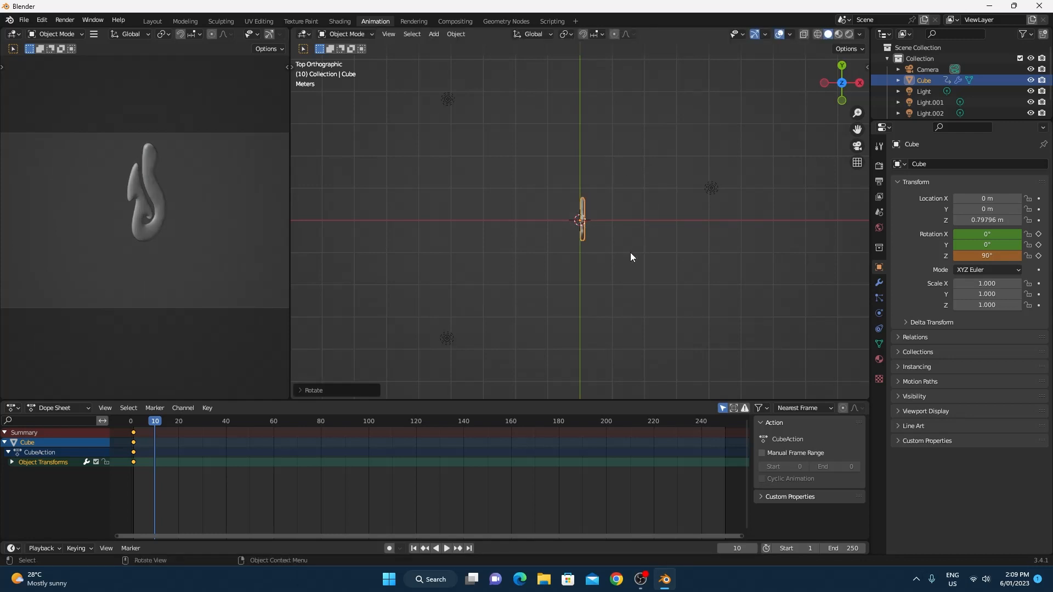
{"action": "key", "text": "i"}
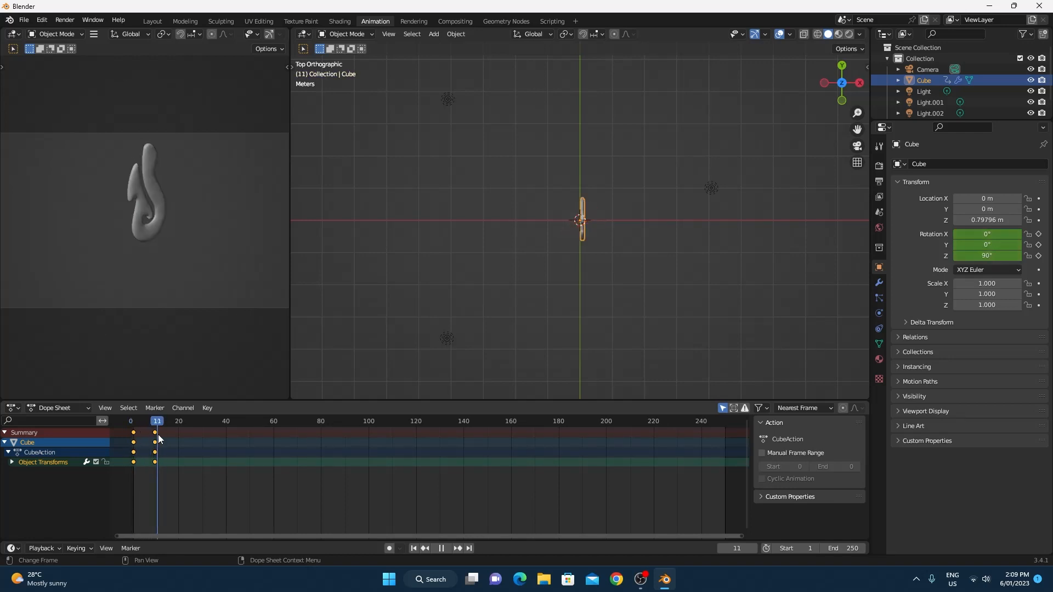
Step: Rotate another quarter turn on Z and insert a Rotation keyframe at frame 30
{"action": "left_click", "coordinate": [179, 421]}
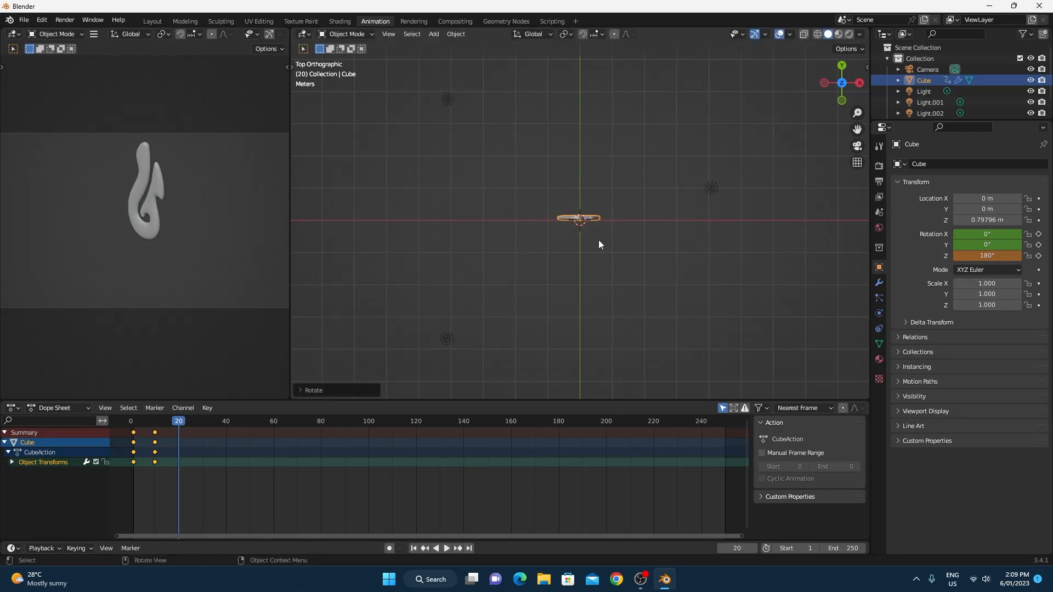
{"action": "mouse_move", "coordinate": [592, 231]}
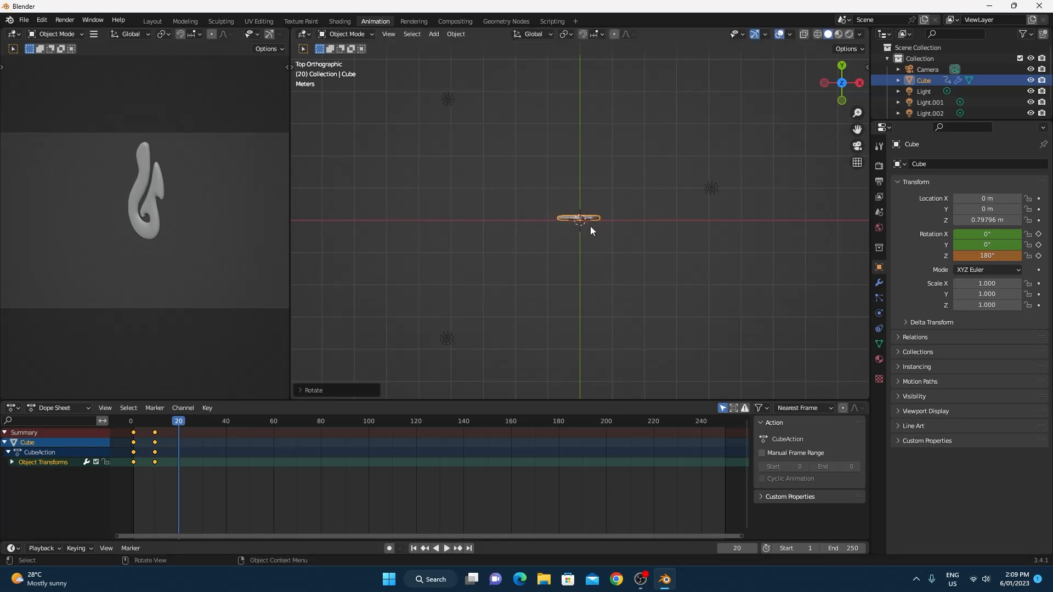
{"action": "mouse_move", "coordinate": [601, 272]}
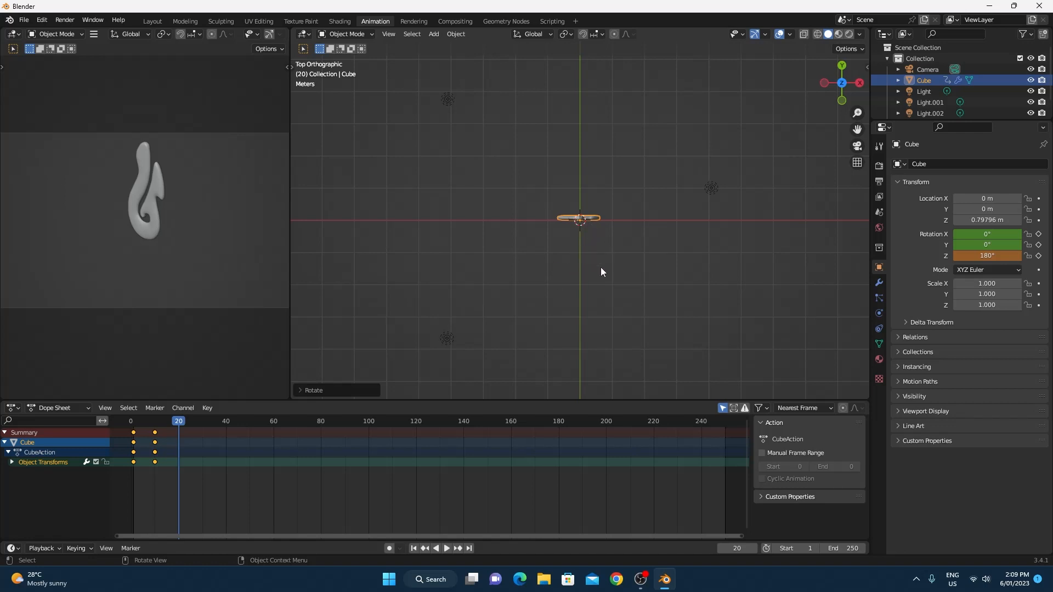
{"action": "mouse_move", "coordinate": [583, 236]}
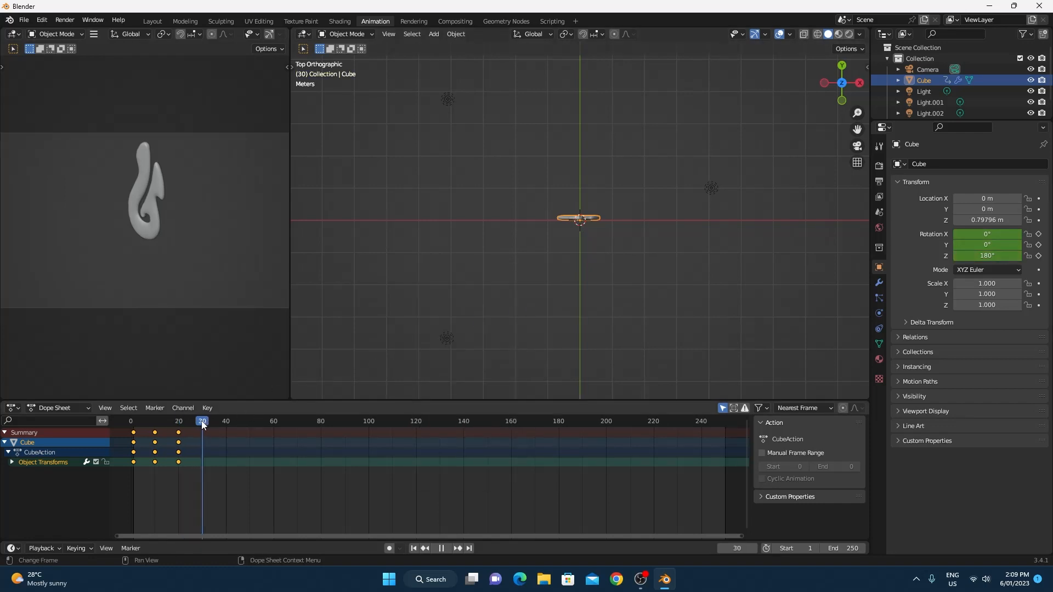
{"action": "key", "text": "r"}
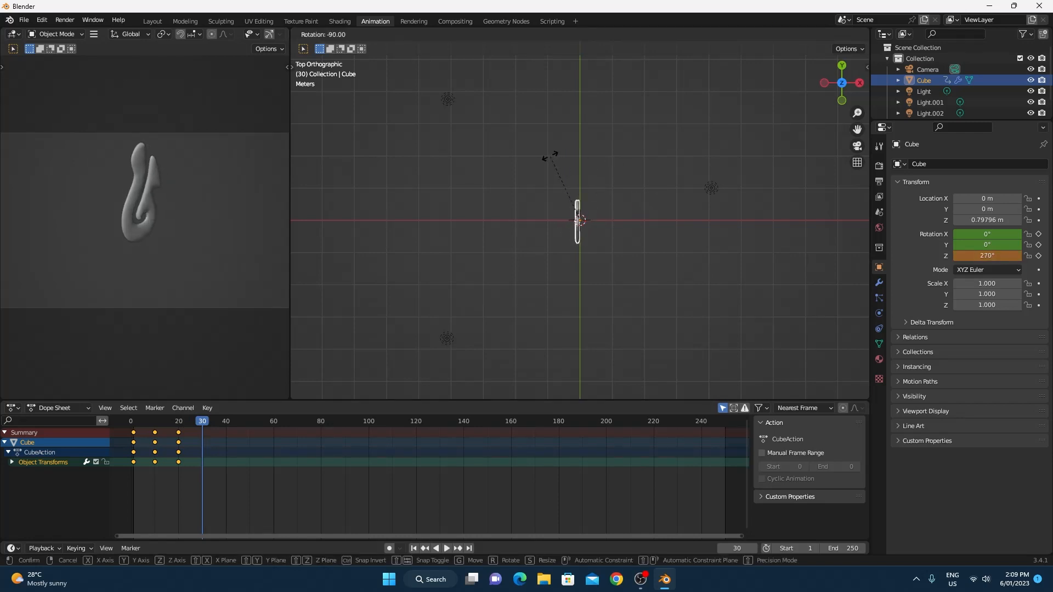
{"action": "key", "text": "i"}
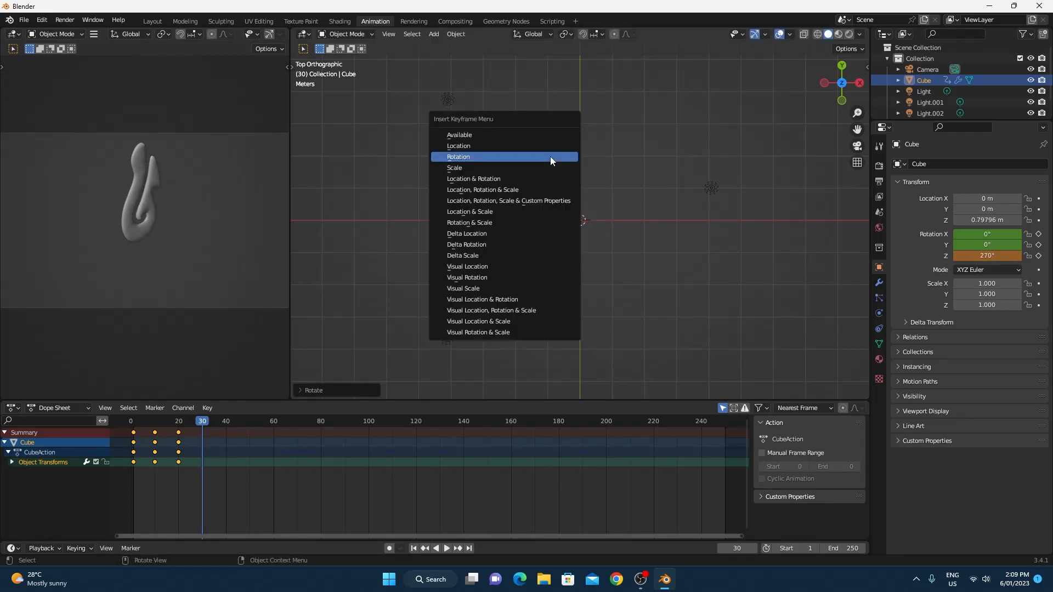
{"action": "left_click", "coordinate": [458, 156]}
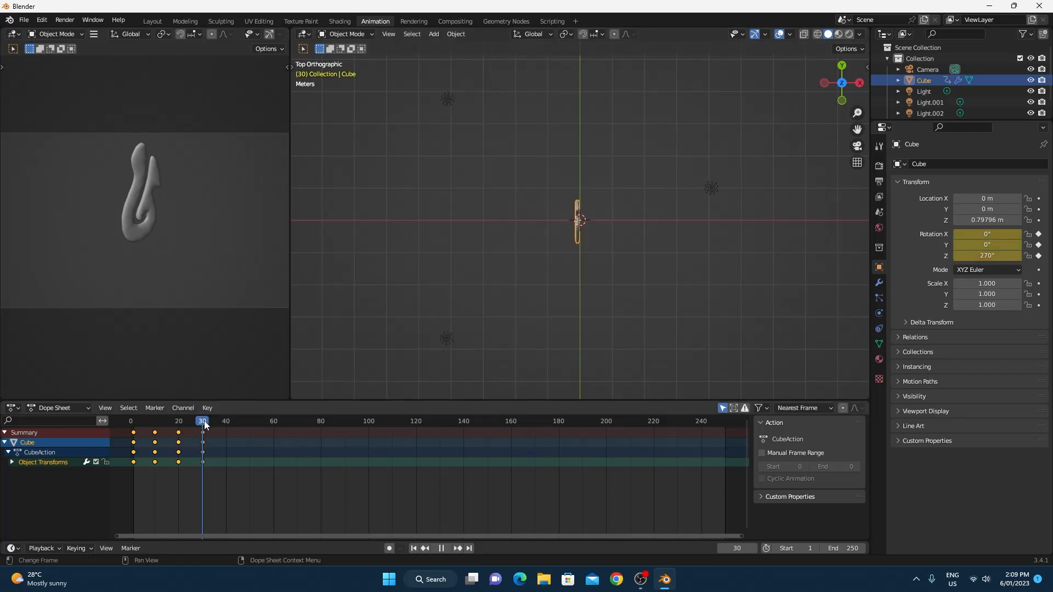
{"action": "left_click", "coordinate": [227, 422]}
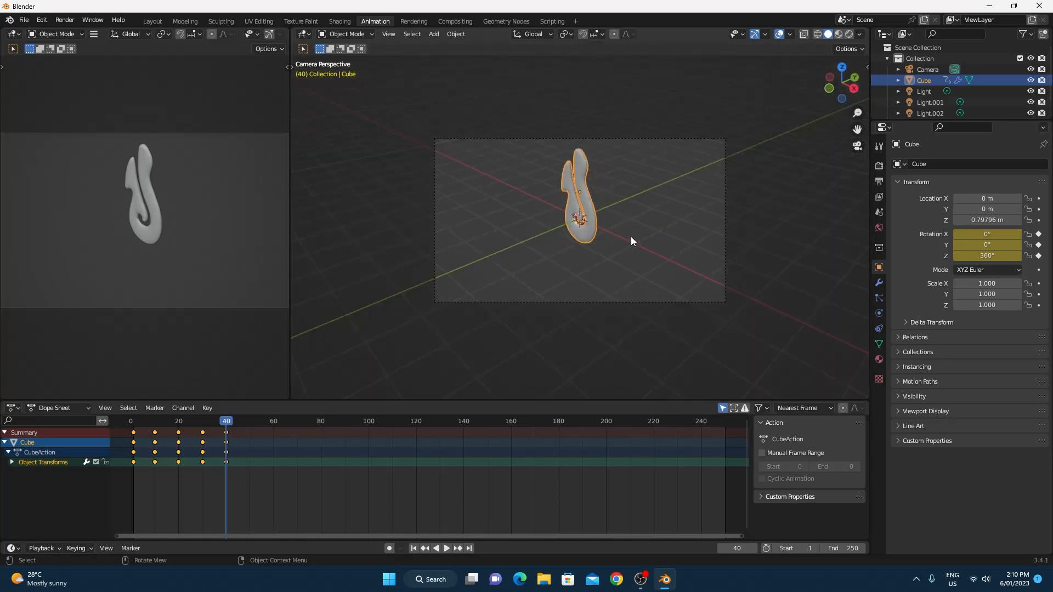
{"action": "mouse_move", "coordinate": [301, 424]}
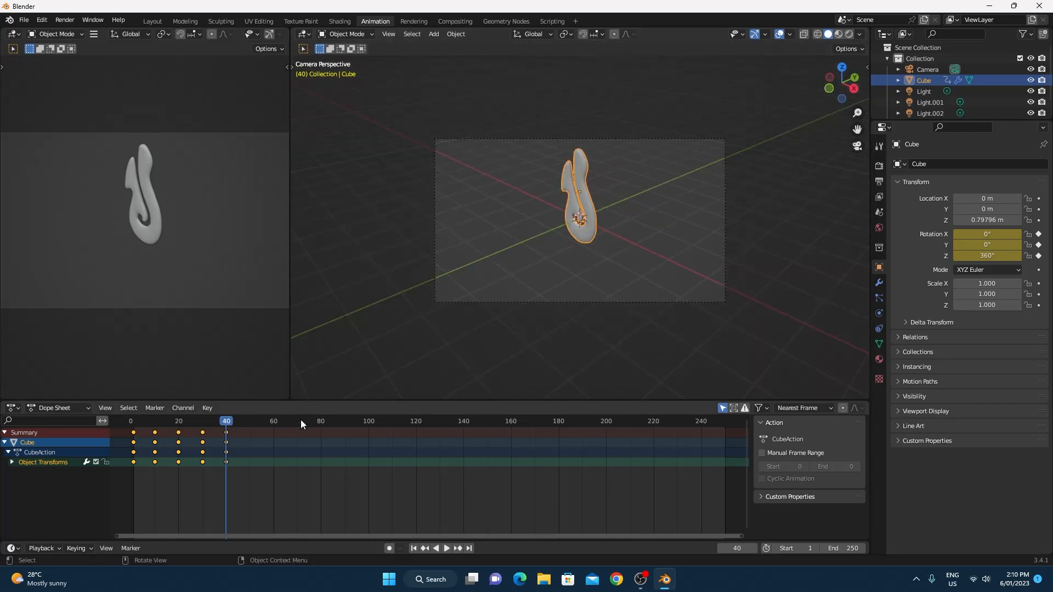
Step: Set the timeline End frame to 40, then play and stop the spin preview
{"action": "left_click", "coordinate": [448, 548]}
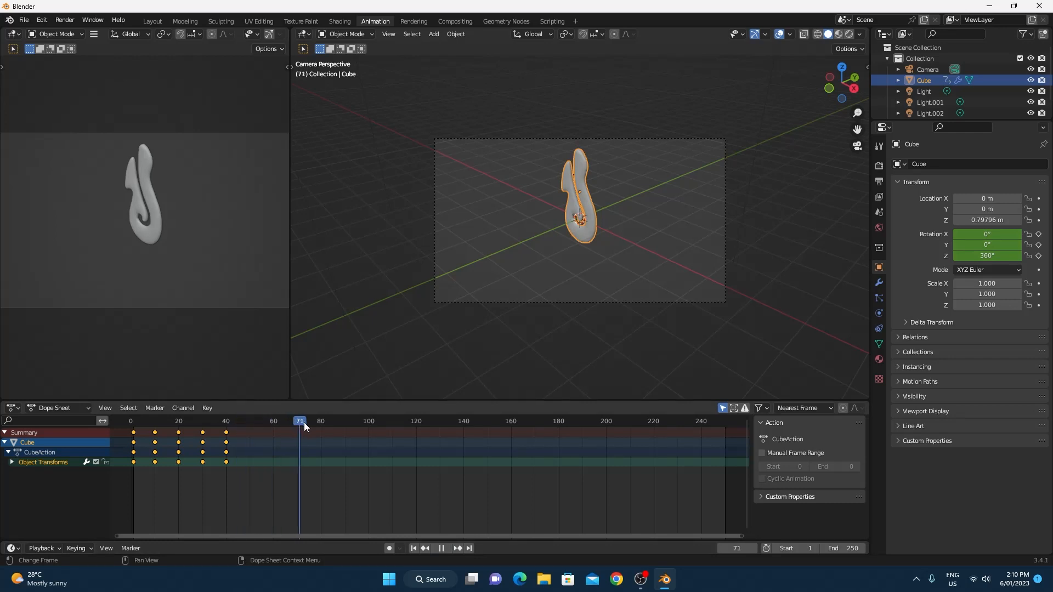
{"action": "left_click", "coordinate": [370, 421]}
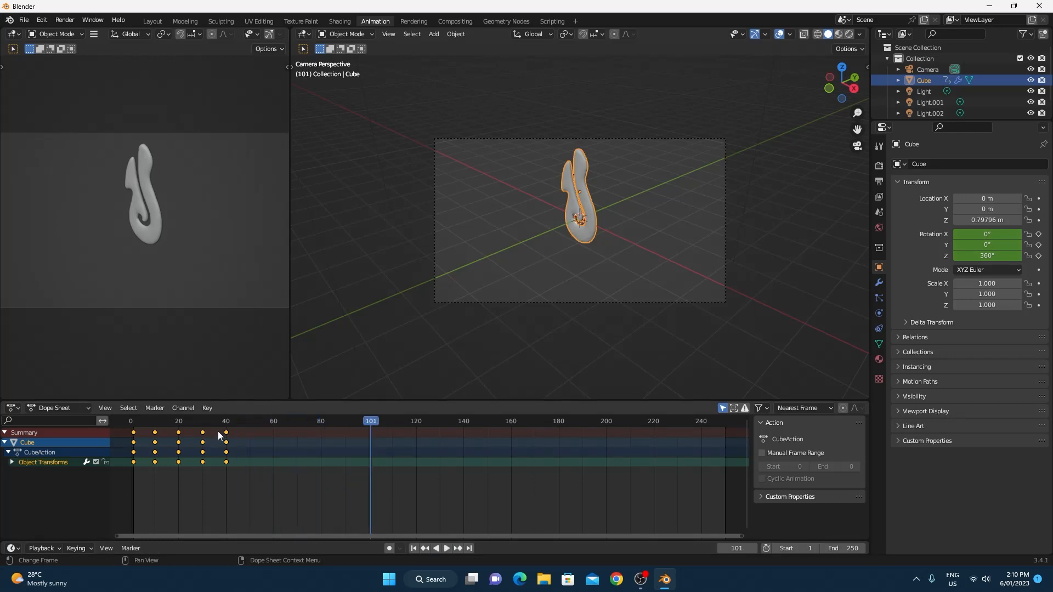
{"action": "mouse_move", "coordinate": [233, 427]}
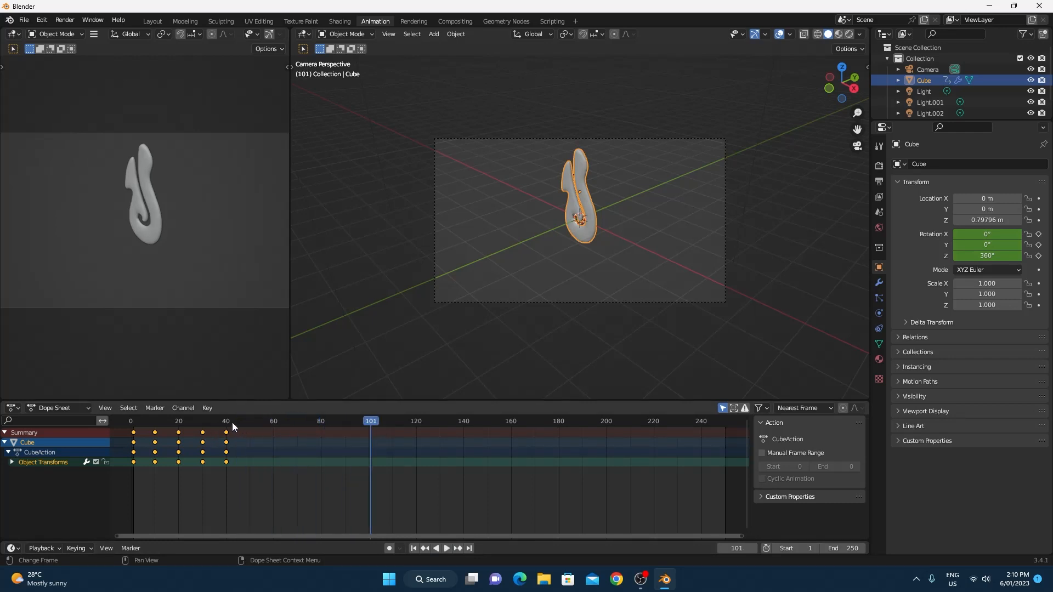
{"action": "left_click", "coordinate": [226, 421]}
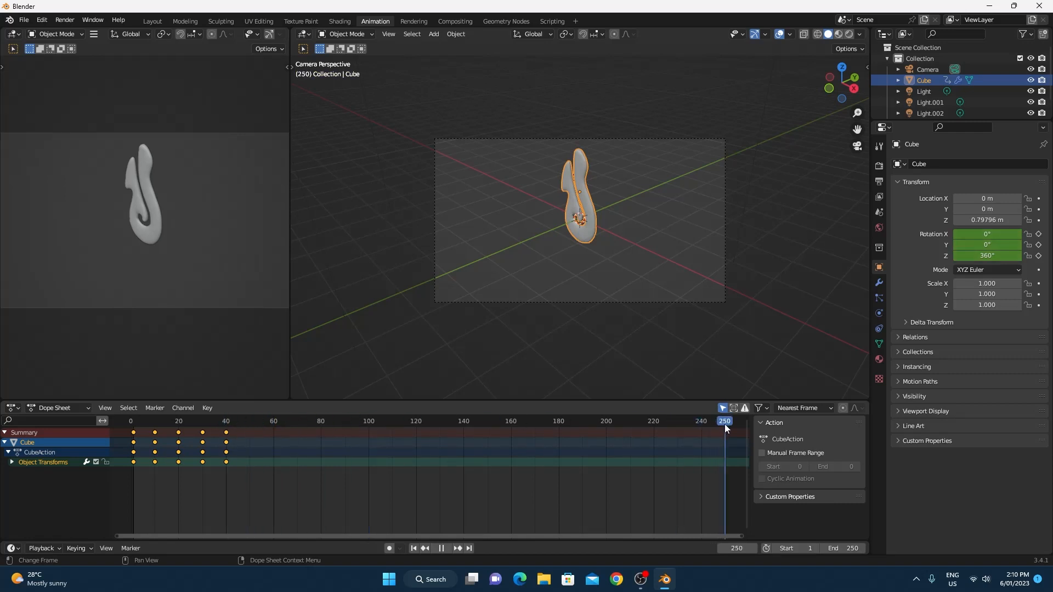
{"action": "left_click", "coordinate": [437, 421]}
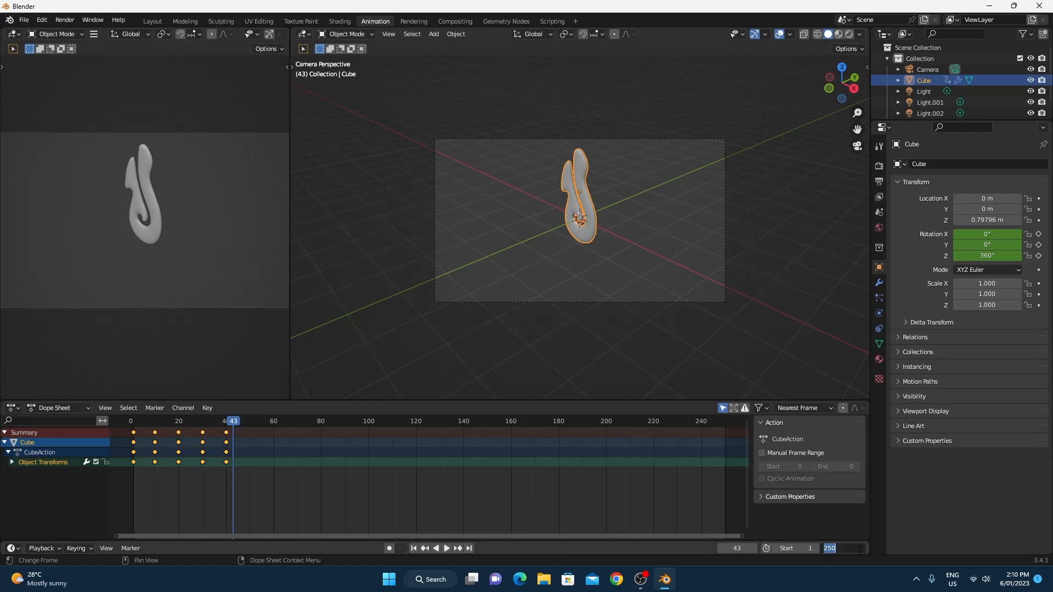
{"action": "type", "text": "40"}
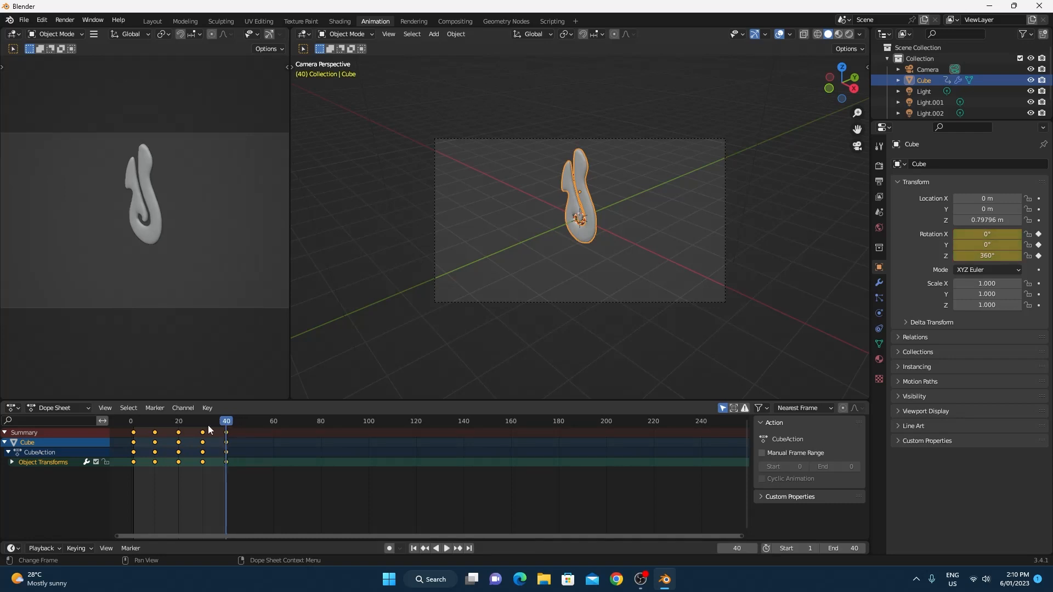
{"action": "left_click", "coordinate": [446, 548]}
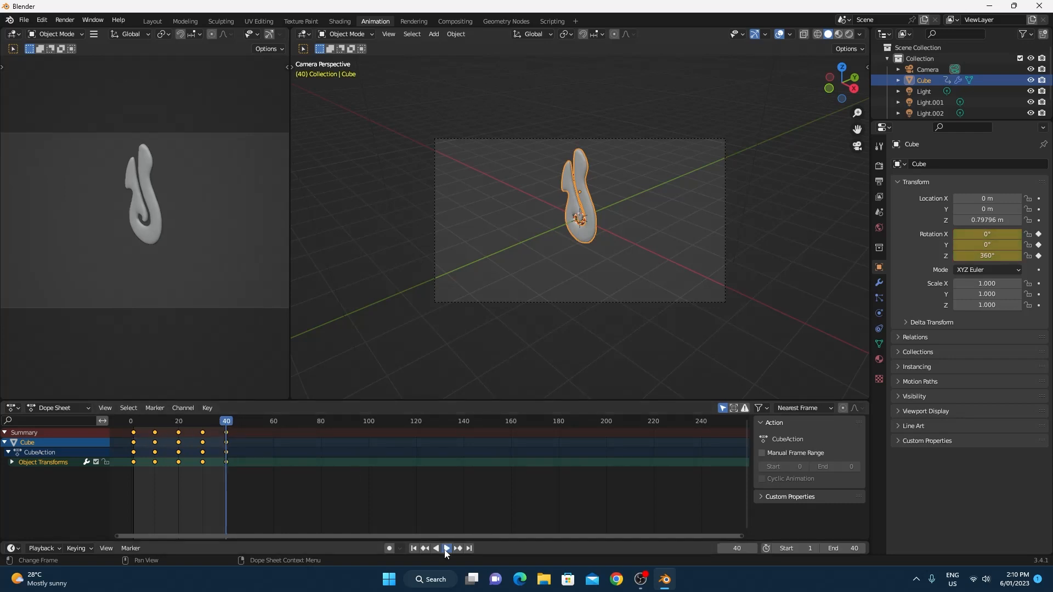
{"action": "left_click", "coordinate": [446, 548]}
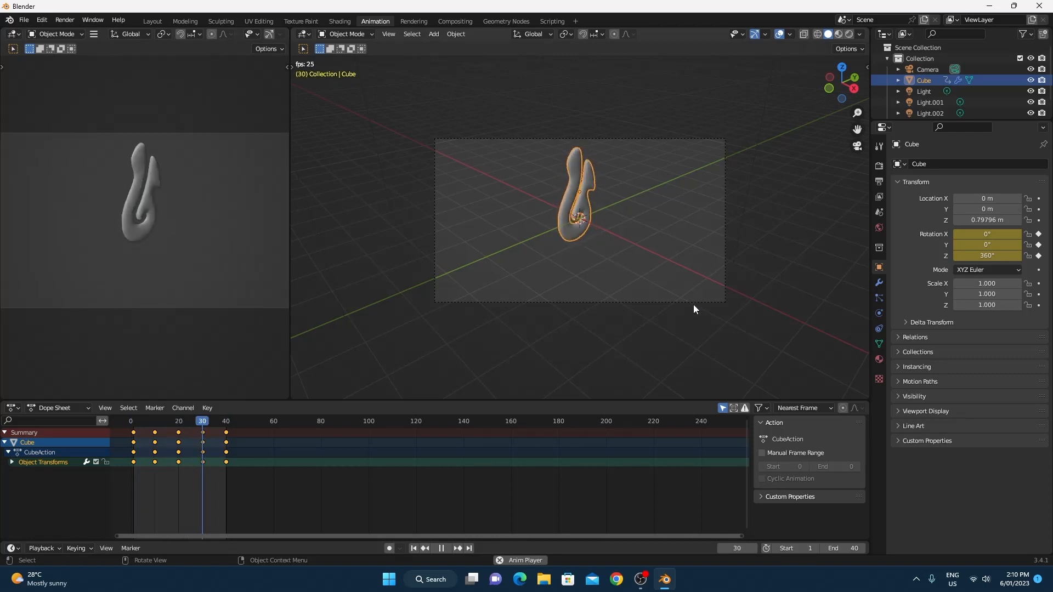
{"action": "left_click", "coordinate": [222, 422]}
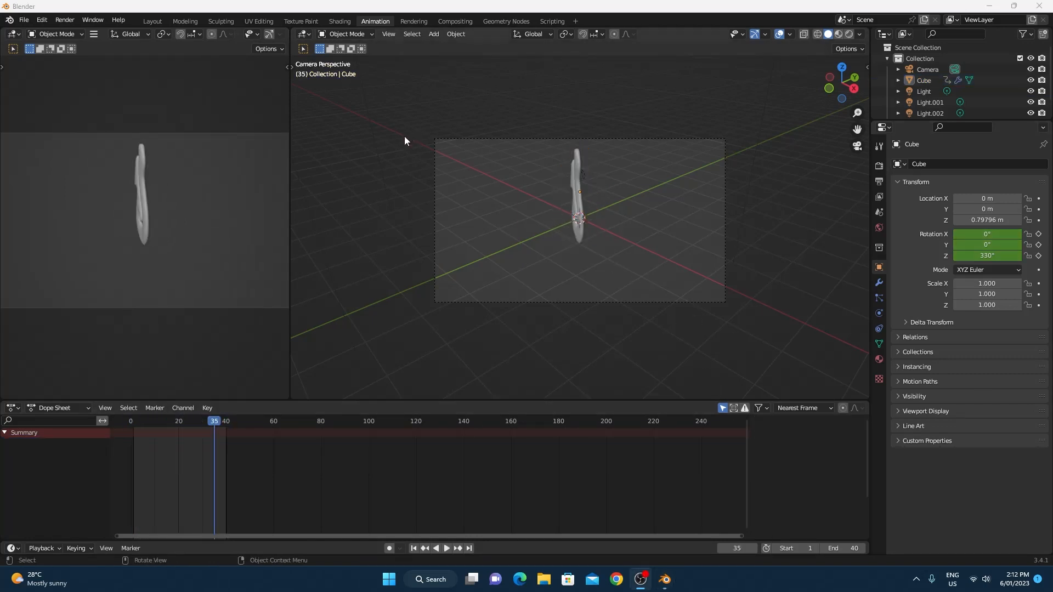
{"action": "mouse_move", "coordinate": [495, 107]}
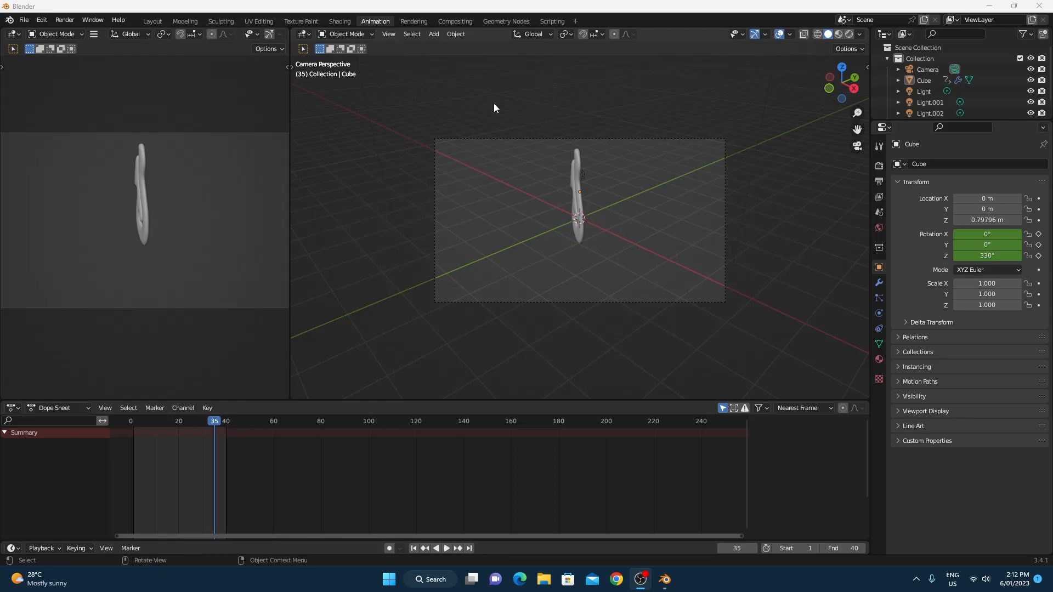
Step: In the Rendering workspace, toggle Ambient Occlusion on and off, then view Output Properties
{"action": "left_click", "coordinate": [413, 21]}
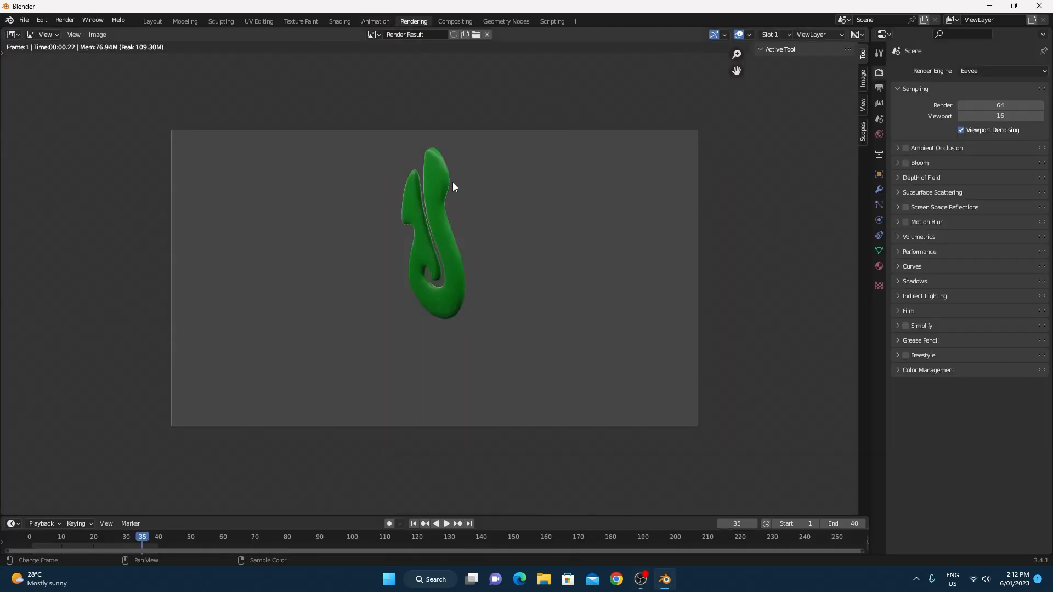
{"action": "mouse_move", "coordinate": [454, 229]}
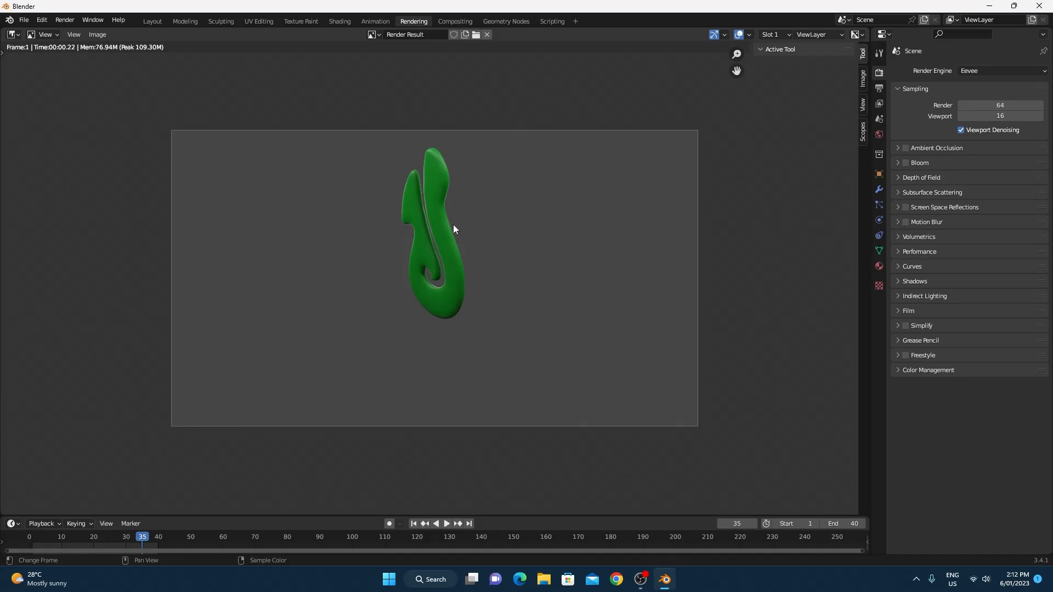
{"action": "mouse_move", "coordinate": [744, 230]}
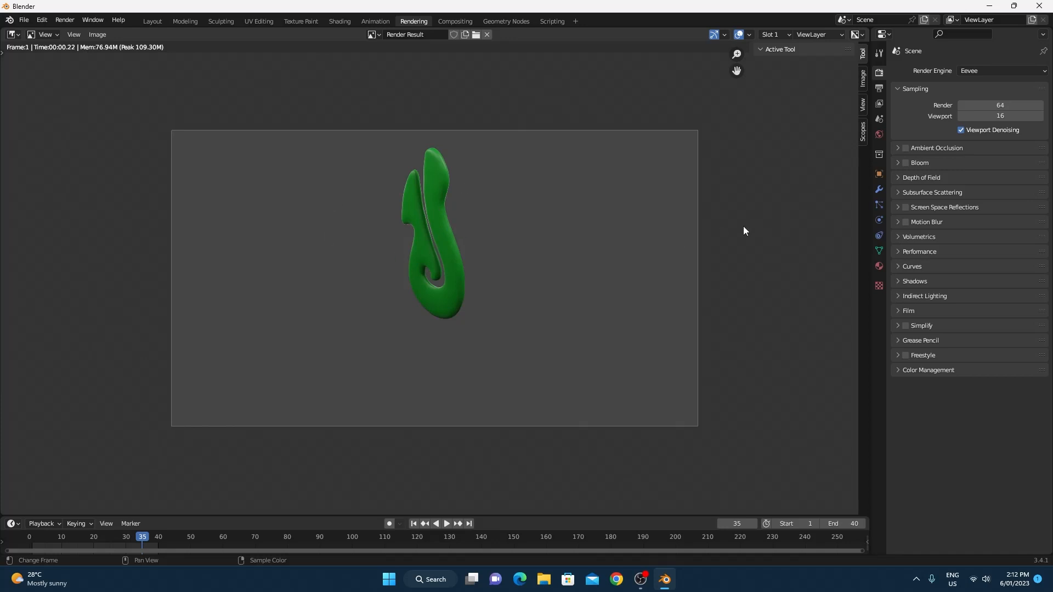
{"action": "mouse_move", "coordinate": [879, 73]}
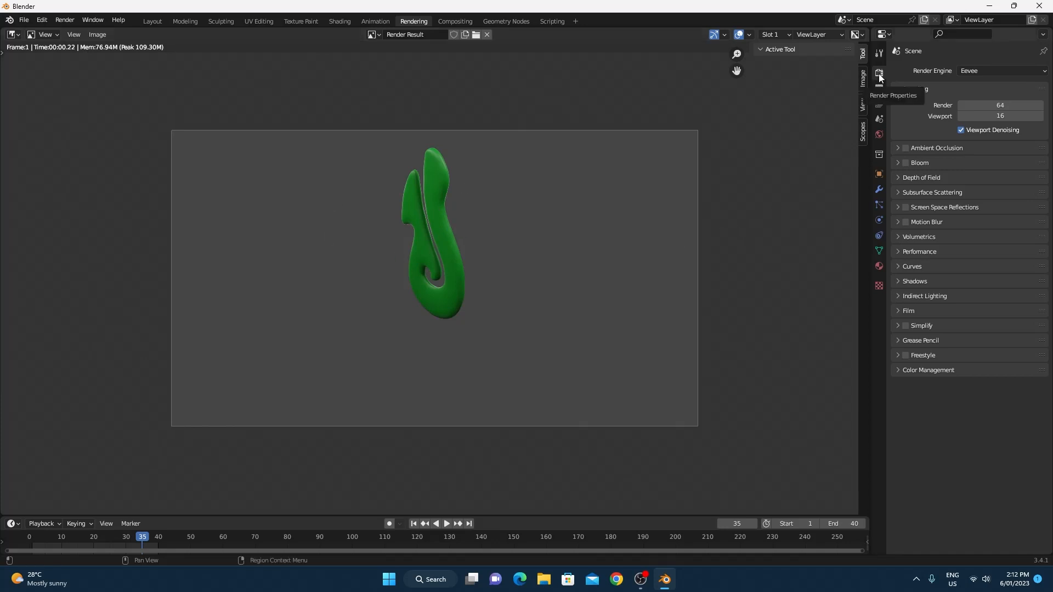
{"action": "mouse_move", "coordinate": [927, 354]}
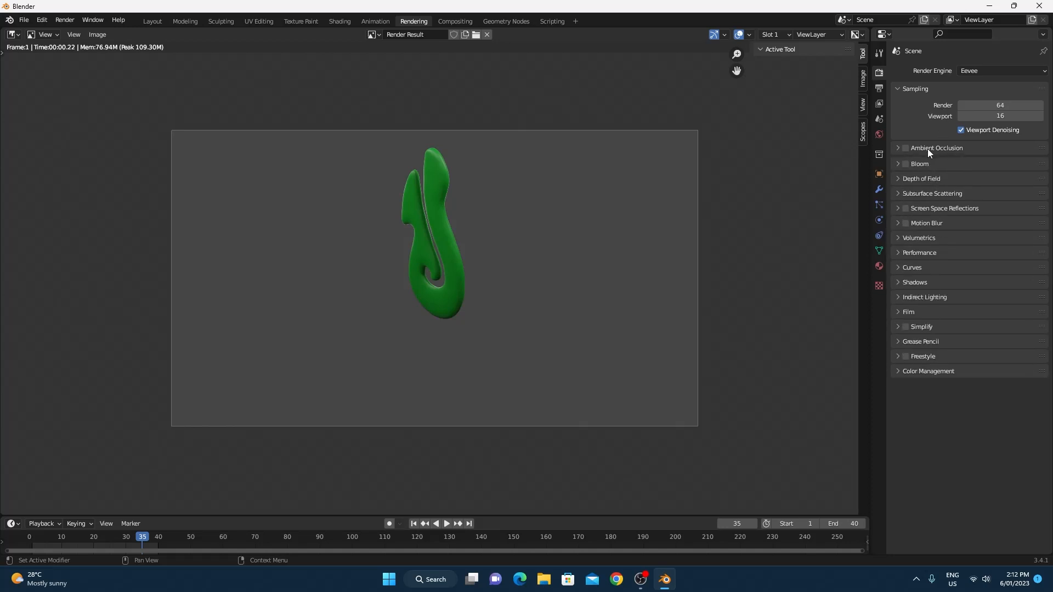
{"action": "left_click", "coordinate": [898, 148]}
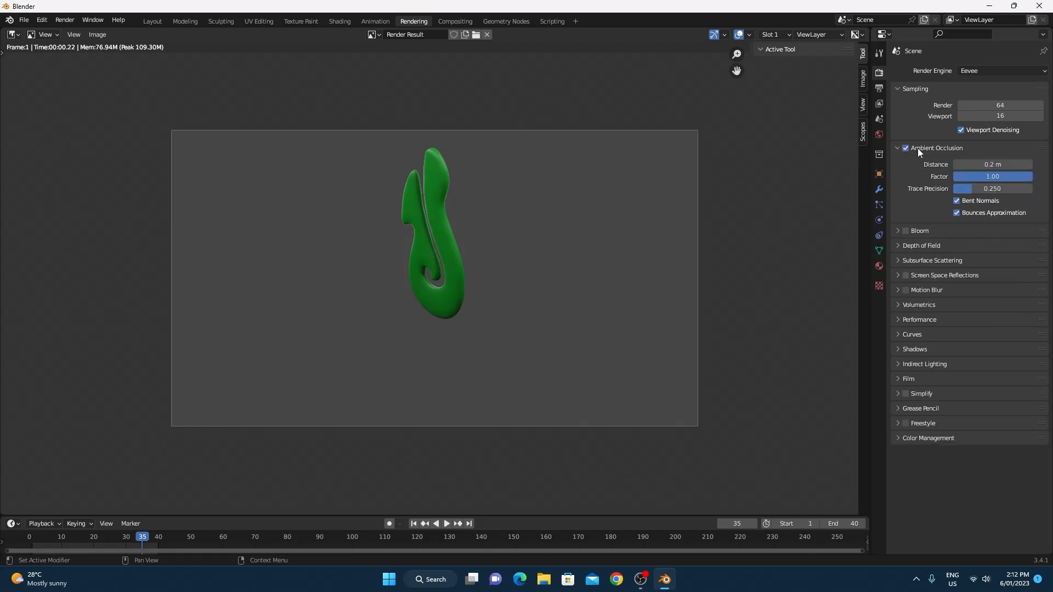
{"action": "left_click", "coordinate": [898, 147]}
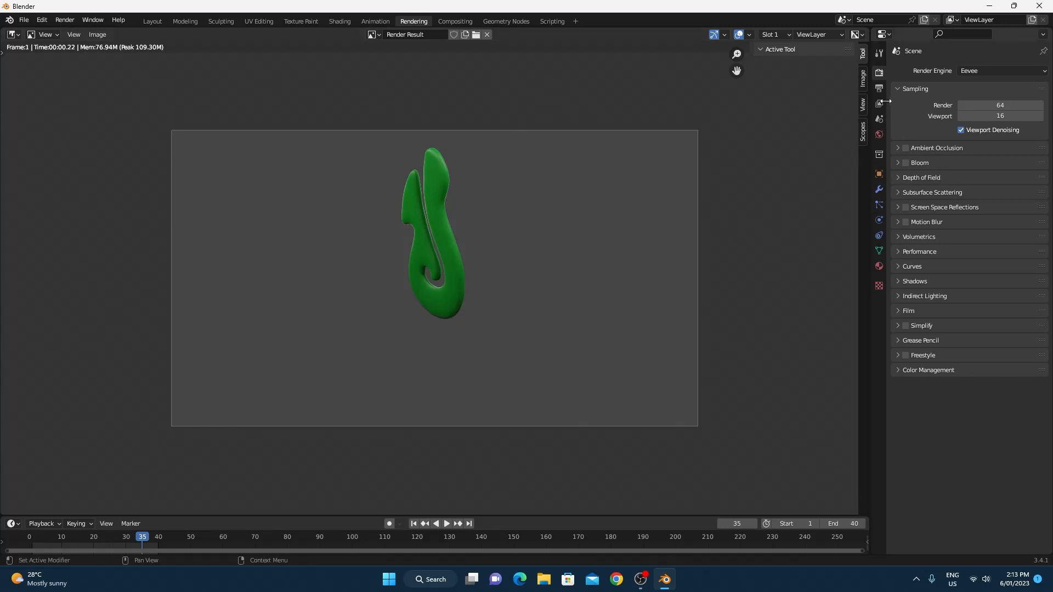
{"action": "mouse_move", "coordinate": [925, 188]}
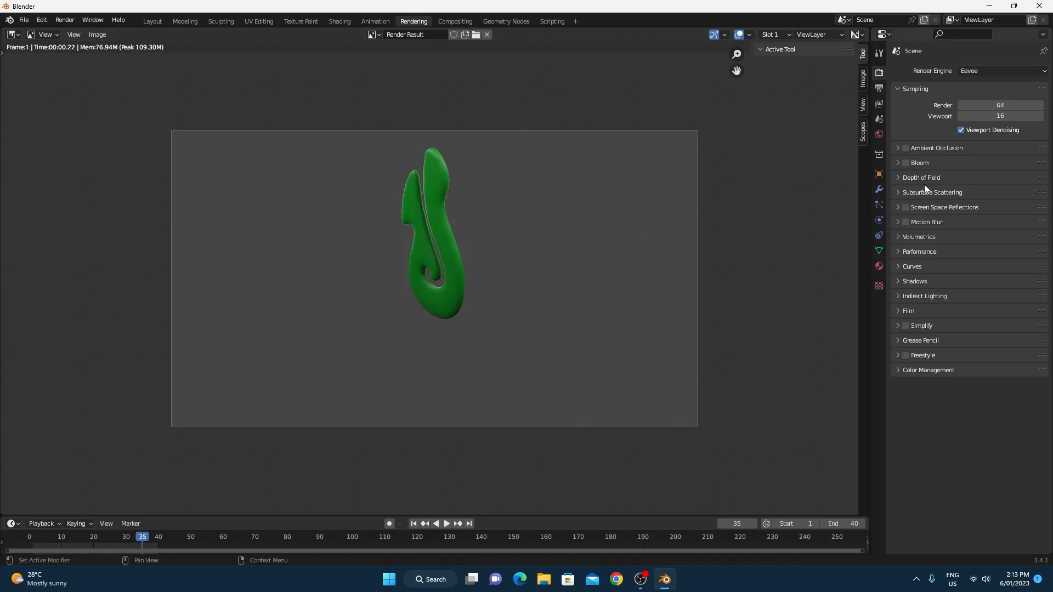
{"action": "mouse_move", "coordinate": [880, 90]}
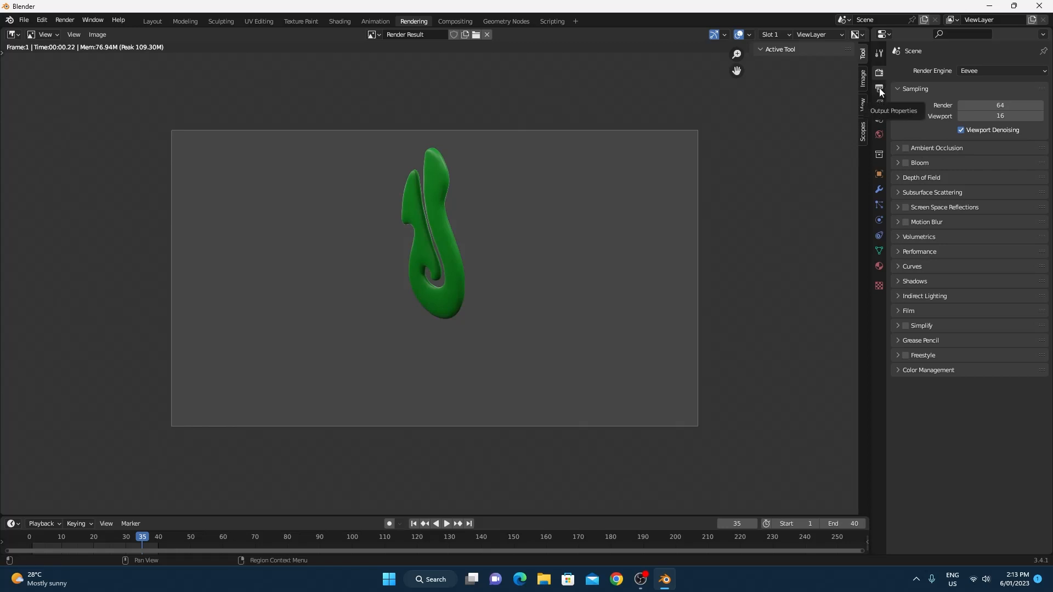
{"action": "mouse_move", "coordinate": [922, 168]}
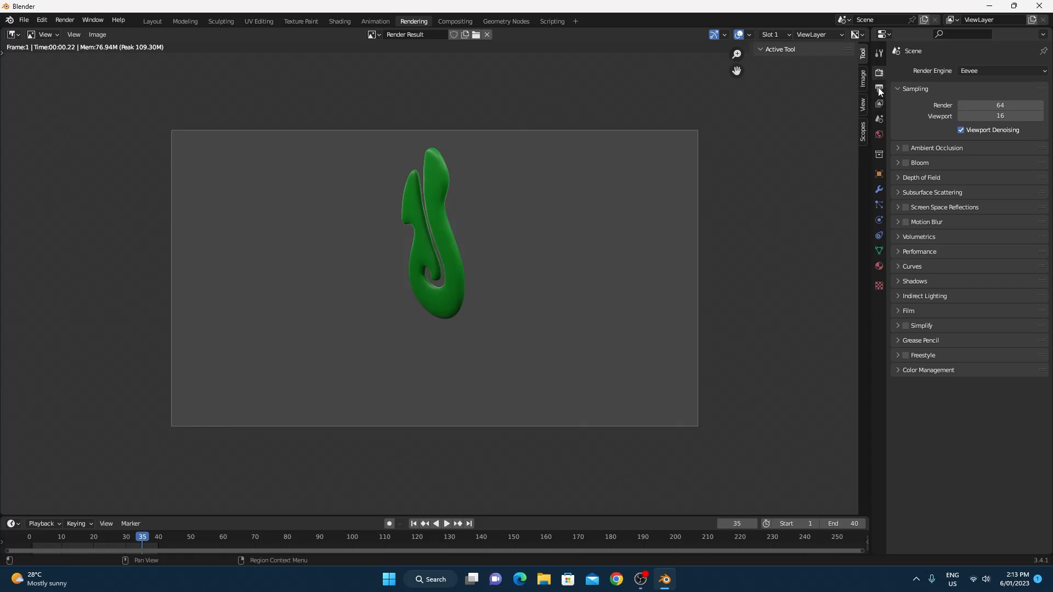
{"action": "left_click", "coordinate": [879, 89]}
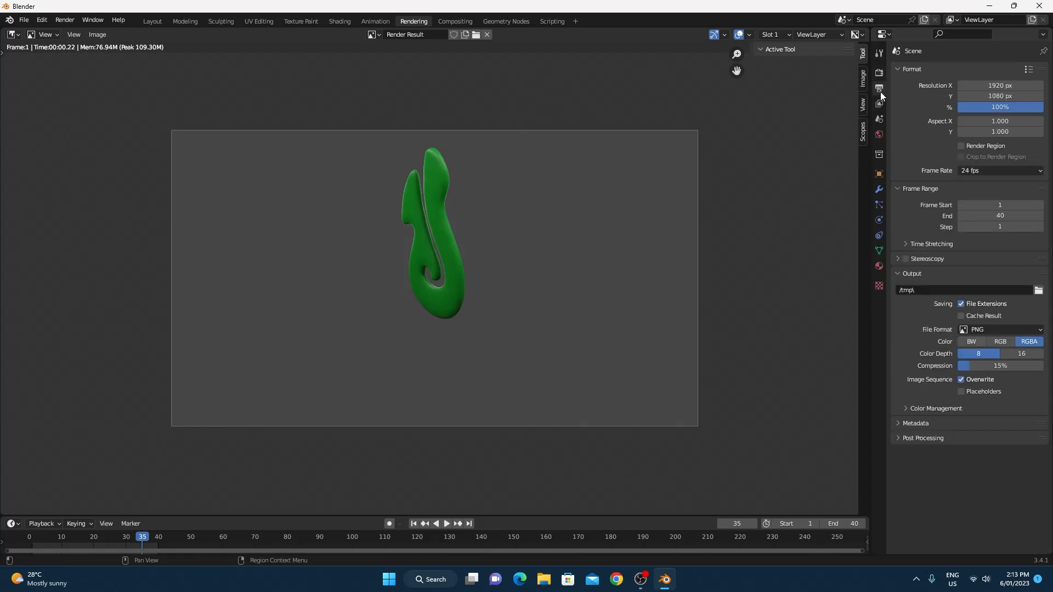
{"action": "left_click", "coordinate": [879, 72]}
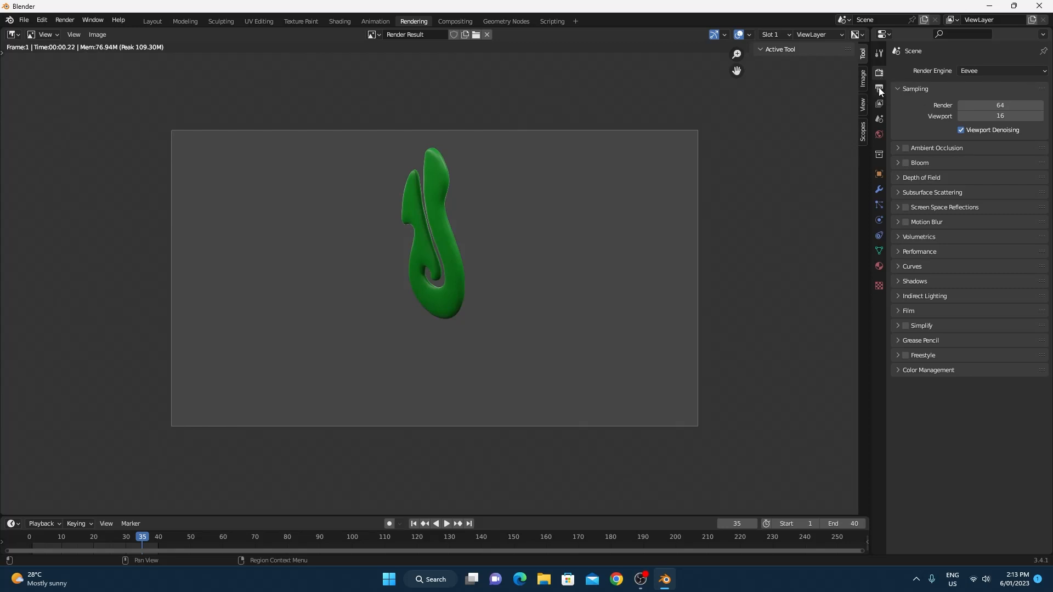
{"action": "left_click", "coordinate": [879, 88]}
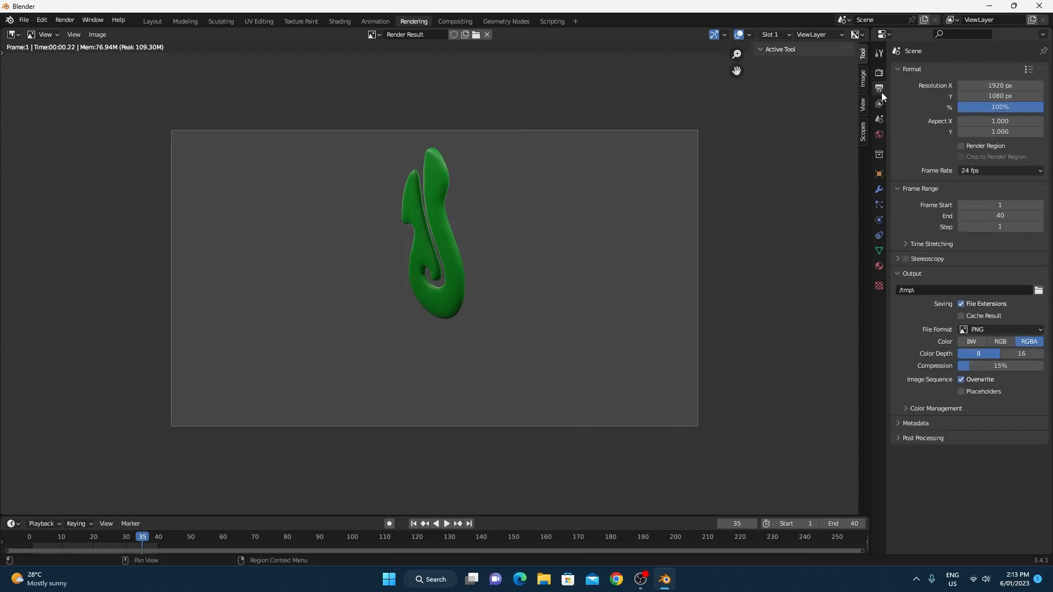
{"action": "mouse_move", "coordinate": [878, 87]}
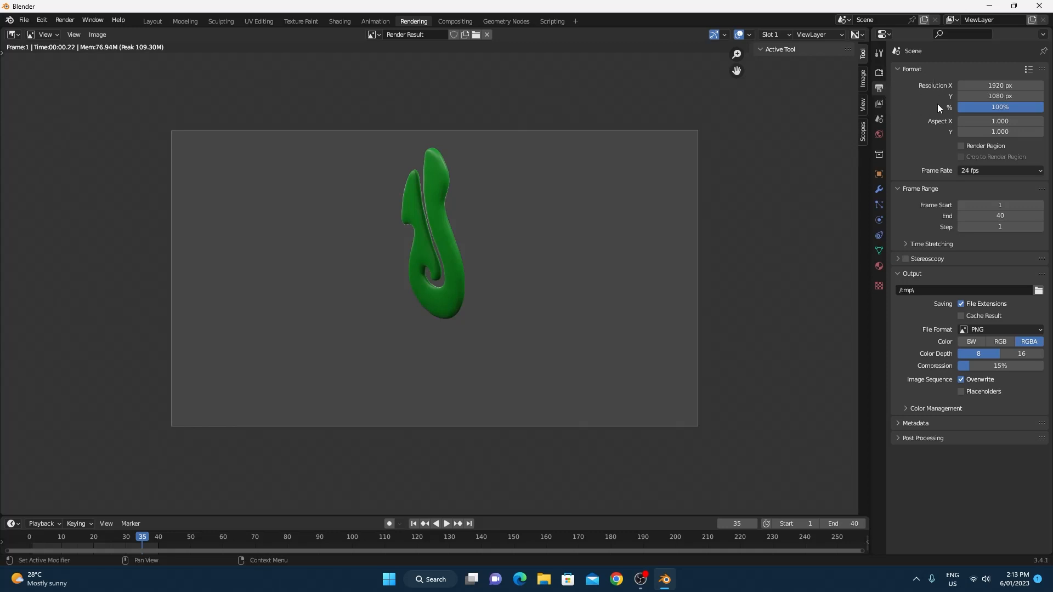
{"action": "mouse_move", "coordinate": [910, 362]}
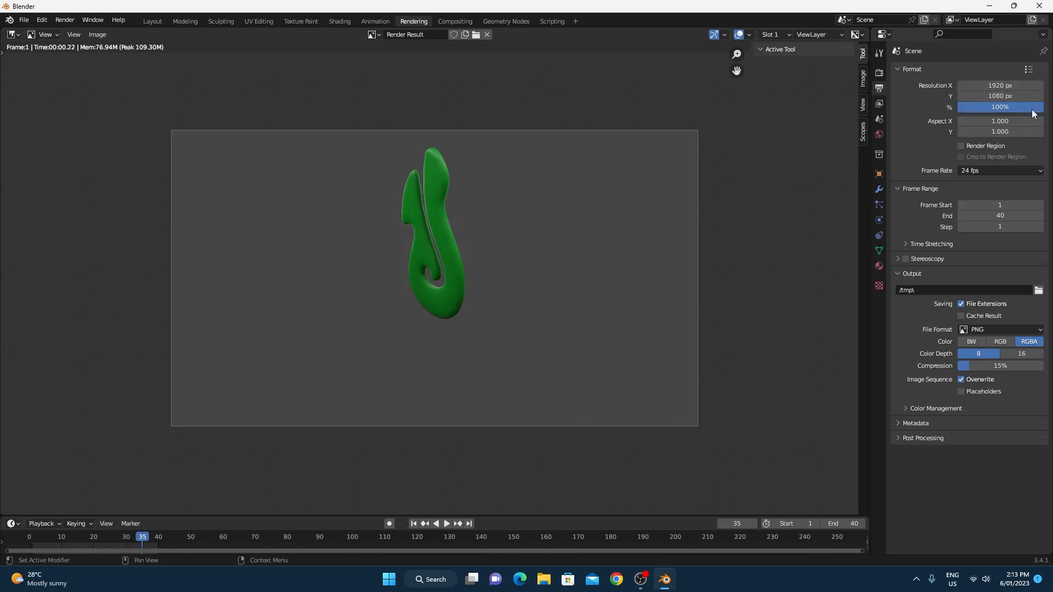
{"action": "left_click_drag", "start_coordinate": [1032, 107], "coordinate": [1001, 107]}
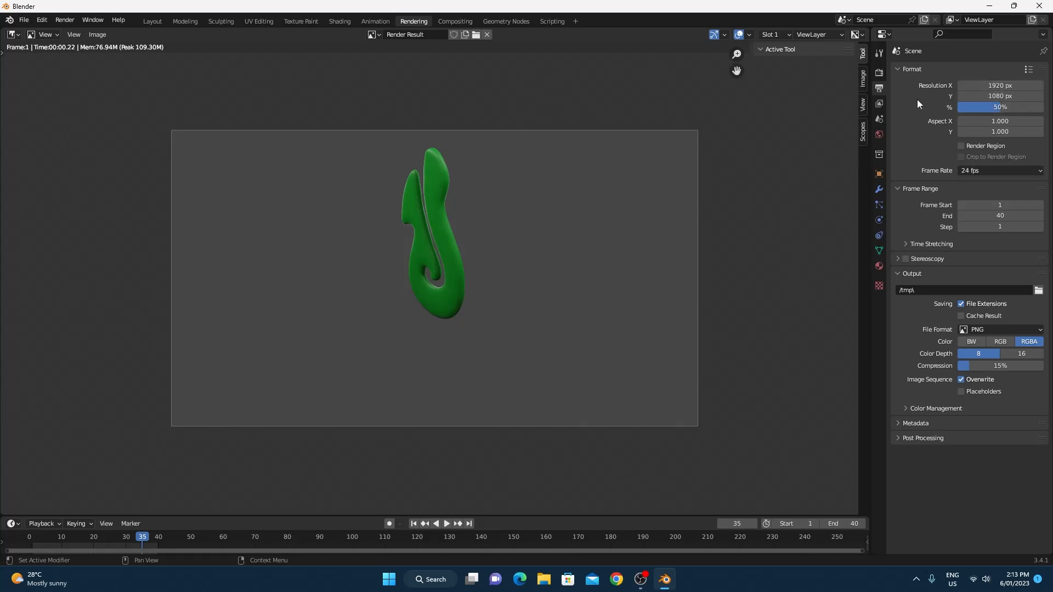
{"action": "mouse_move", "coordinate": [906, 113]}
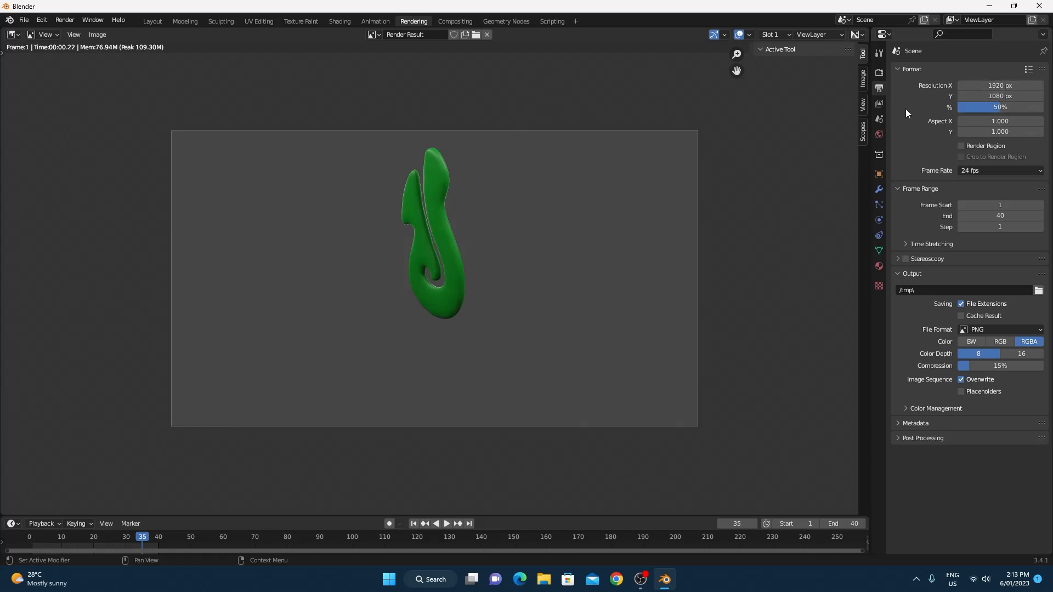
{"action": "mouse_move", "coordinate": [911, 157]}
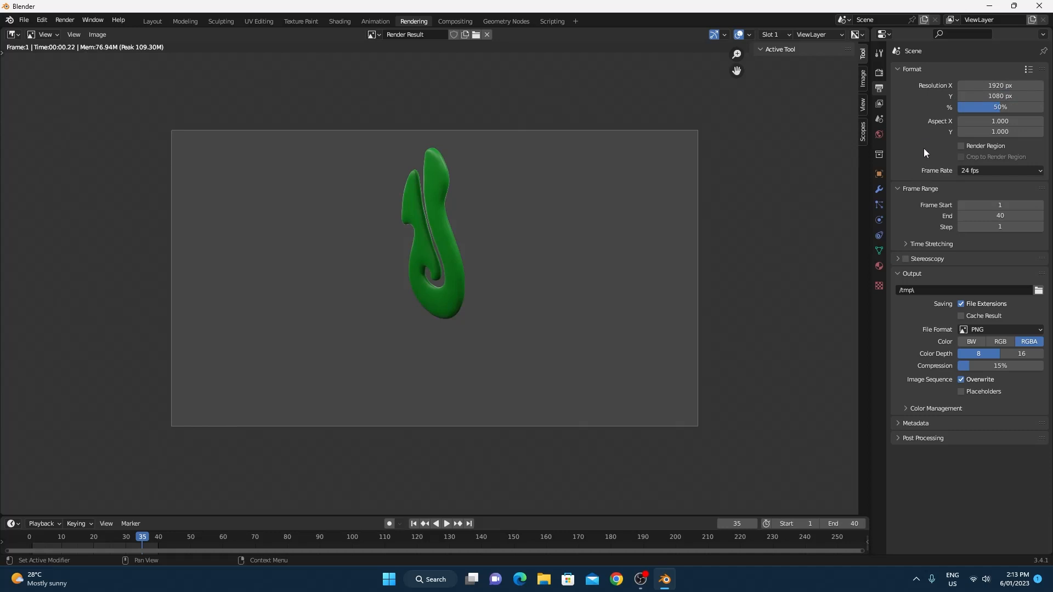
{"action": "mouse_move", "coordinate": [914, 222]}
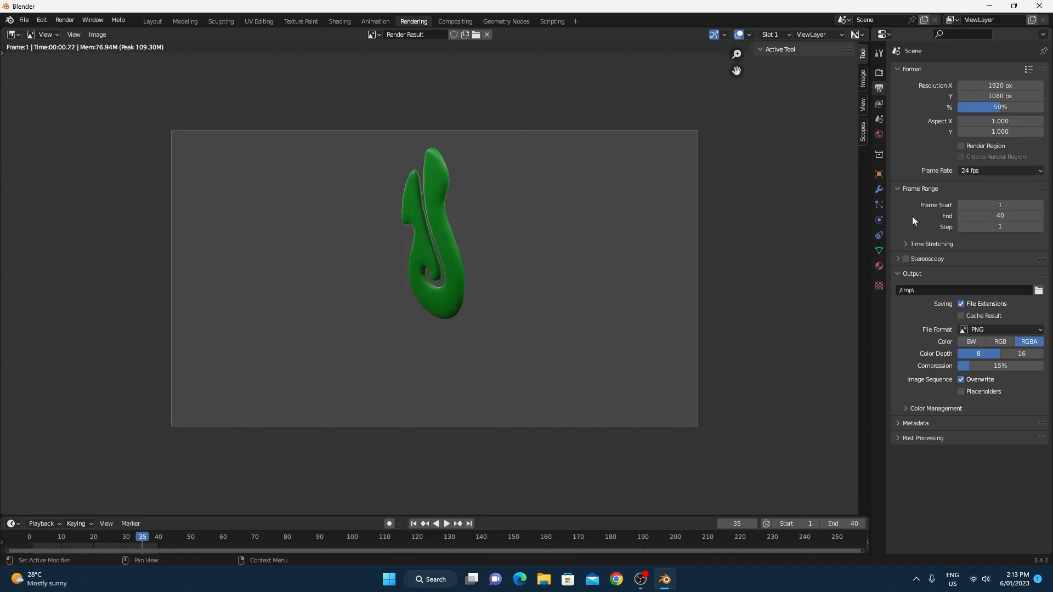
{"action": "mouse_move", "coordinate": [1000, 216]}
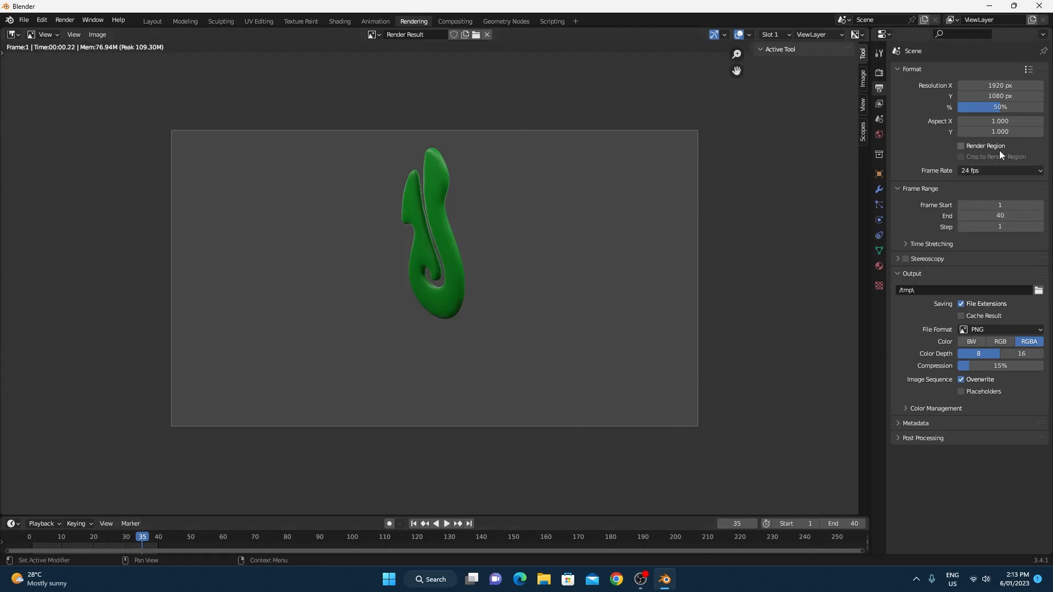
{"action": "mouse_move", "coordinate": [909, 255]}
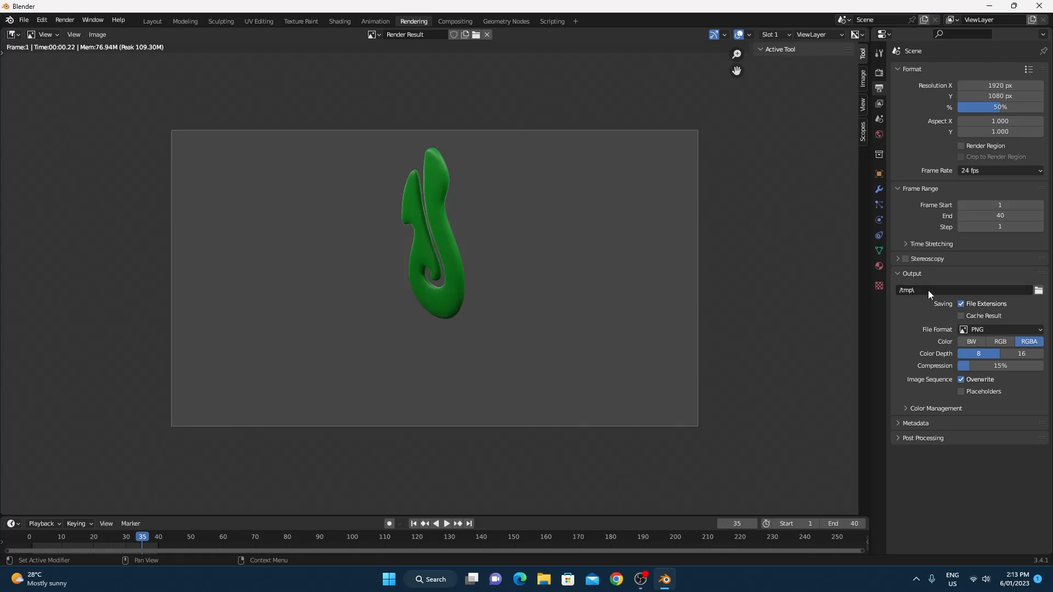
{"action": "mouse_move", "coordinate": [930, 290]}
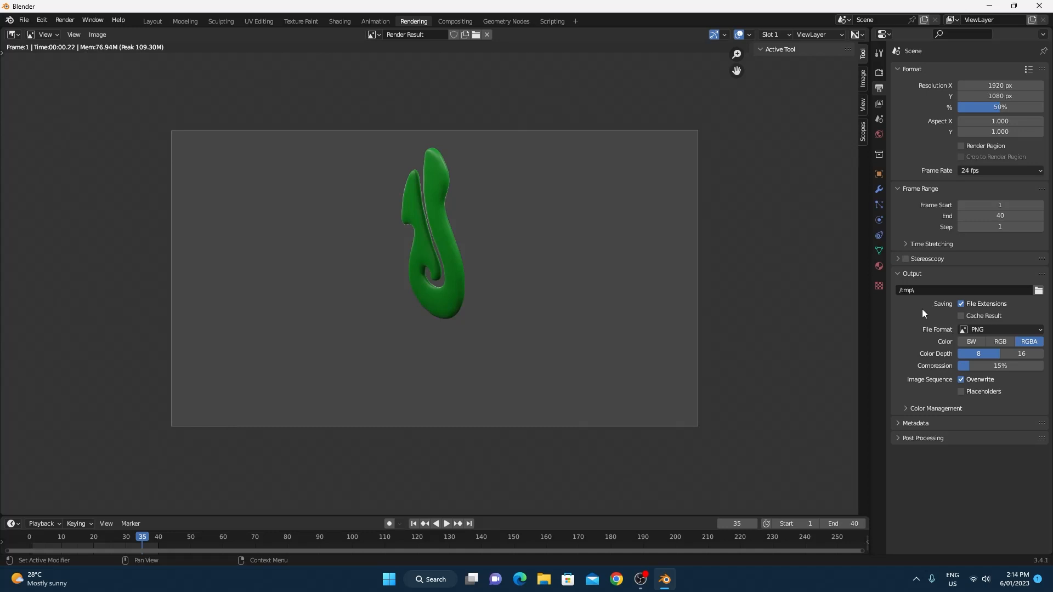
{"action": "mouse_move", "coordinate": [973, 329]}
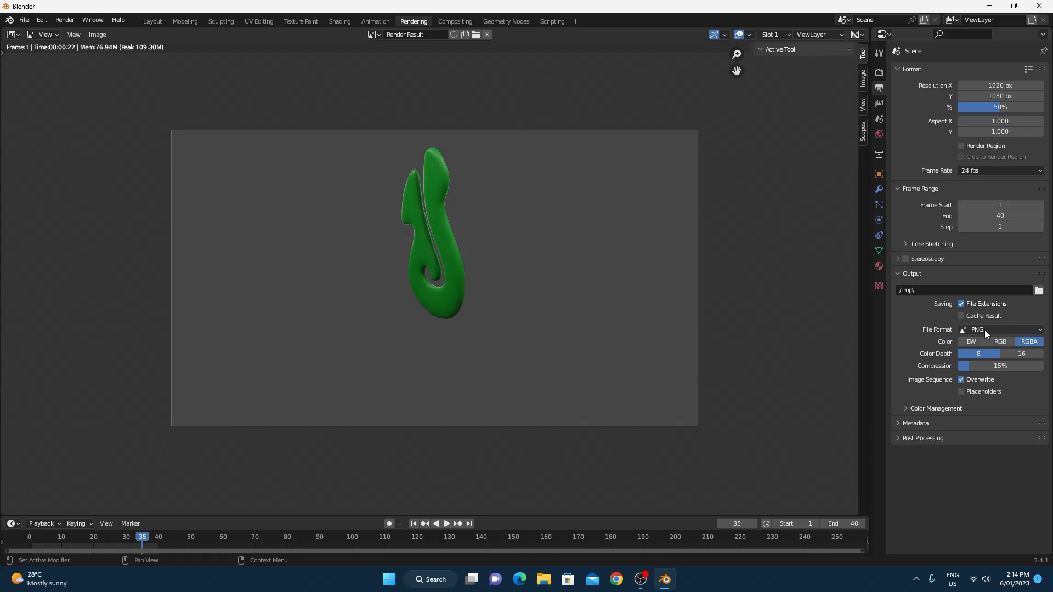
{"action": "mouse_move", "coordinate": [990, 329]}
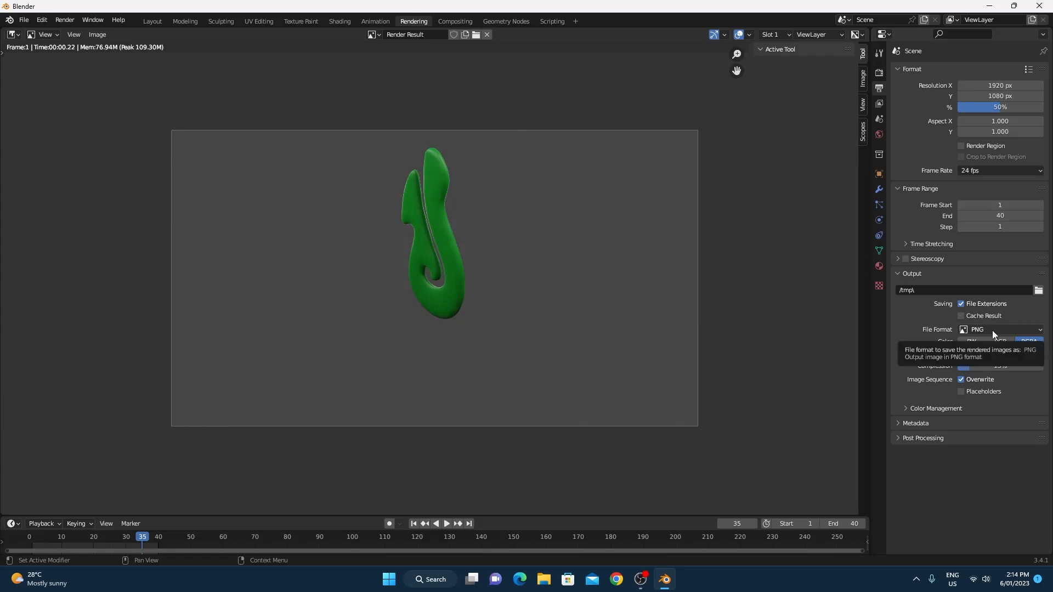
{"action": "mouse_move", "coordinate": [994, 335]}
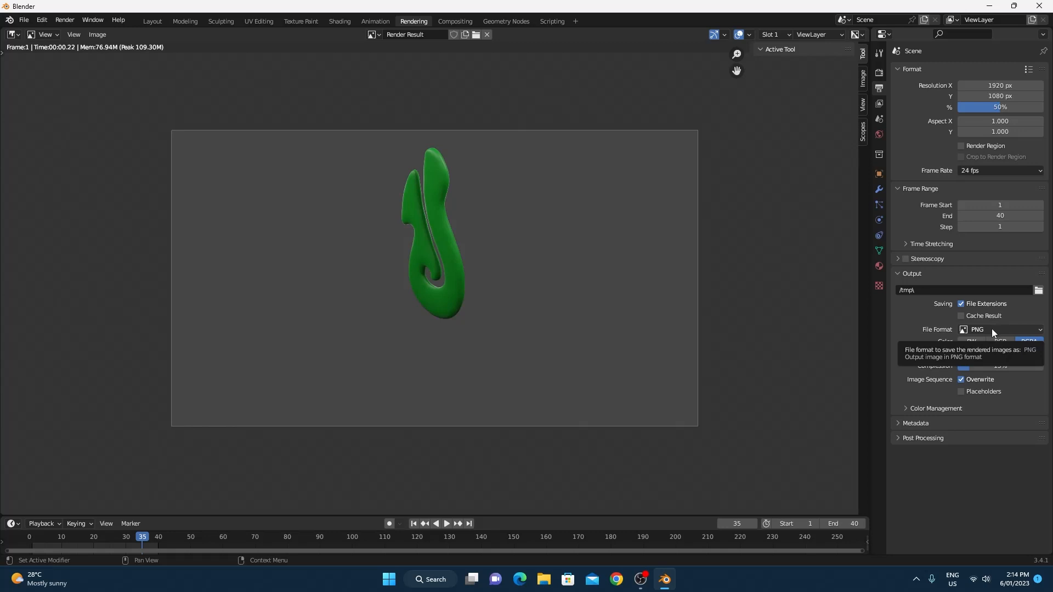
Step: Set File Format to FFmpeg Video and expand Encoding to show Matroska and H.264
{"action": "left_click", "coordinate": [1000, 329]}
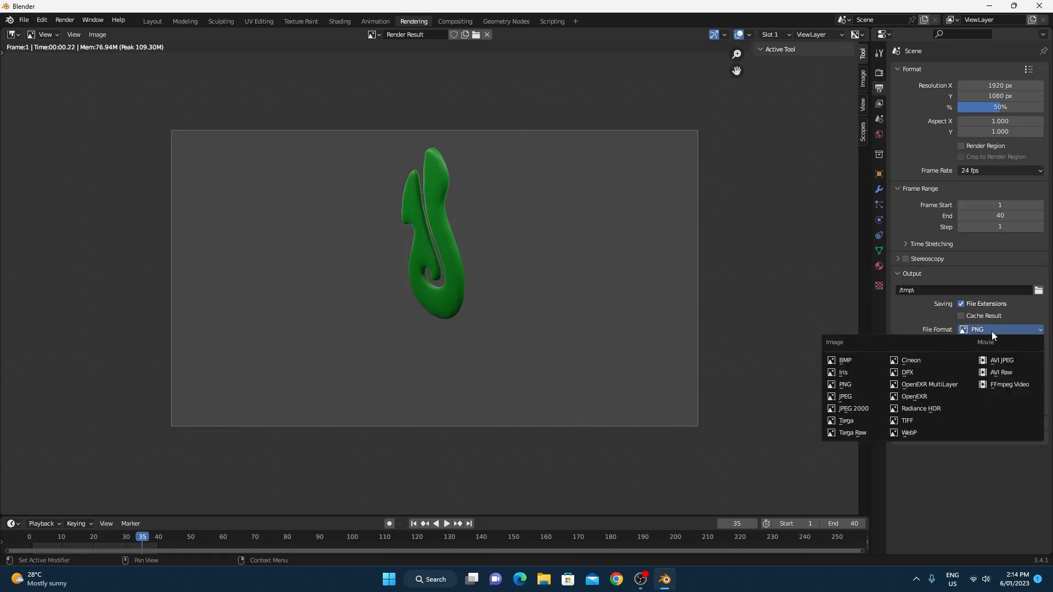
{"action": "mouse_move", "coordinate": [994, 358]}
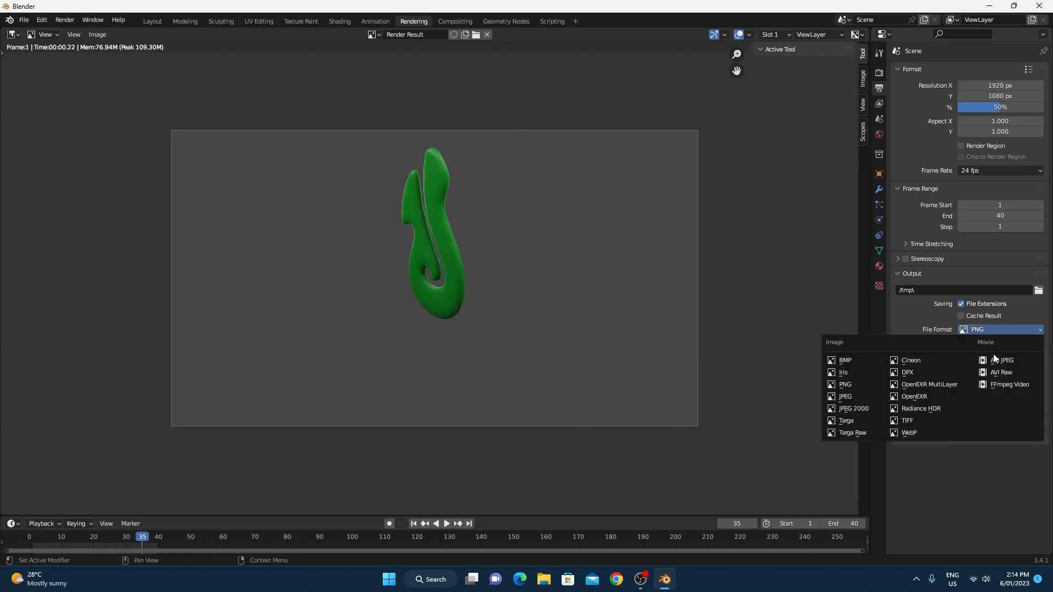
{"action": "mouse_move", "coordinate": [1008, 384]}
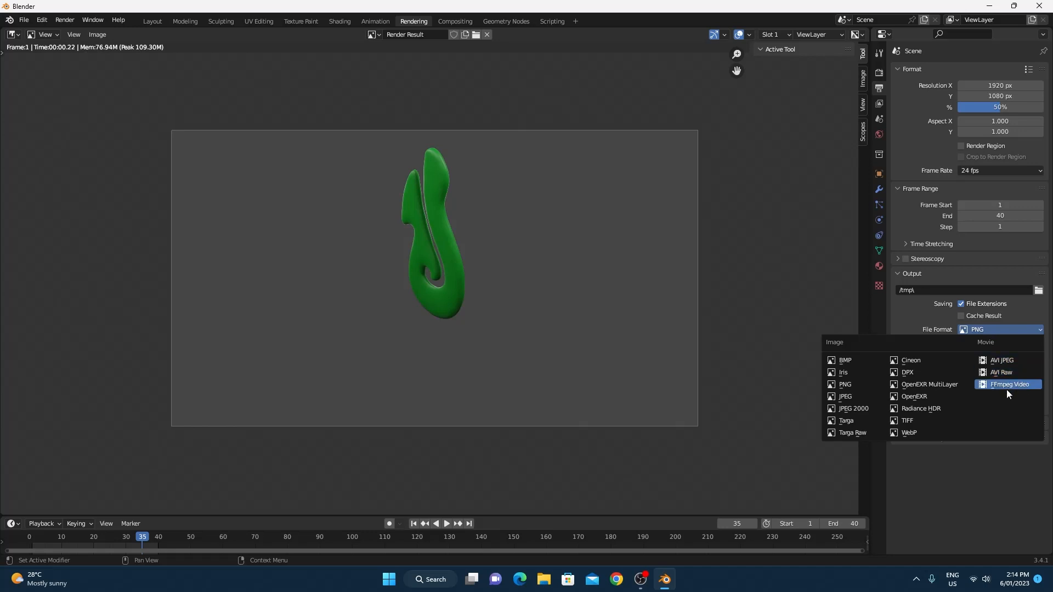
{"action": "mouse_move", "coordinate": [1012, 393]}
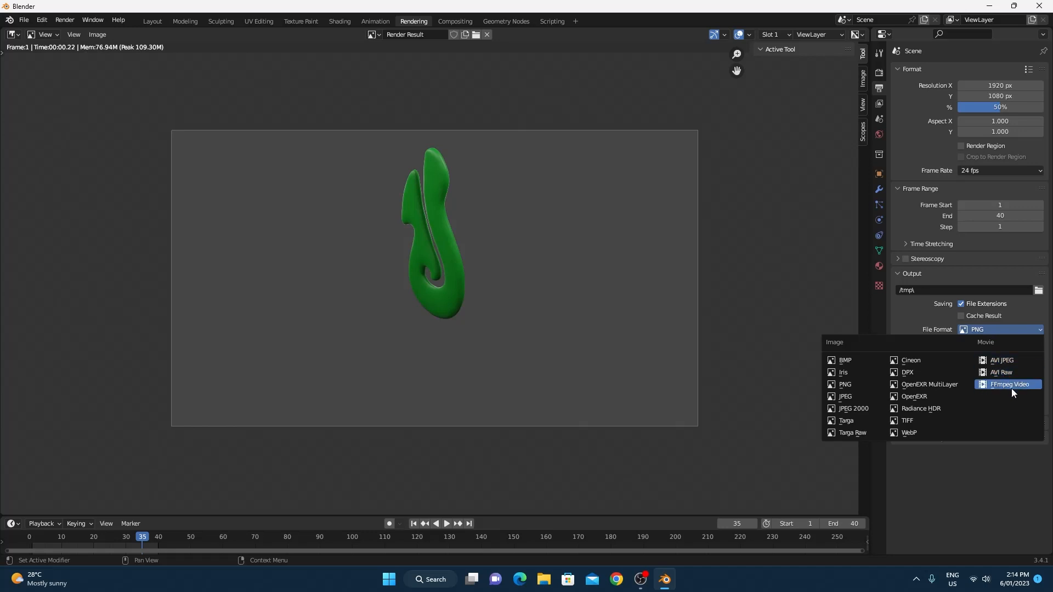
{"action": "mouse_move", "coordinate": [1005, 384]}
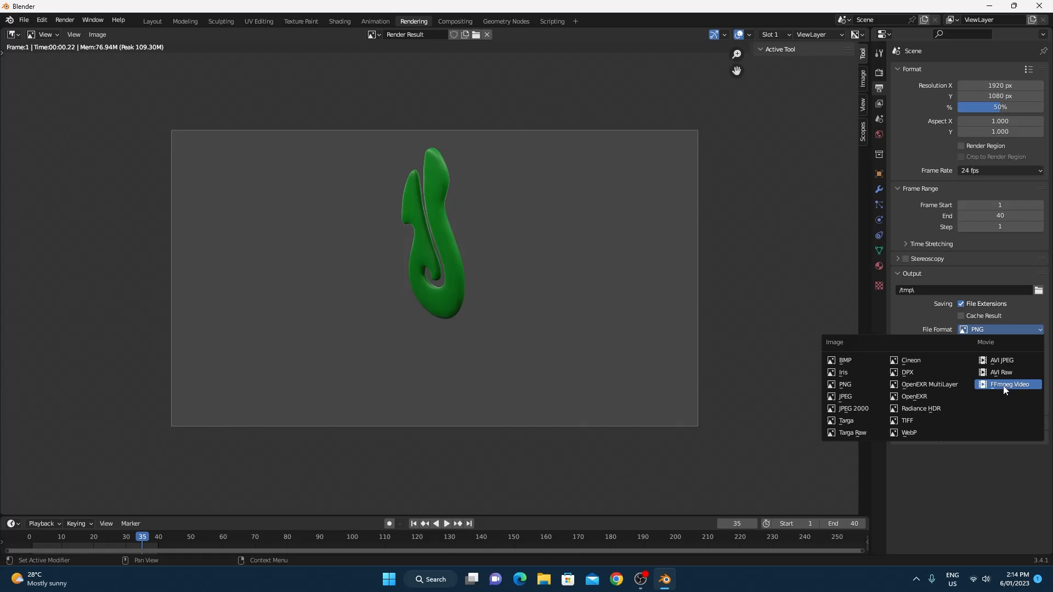
{"action": "left_click", "coordinate": [1009, 384]}
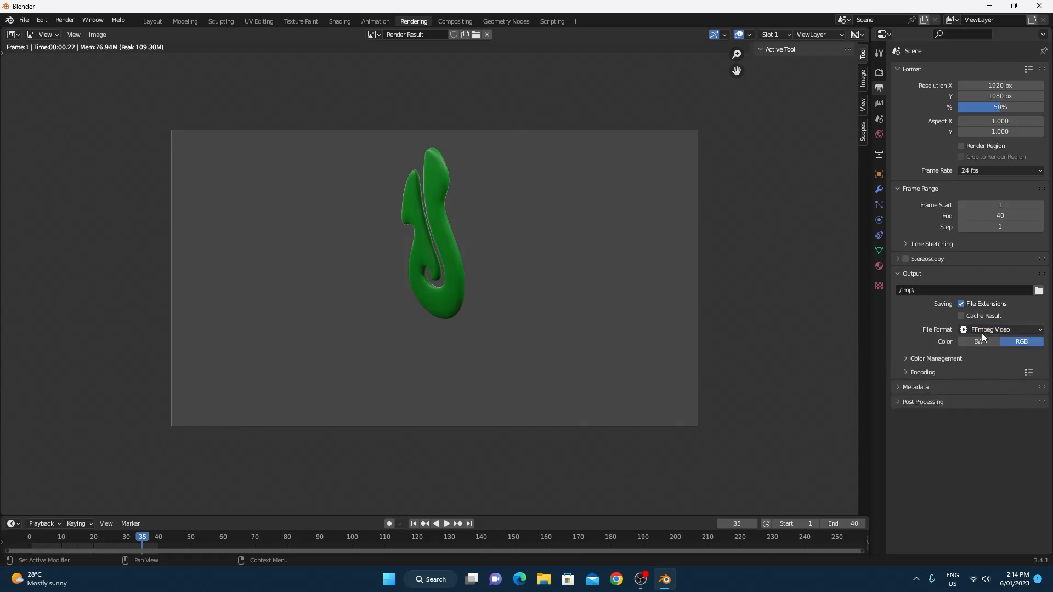
{"action": "mouse_move", "coordinate": [1001, 330]}
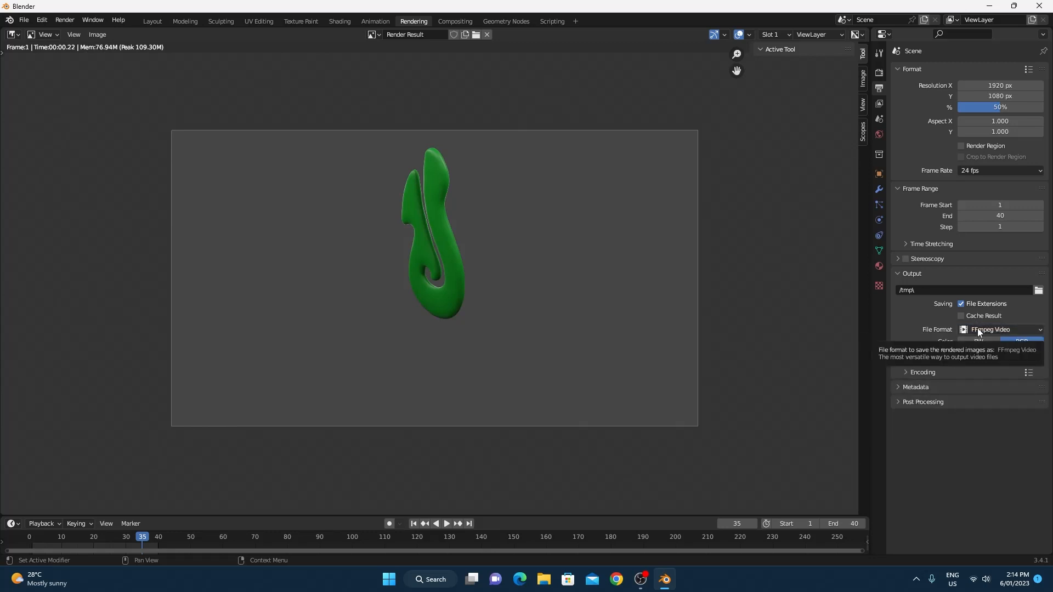
{"action": "left_click", "coordinate": [922, 372]}
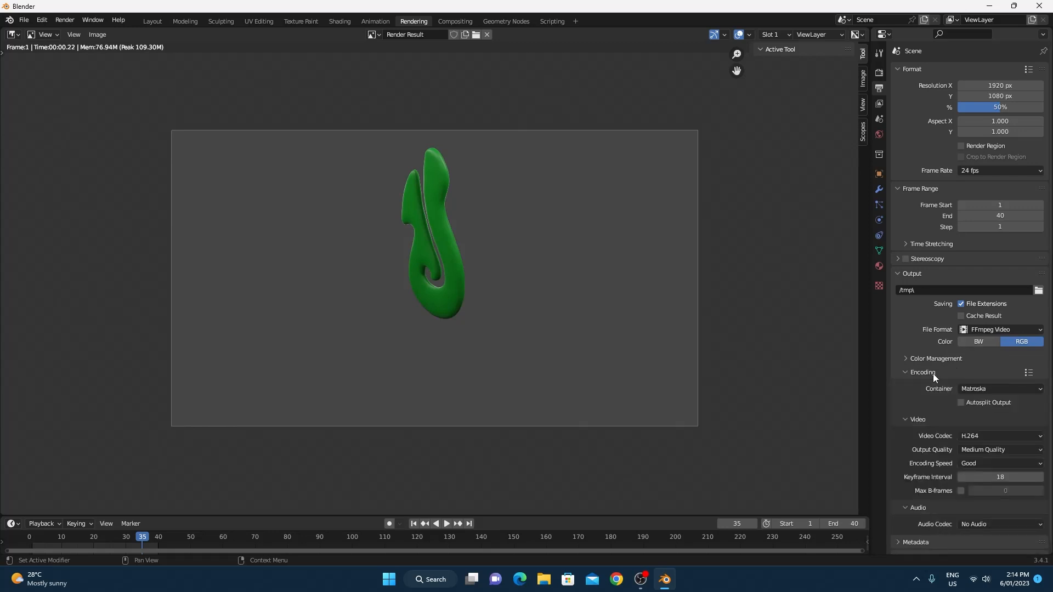
{"action": "mouse_move", "coordinate": [1001, 389]}
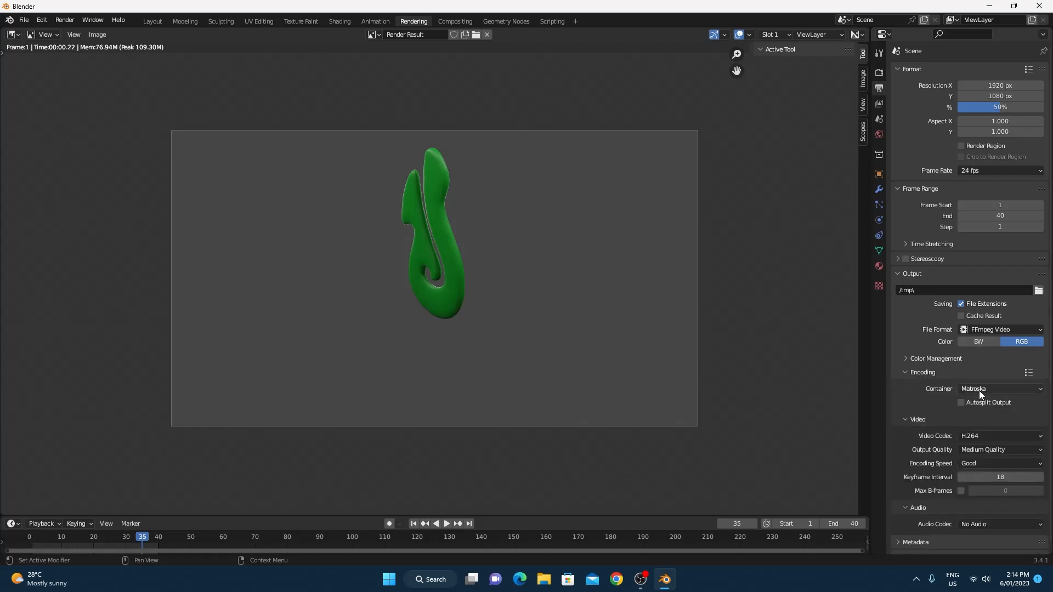
{"action": "scroll", "scroll_direction": "down", "scroll_amount": 3}
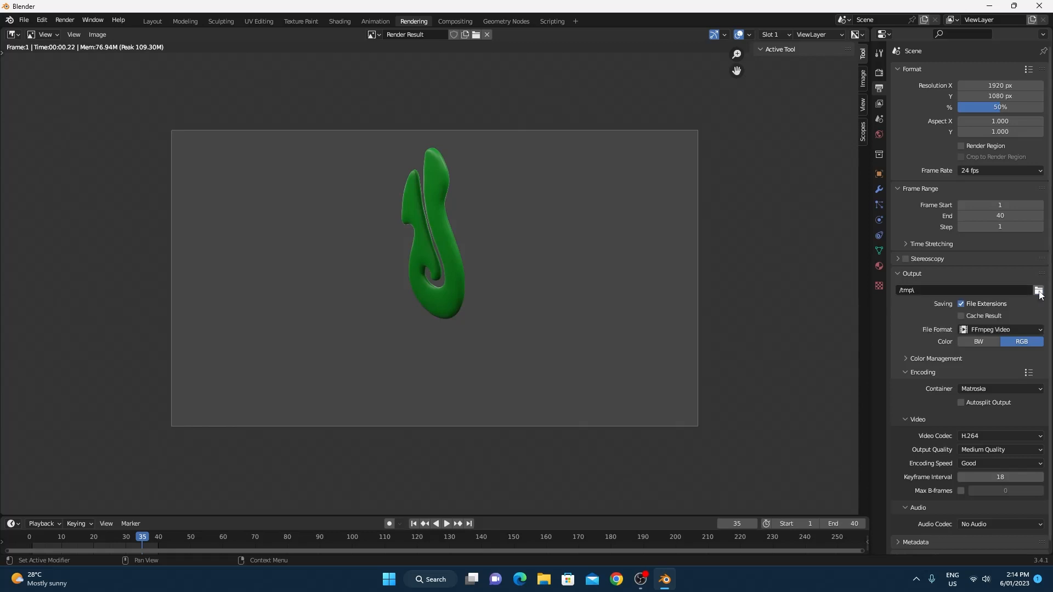
Step: Set the render output path to a file named my_movie on the Desktop
{"action": "left_click", "coordinate": [1039, 290]}
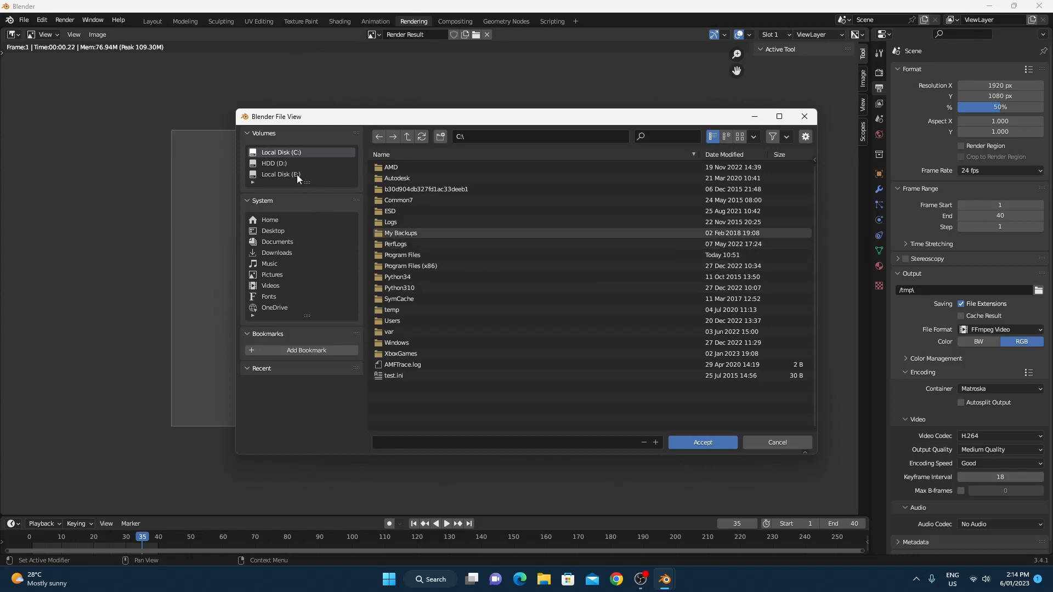
{"action": "left_click", "coordinate": [272, 230]}
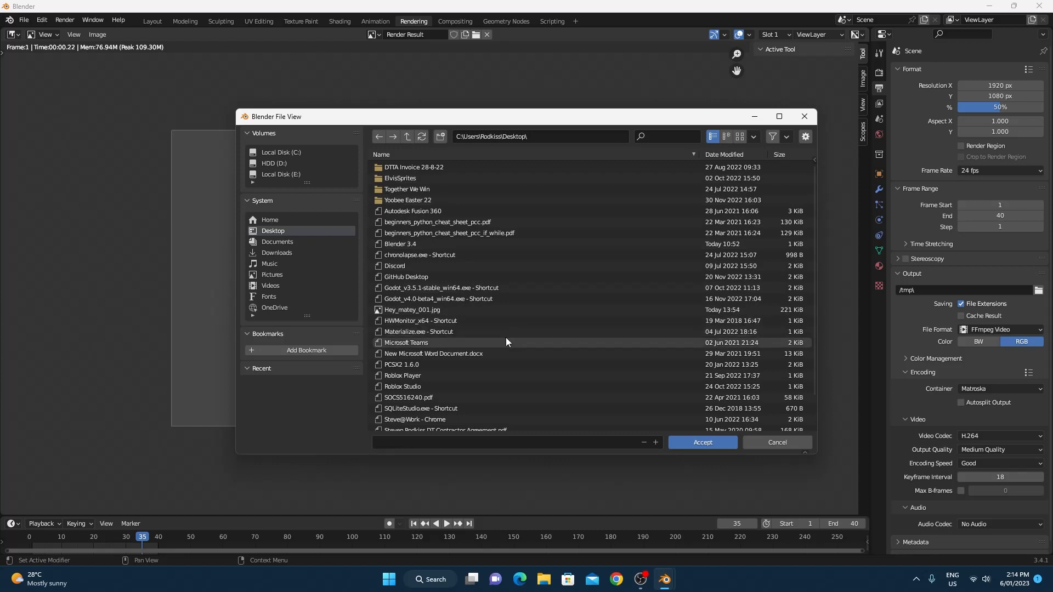
{"action": "left_click", "coordinate": [470, 443]}
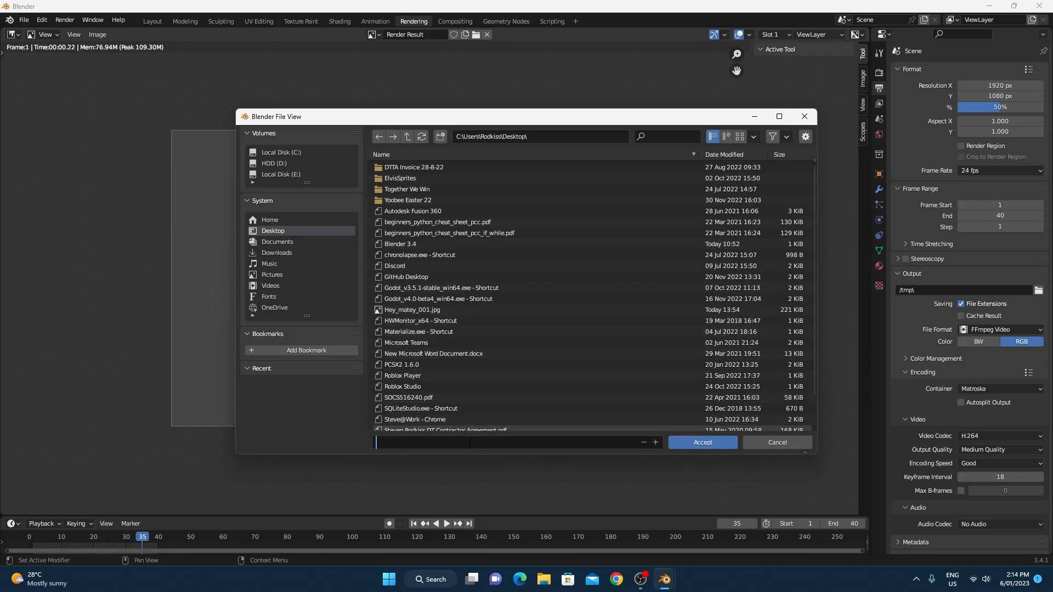
{"action": "type", "text": "my."}
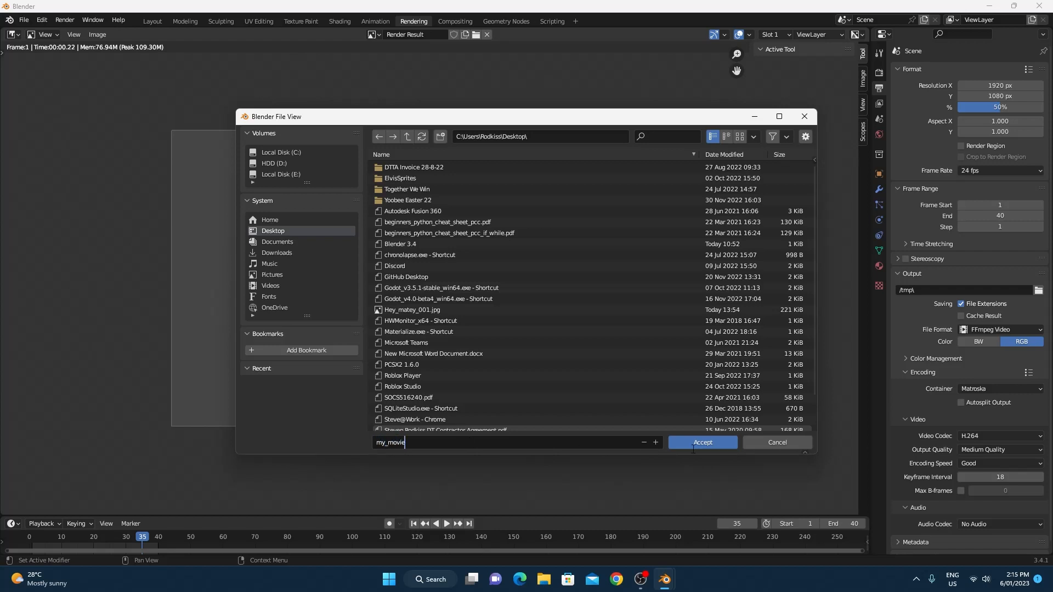
{"action": "left_click", "coordinate": [703, 442]}
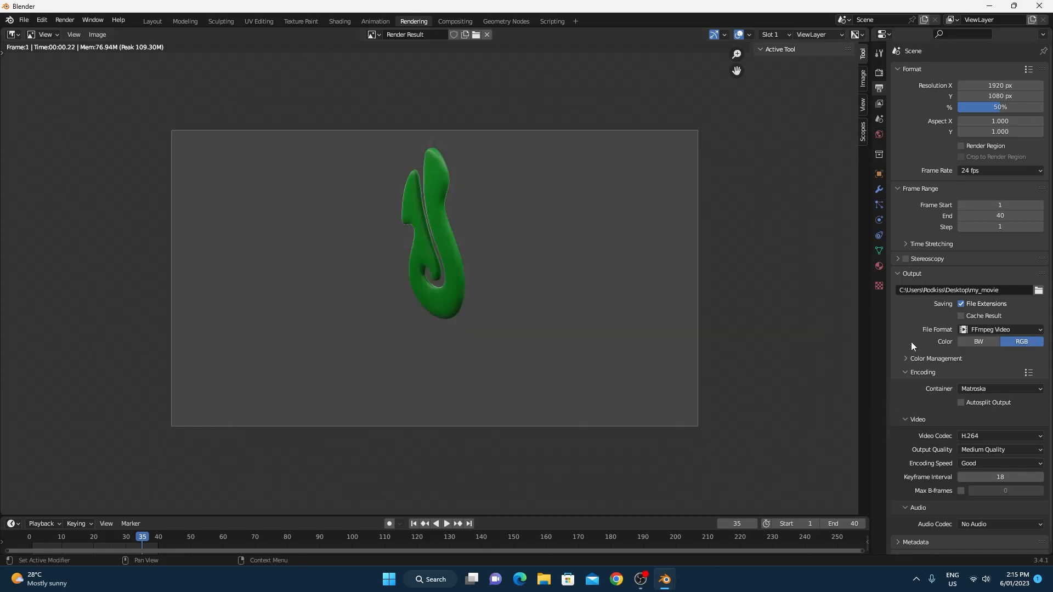
{"action": "mouse_move", "coordinate": [960, 290]}
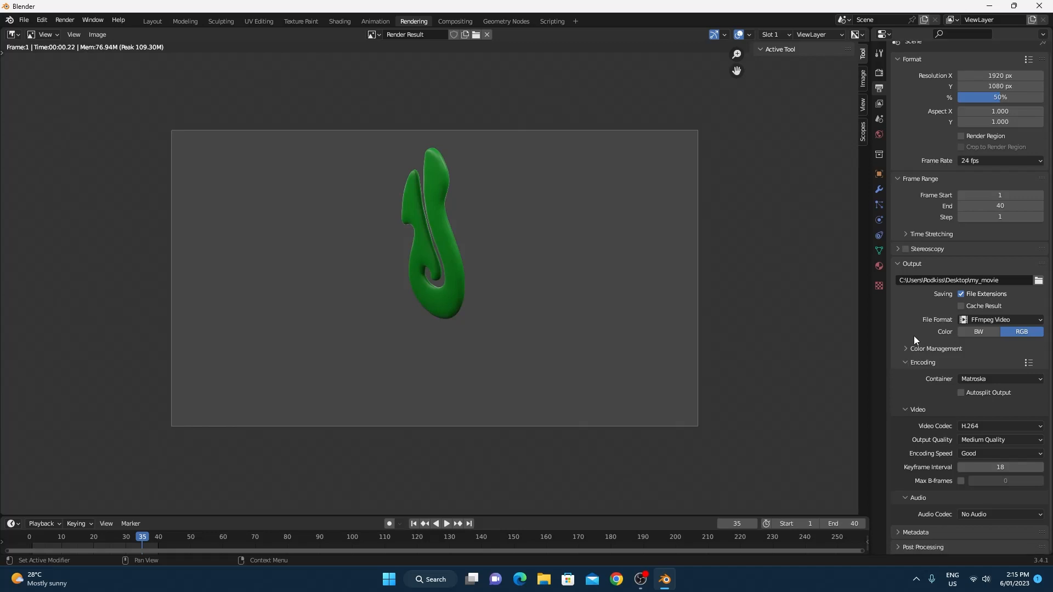
{"action": "scroll", "scroll_direction": "down", "scroll_amount": 3}
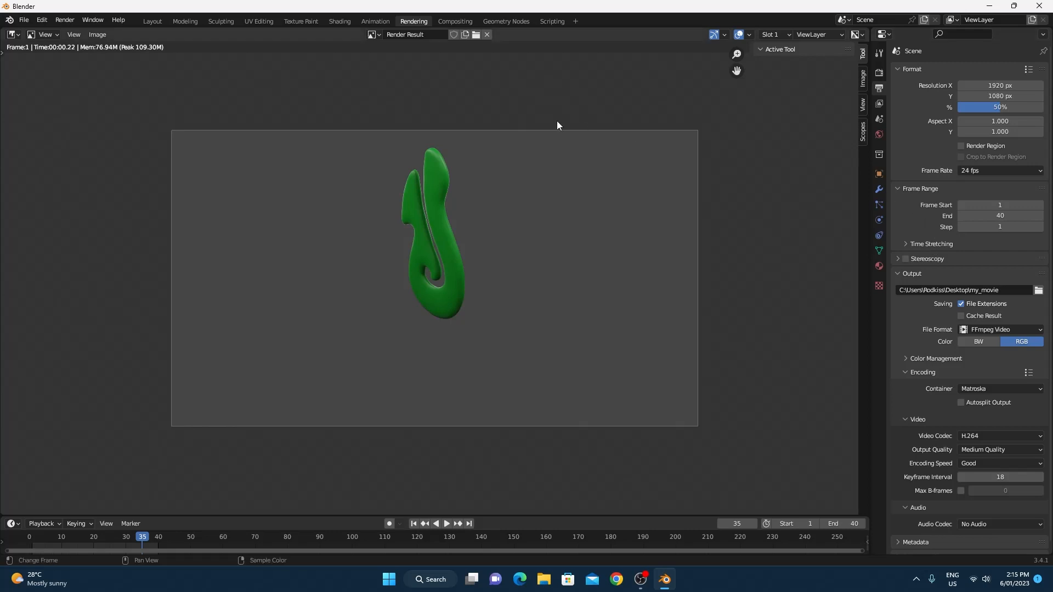
Step: Start rendering the full 40-frame pendant animation from the Render menu
{"action": "left_click", "coordinate": [64, 20]}
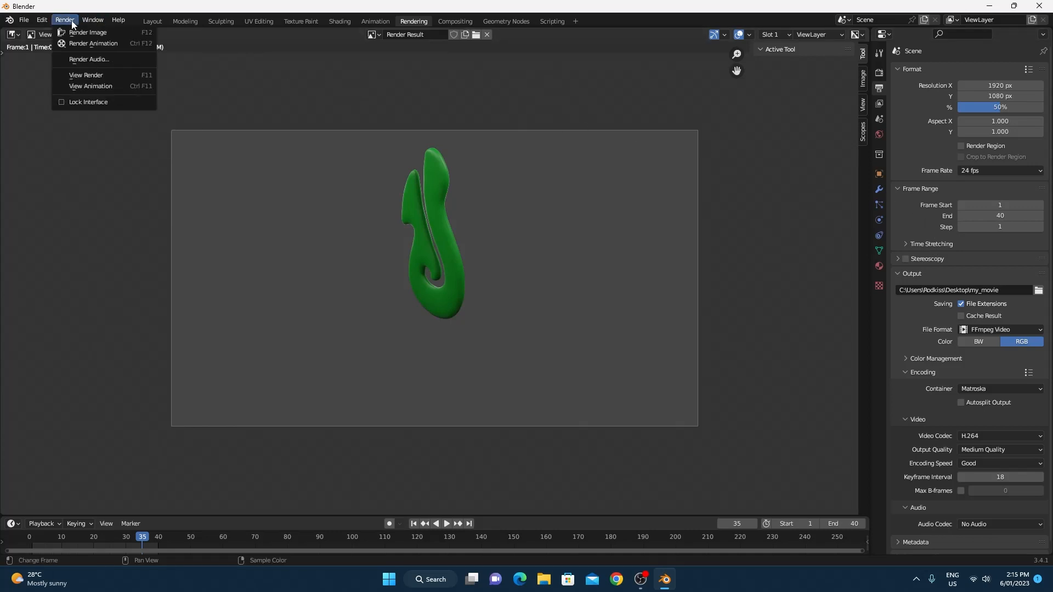
{"action": "left_click", "coordinate": [88, 33]}
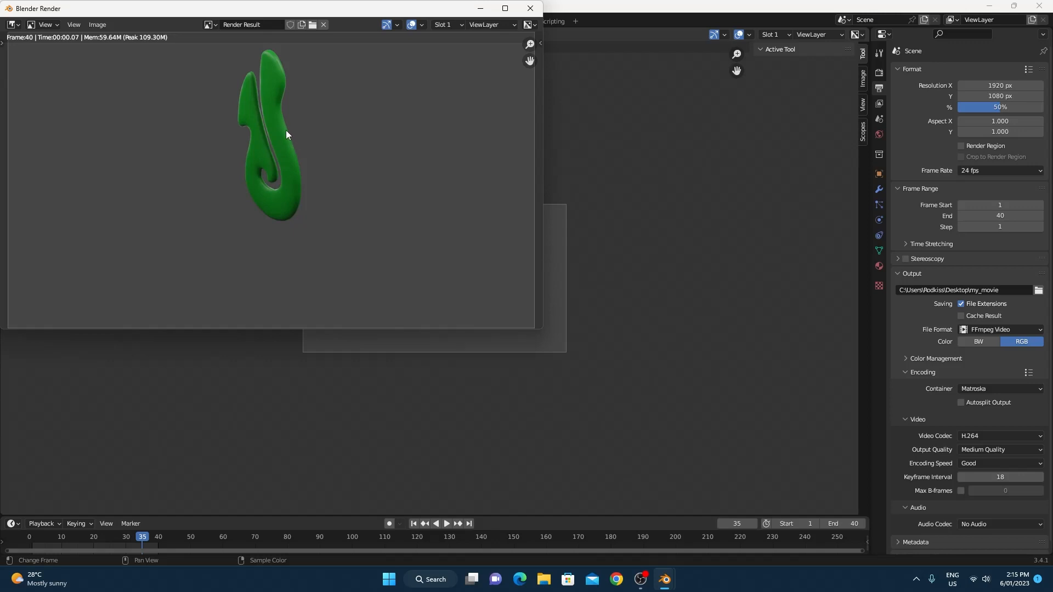
{"action": "mouse_move", "coordinate": [260, 133]}
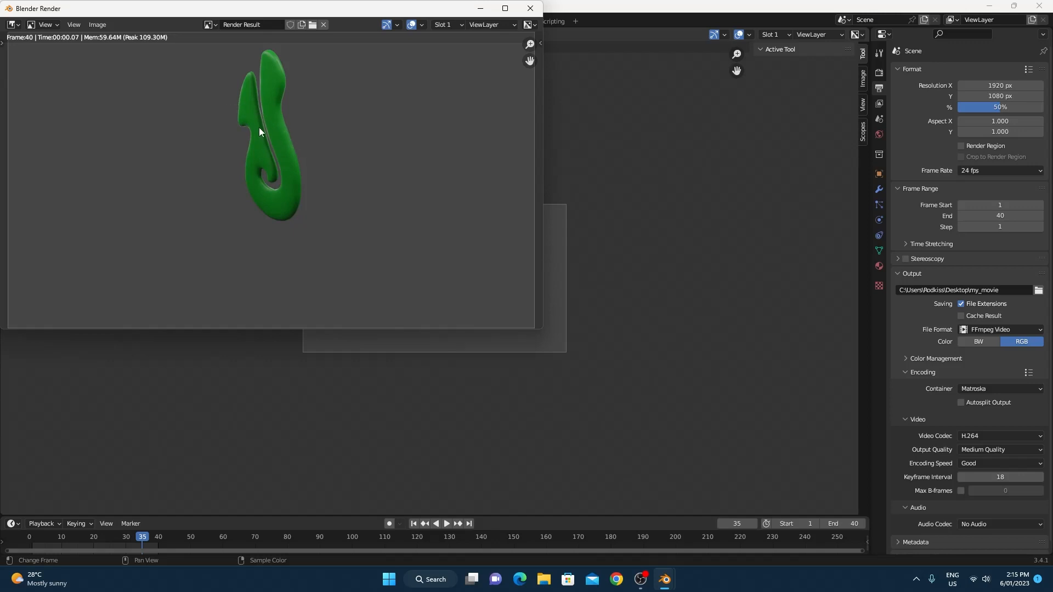